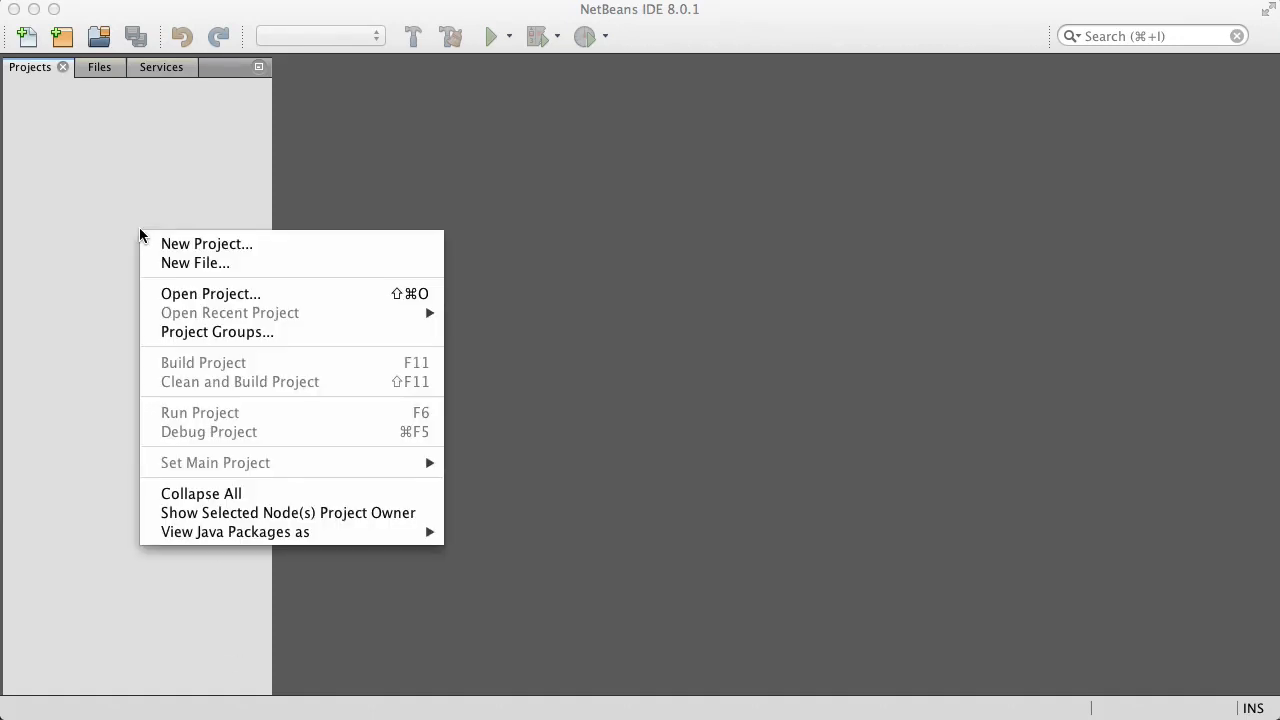
Create a Java Application project named GUIDemo with Create Main Class unchecked.
left_click(206, 244)
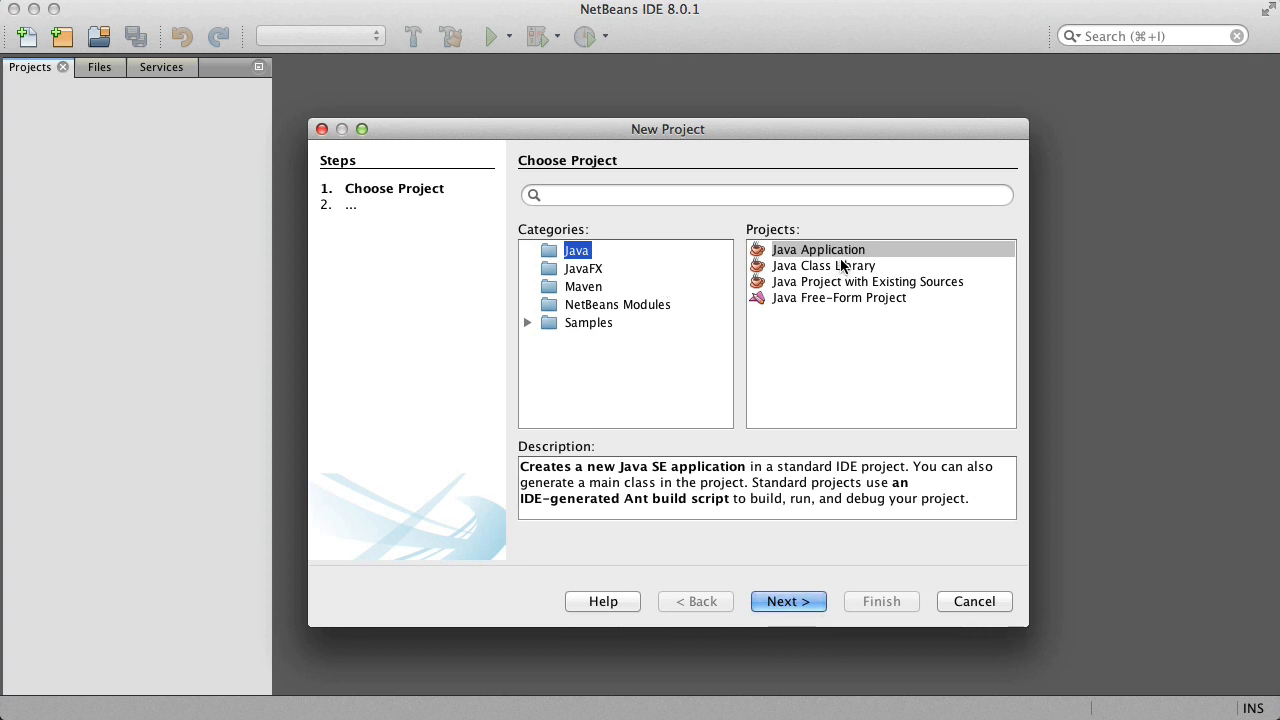
left_click(788, 600)
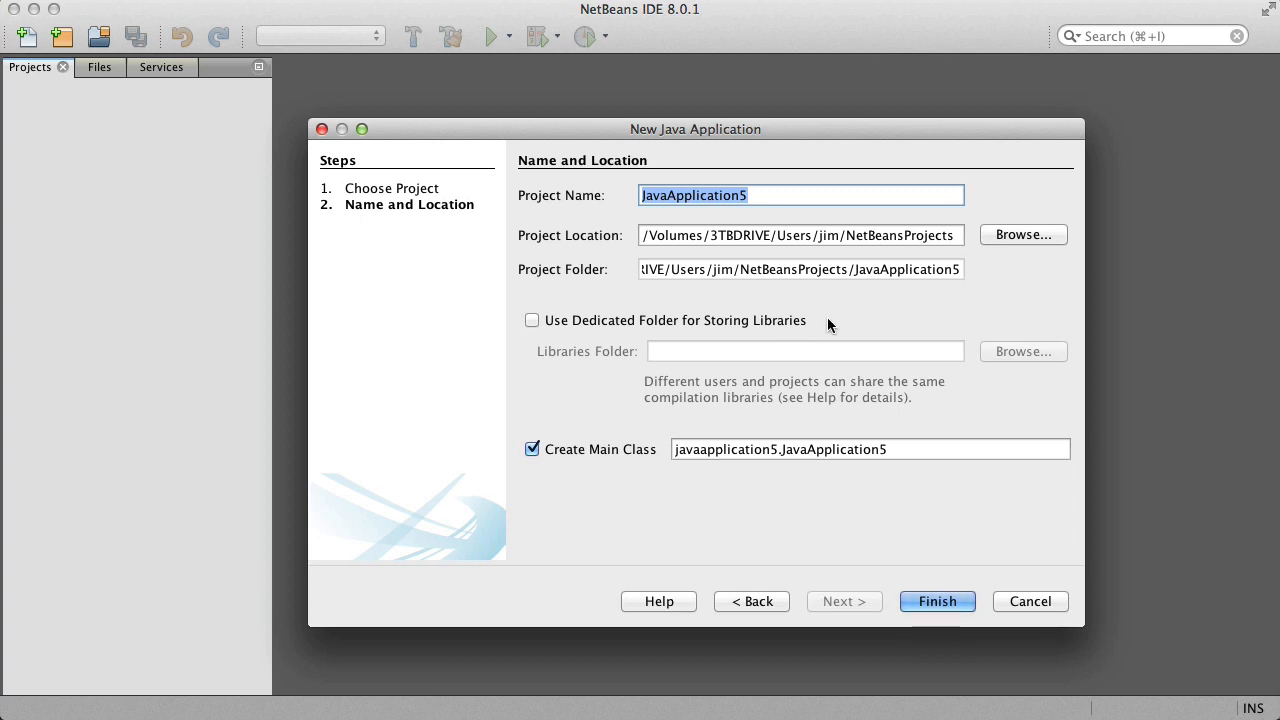
type("GUIDemo")
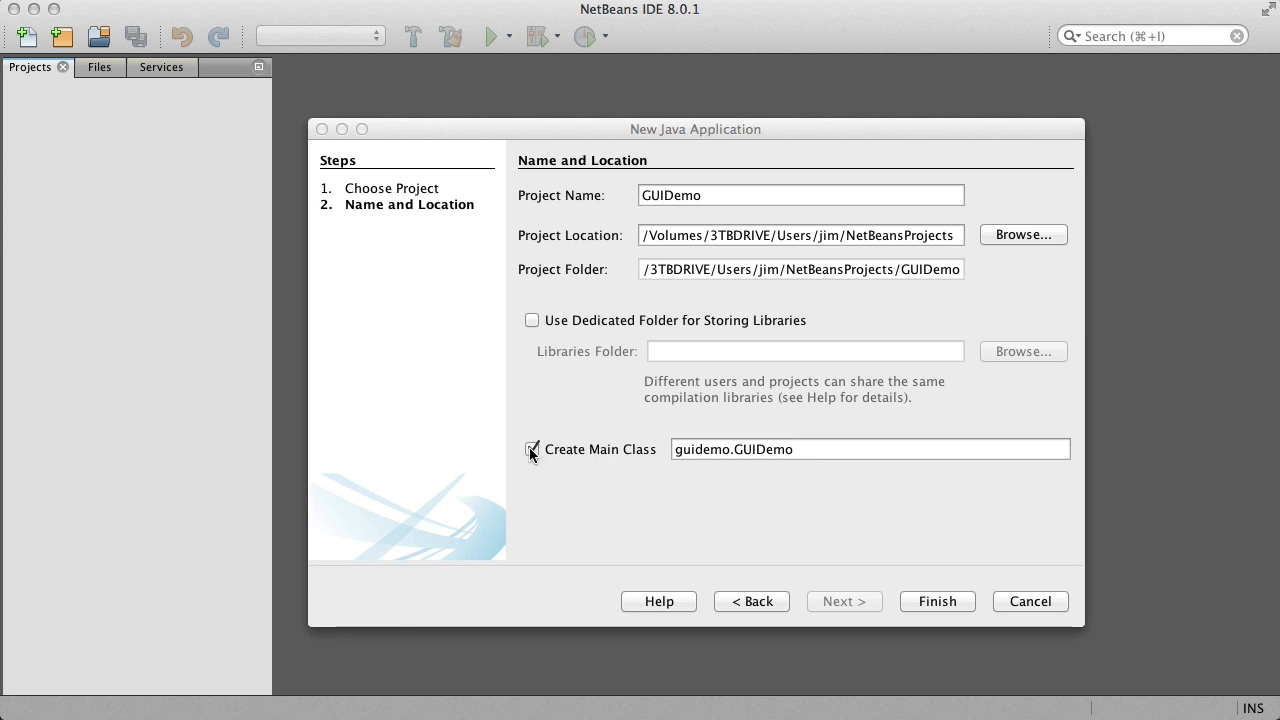
left_click(532, 448)
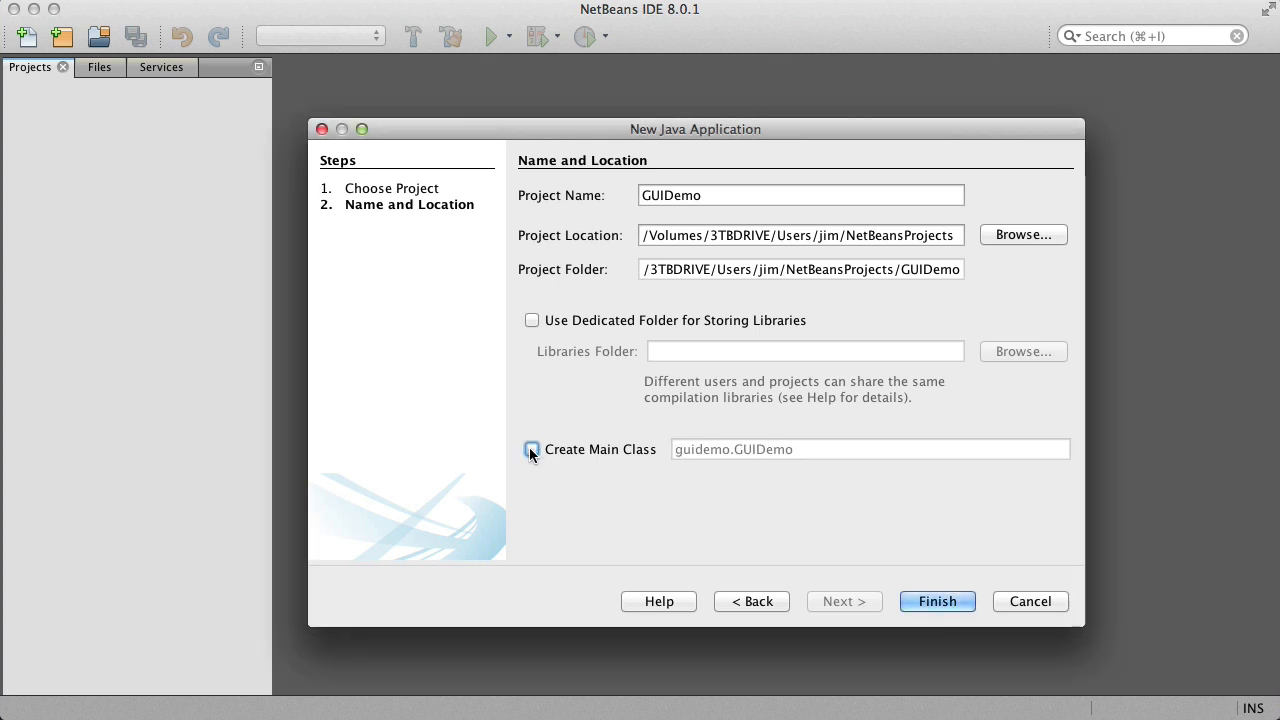
left_click(936, 600)
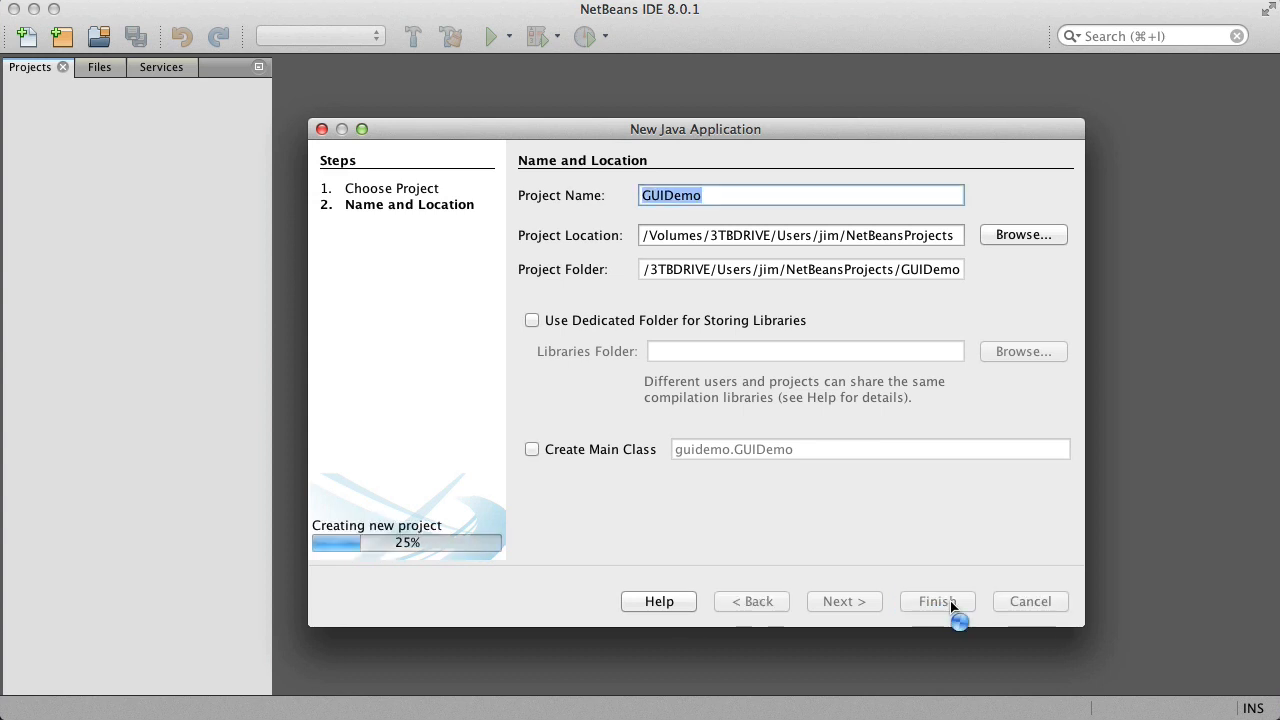
left_click(936, 600)
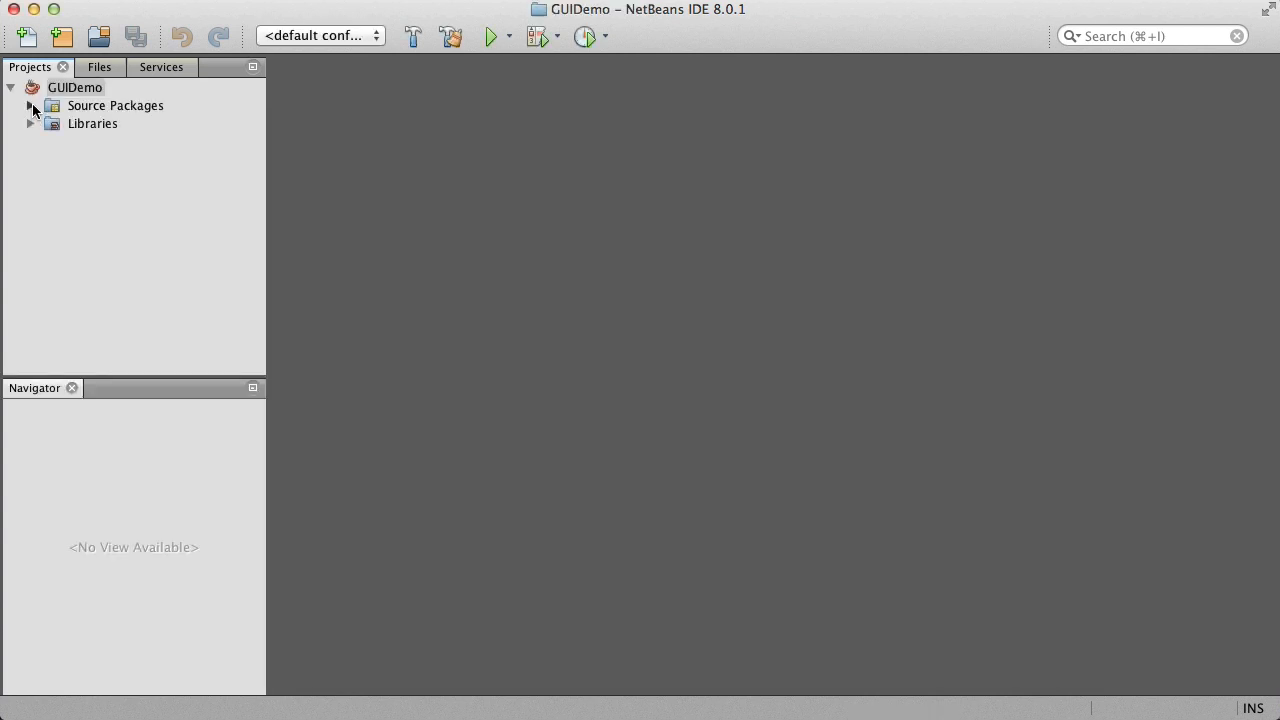
Add a JFrame Form named MainFrame to GUIDemo's Source Packages.
left_click(32, 104)
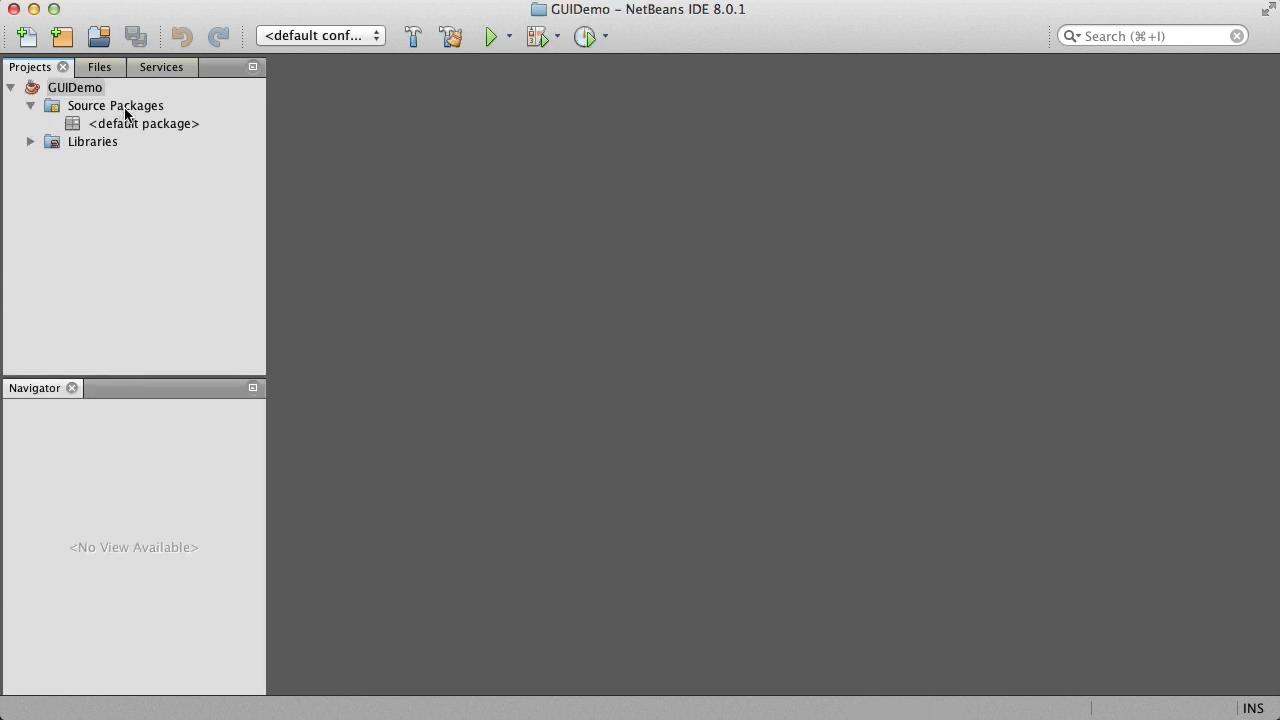
left_click(116, 104)
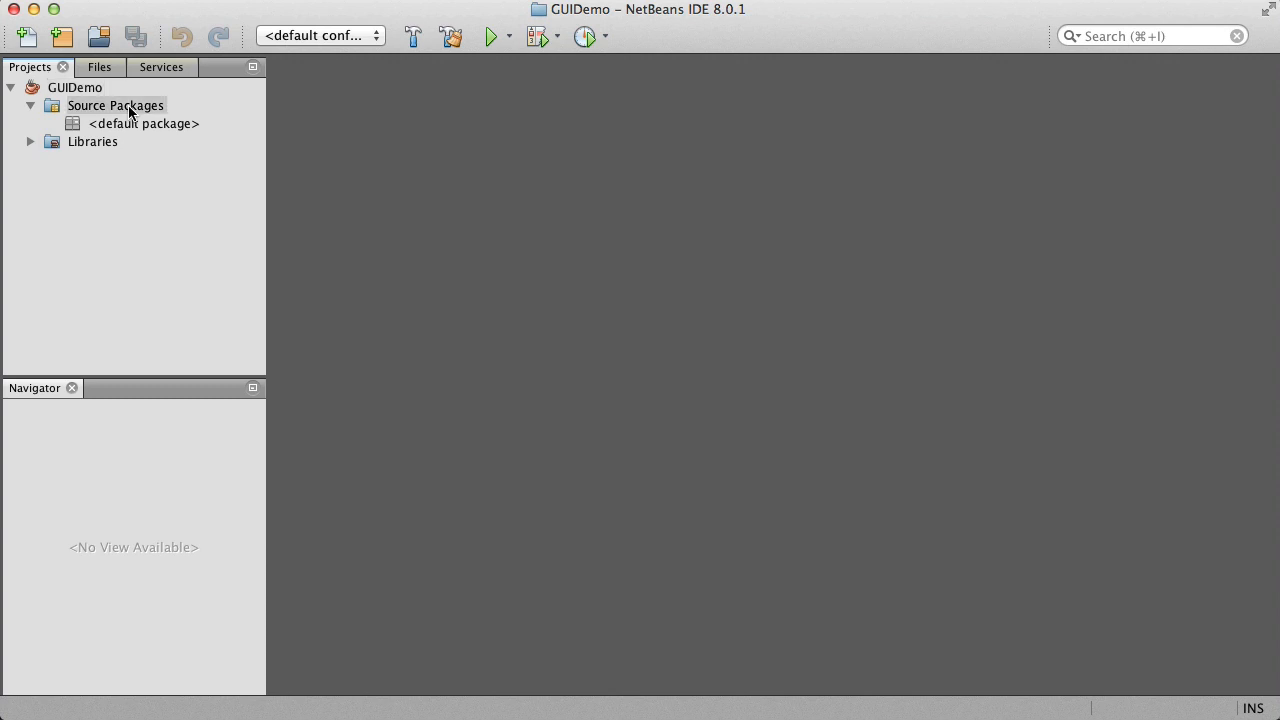
right_click(116, 104)
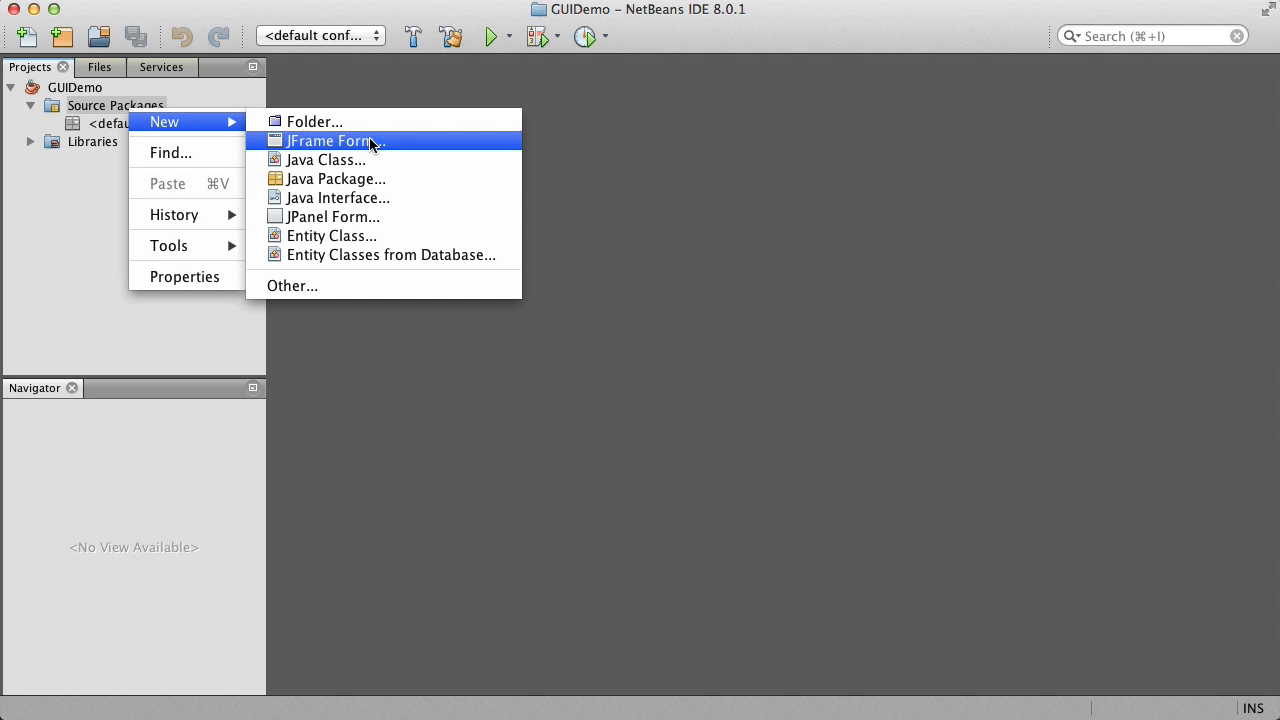
mouse_move(378, 140)
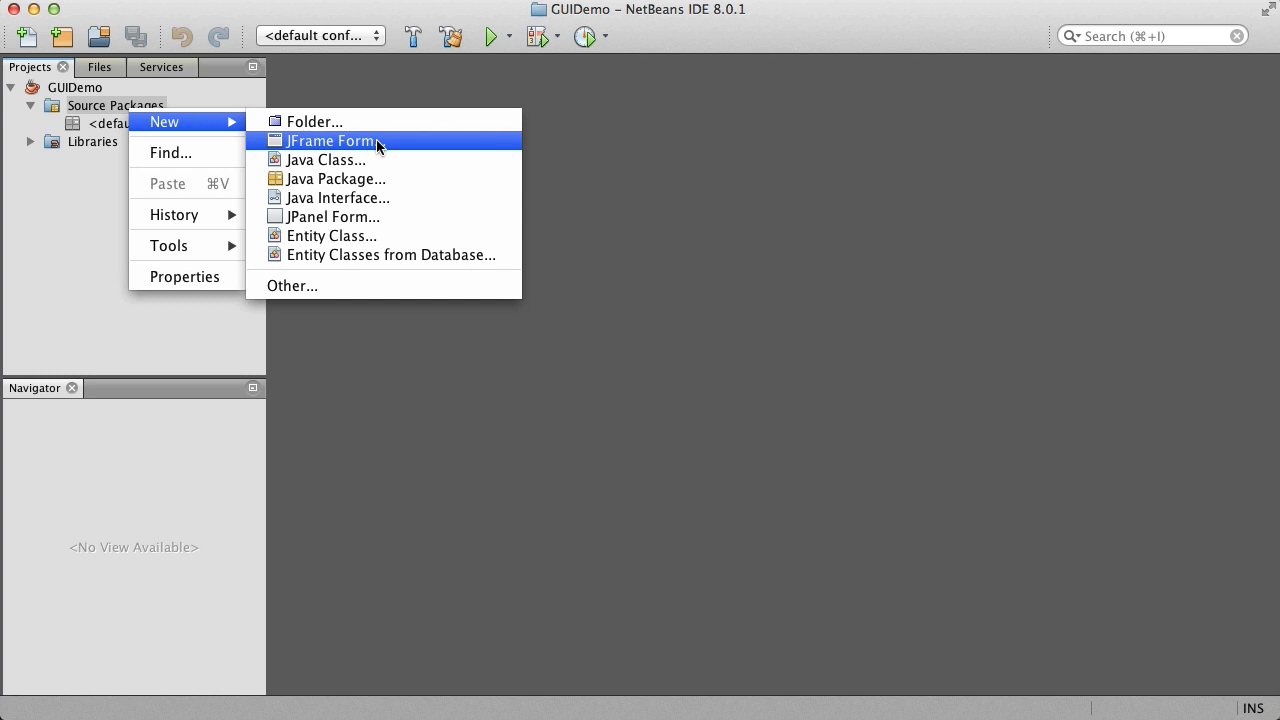
left_click(330, 140)
type("MainFrame")
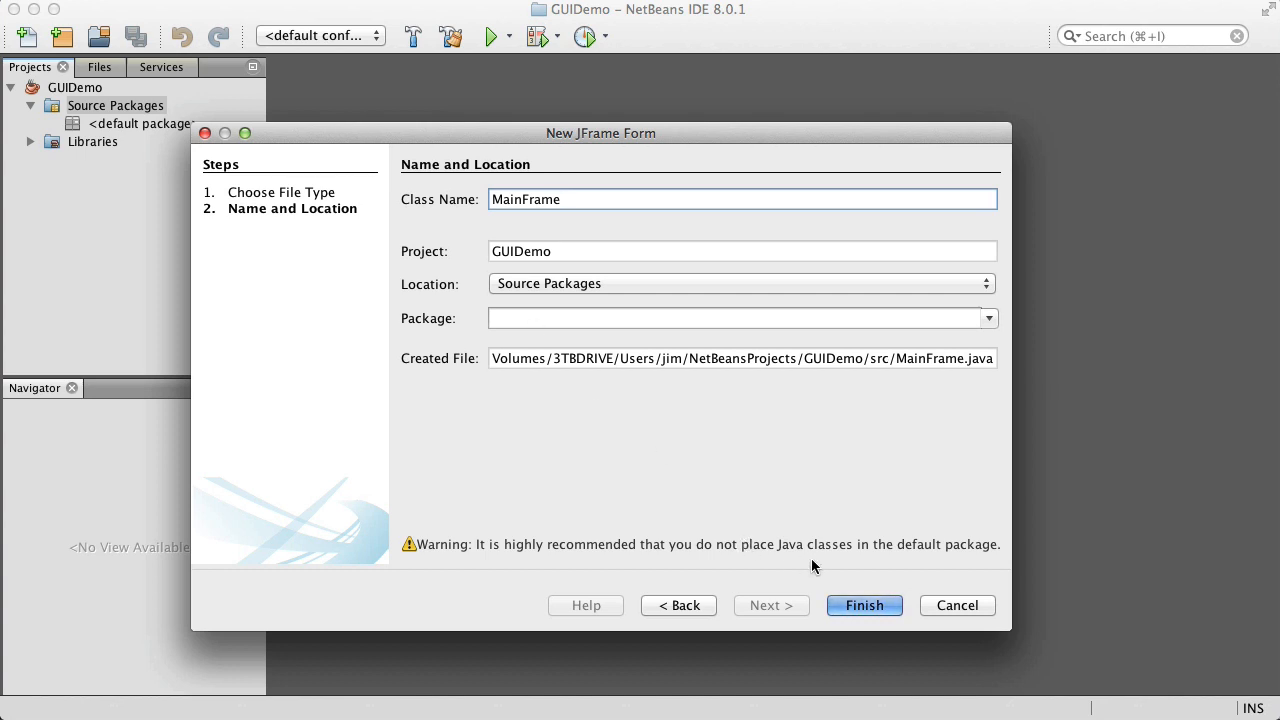
left_click(864, 604)
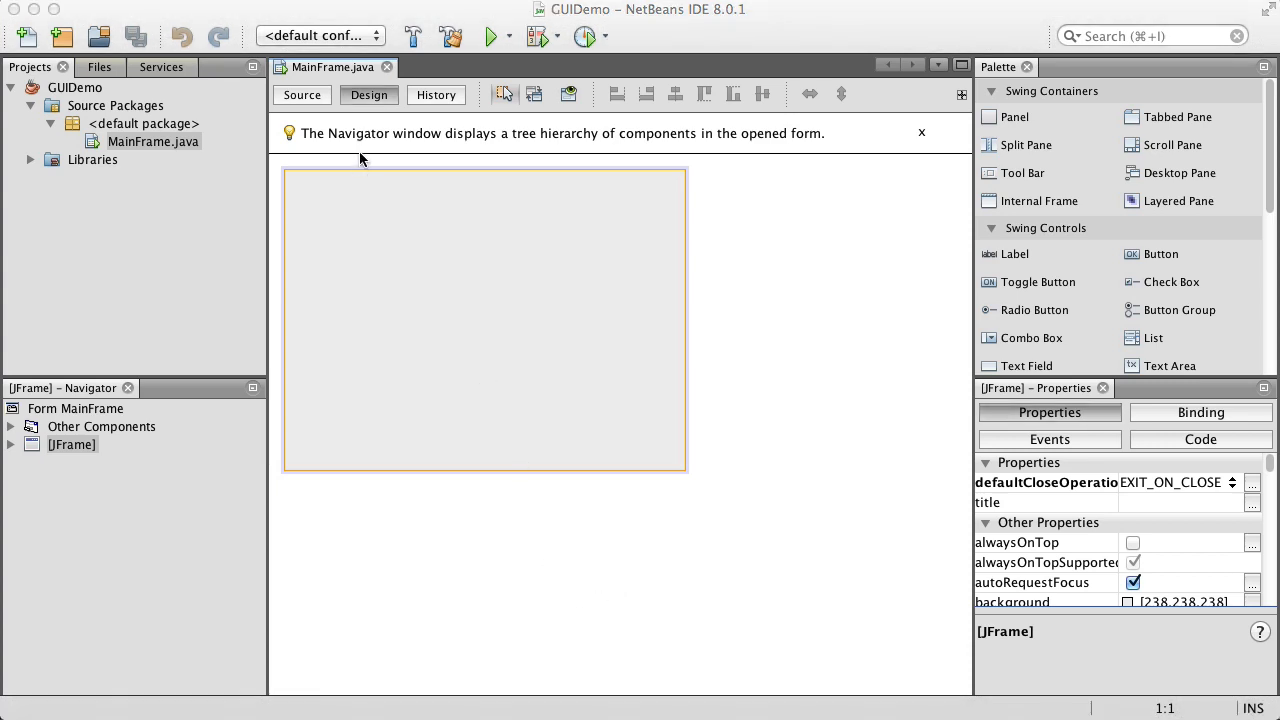
mouse_move(356, 176)
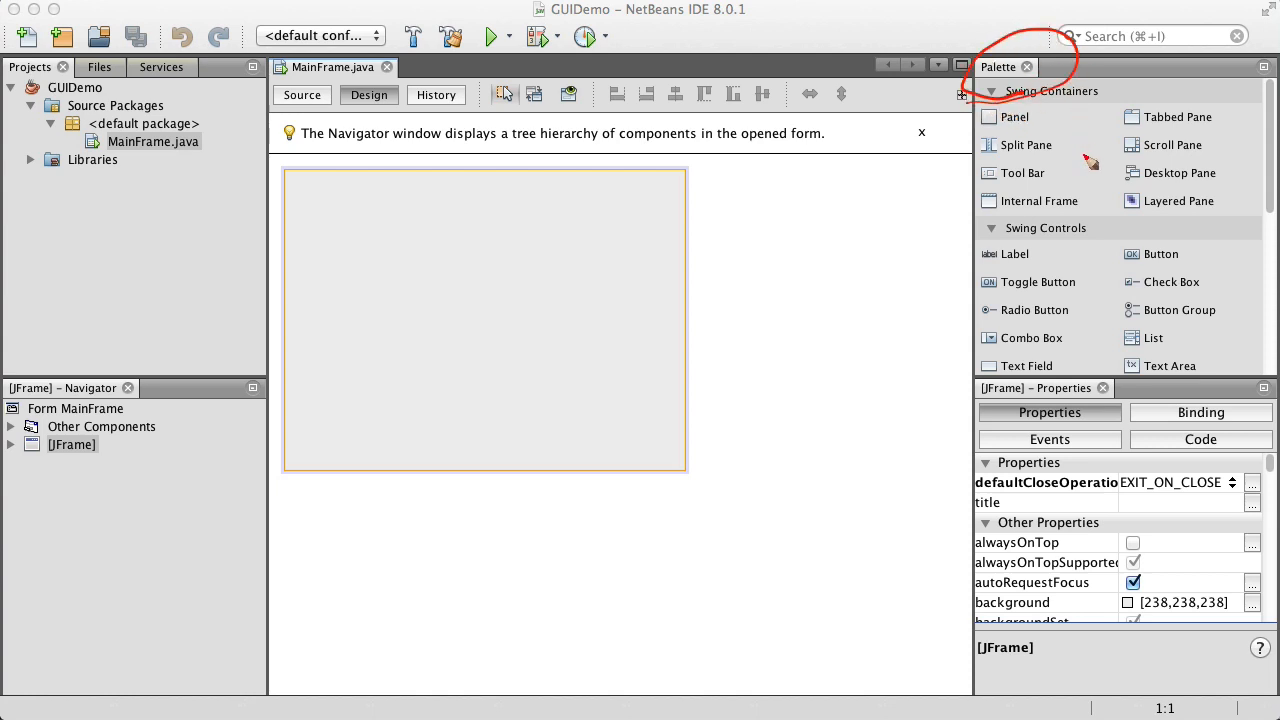
mouse_move(1138, 234)
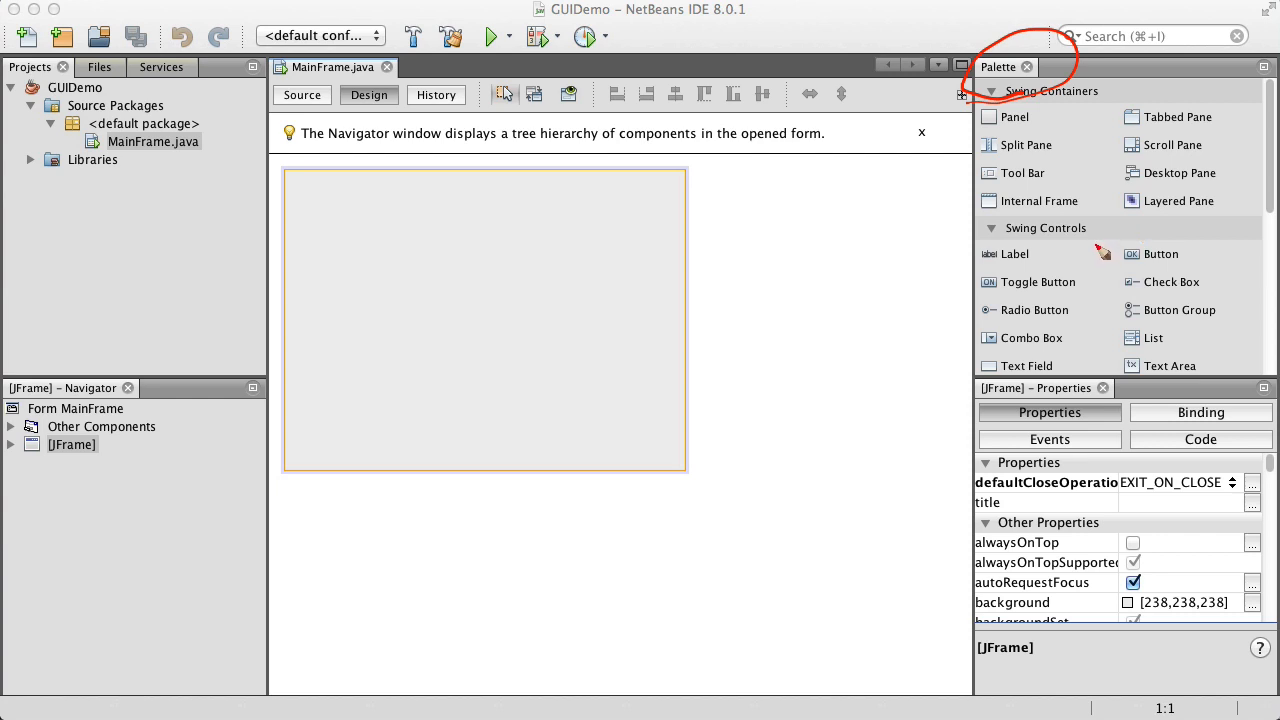
mouse_move(1104, 252)
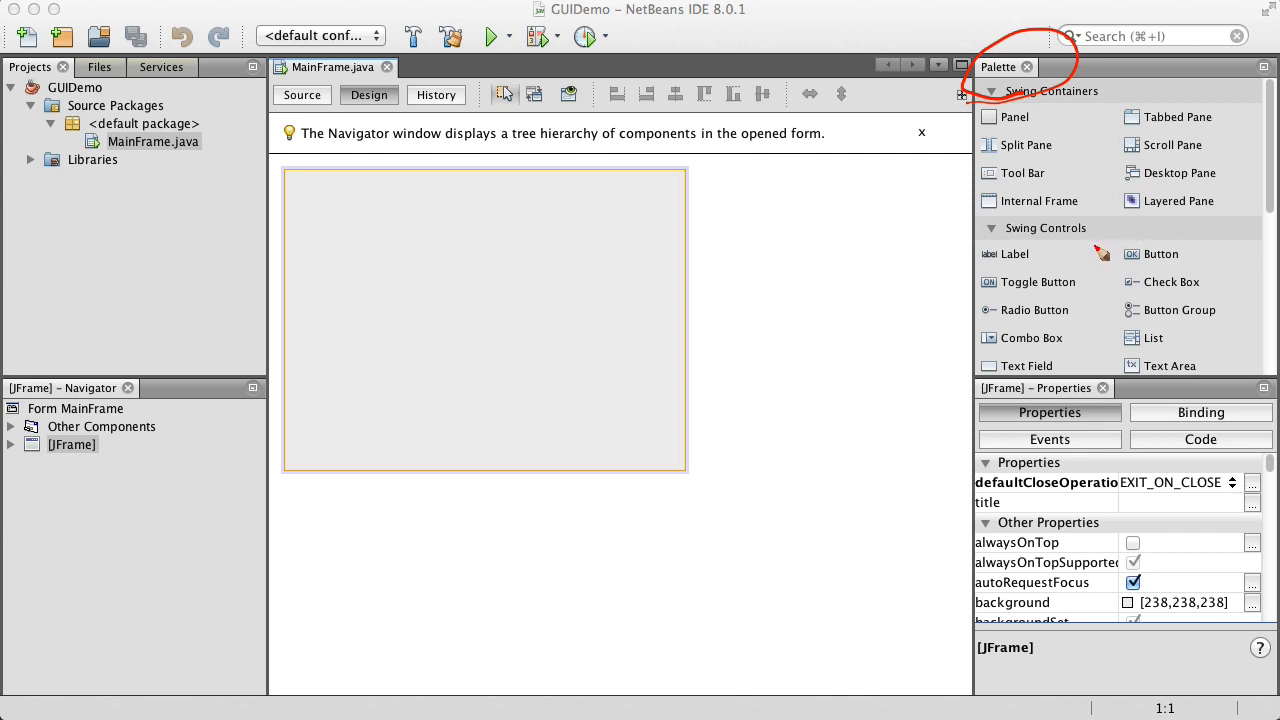
mouse_move(1116, 358)
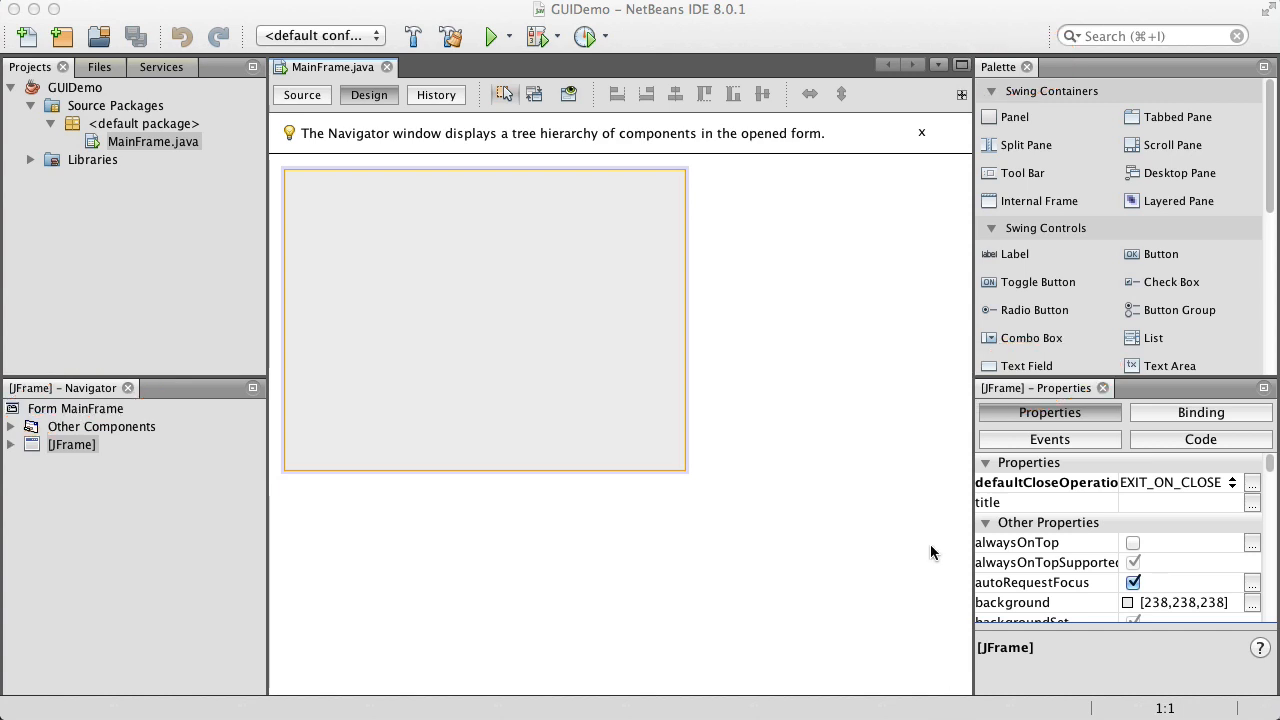
mouse_move(940, 268)
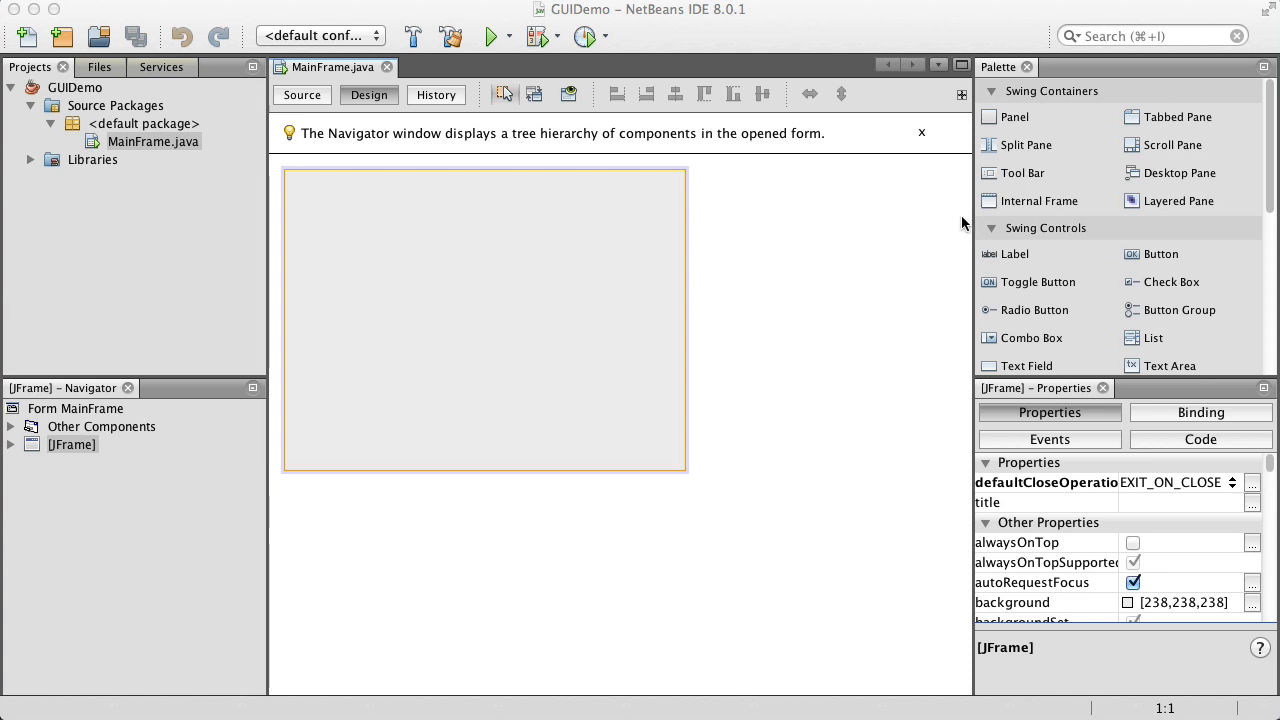
mouse_move(980, 218)
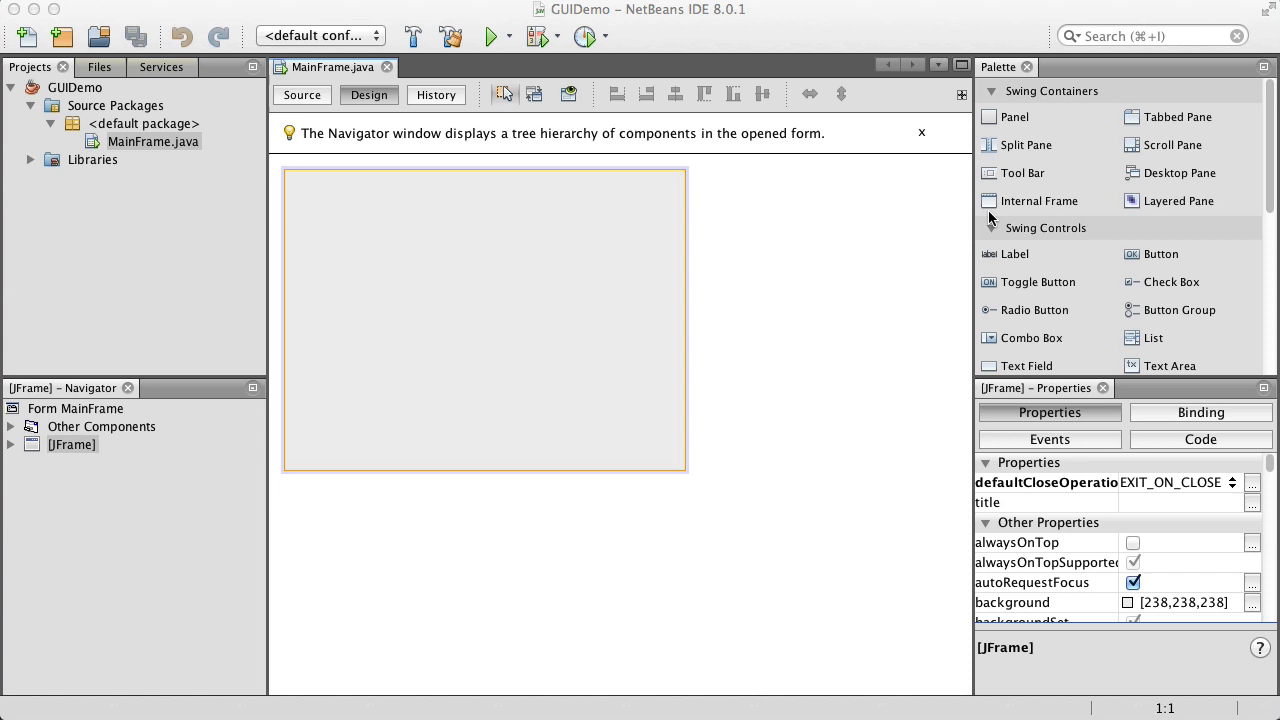
mouse_move(1064, 260)
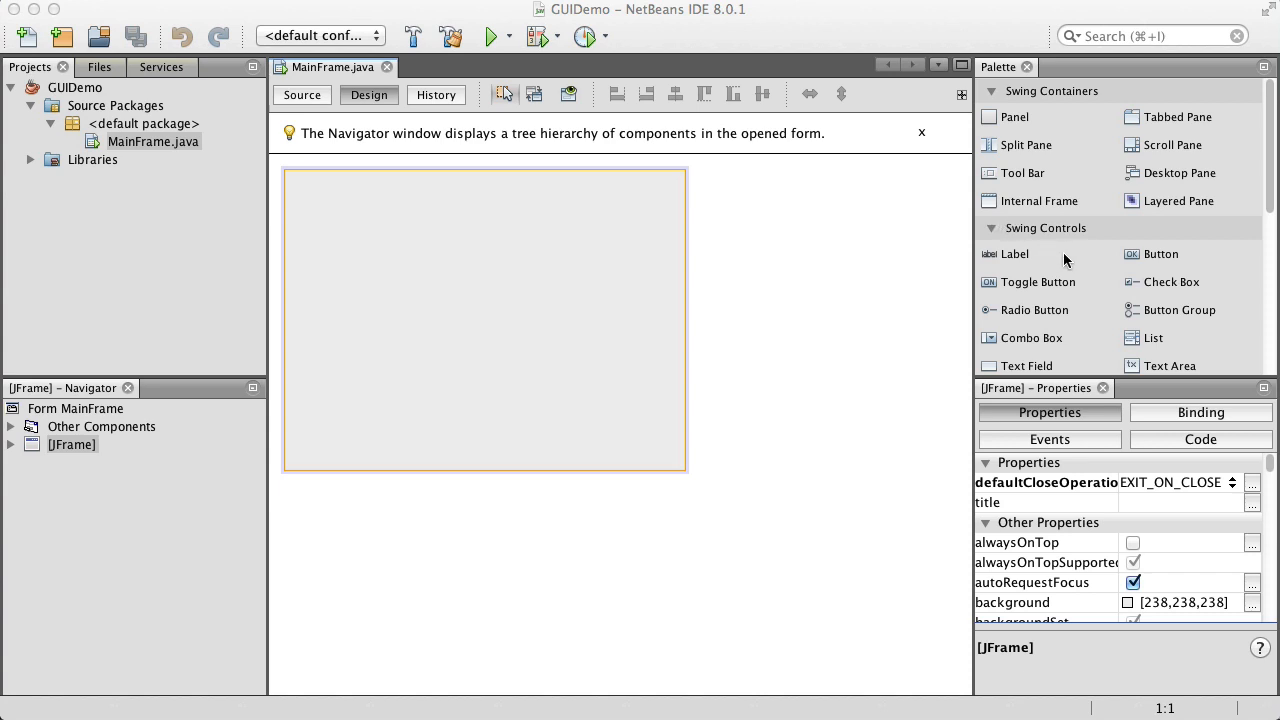
mouse_move(1012, 254)
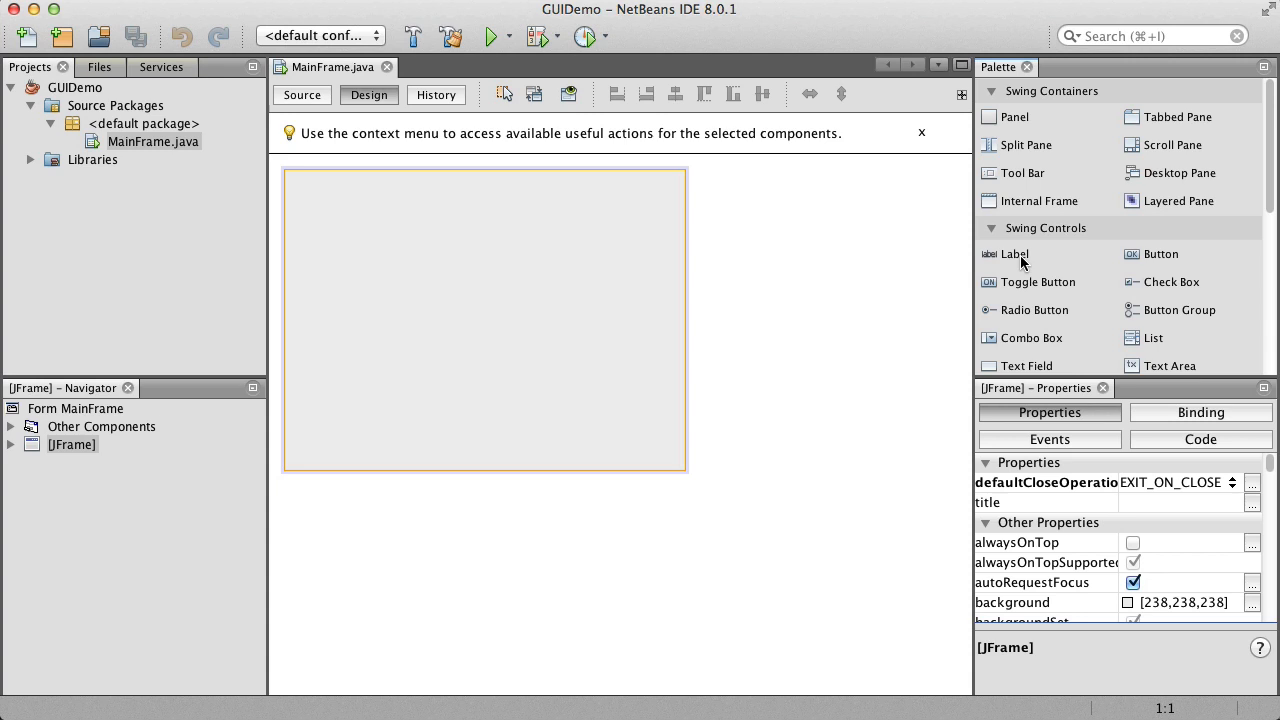
mouse_move(1012, 254)
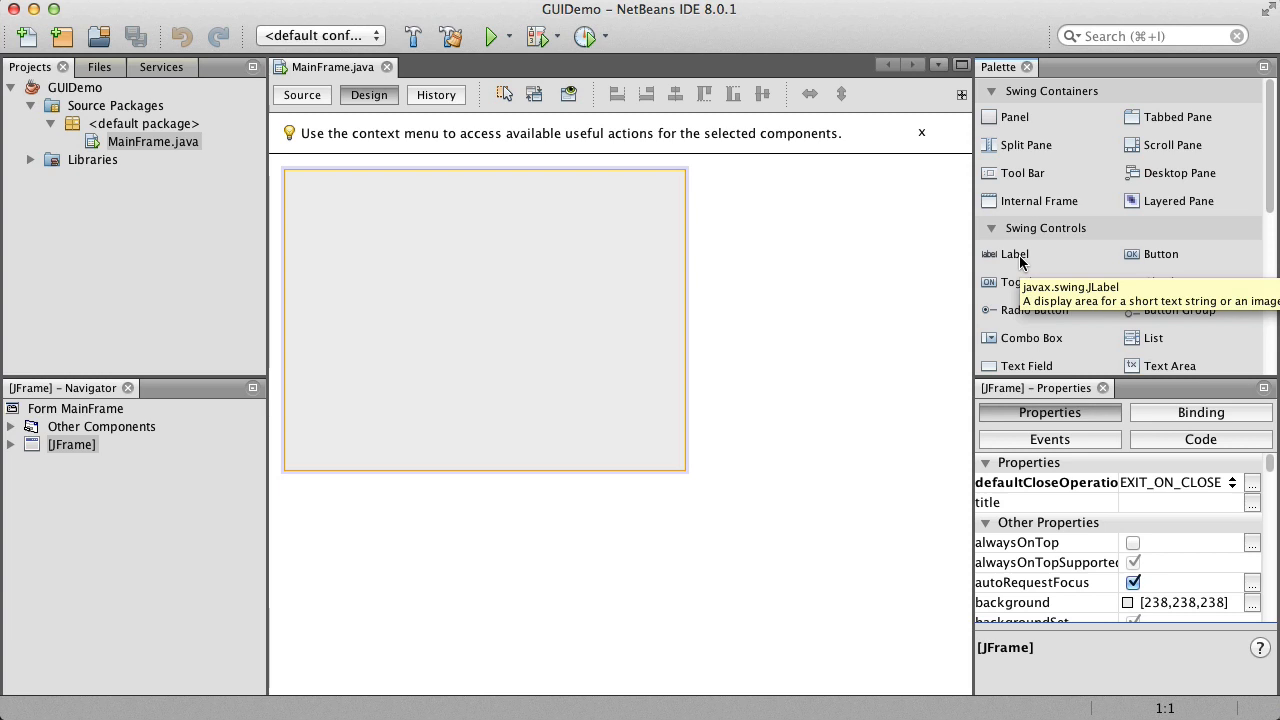
mouse_move(1020, 260)
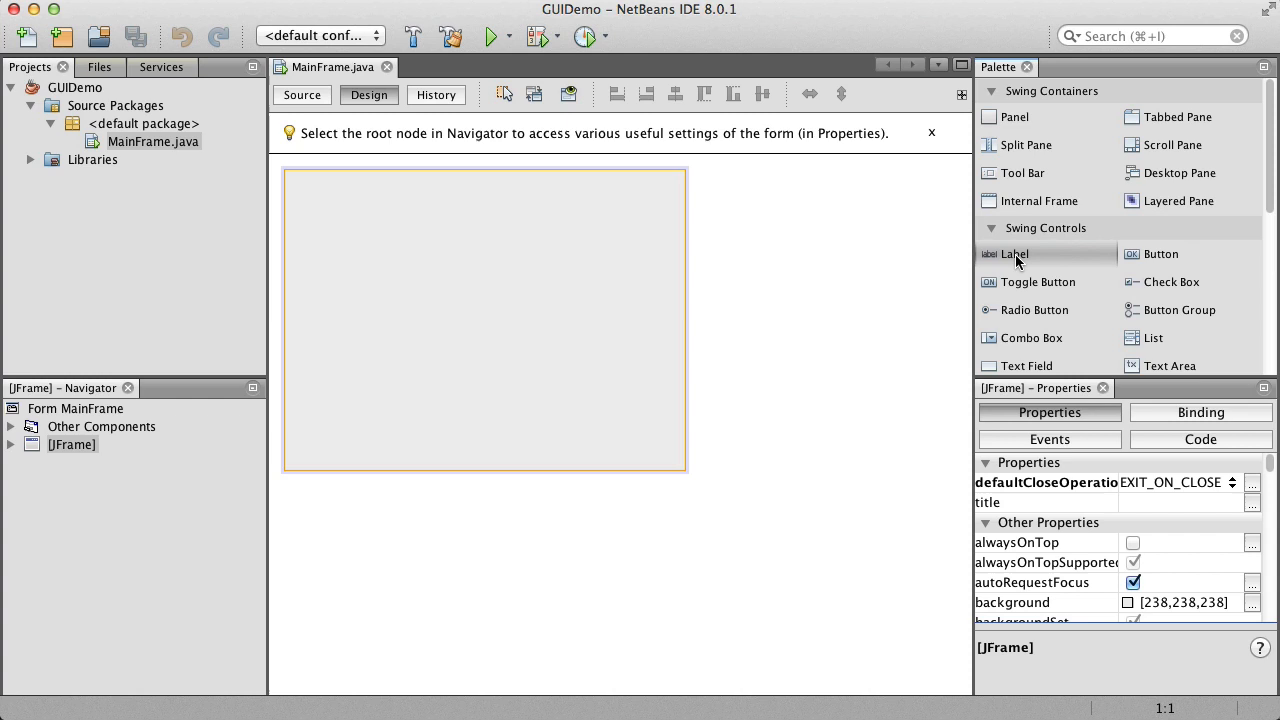
mouse_move(1016, 262)
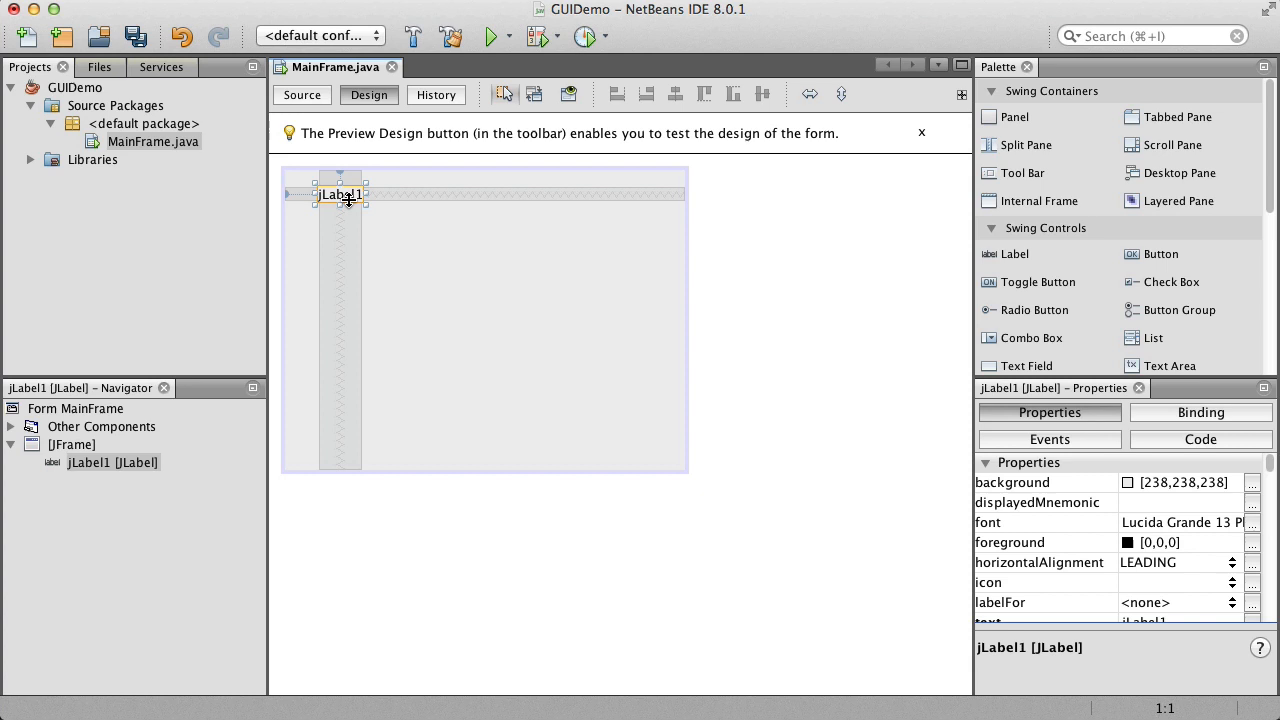
Set the first label's text to 'Login:' via Edit Text.
right_click(342, 194)
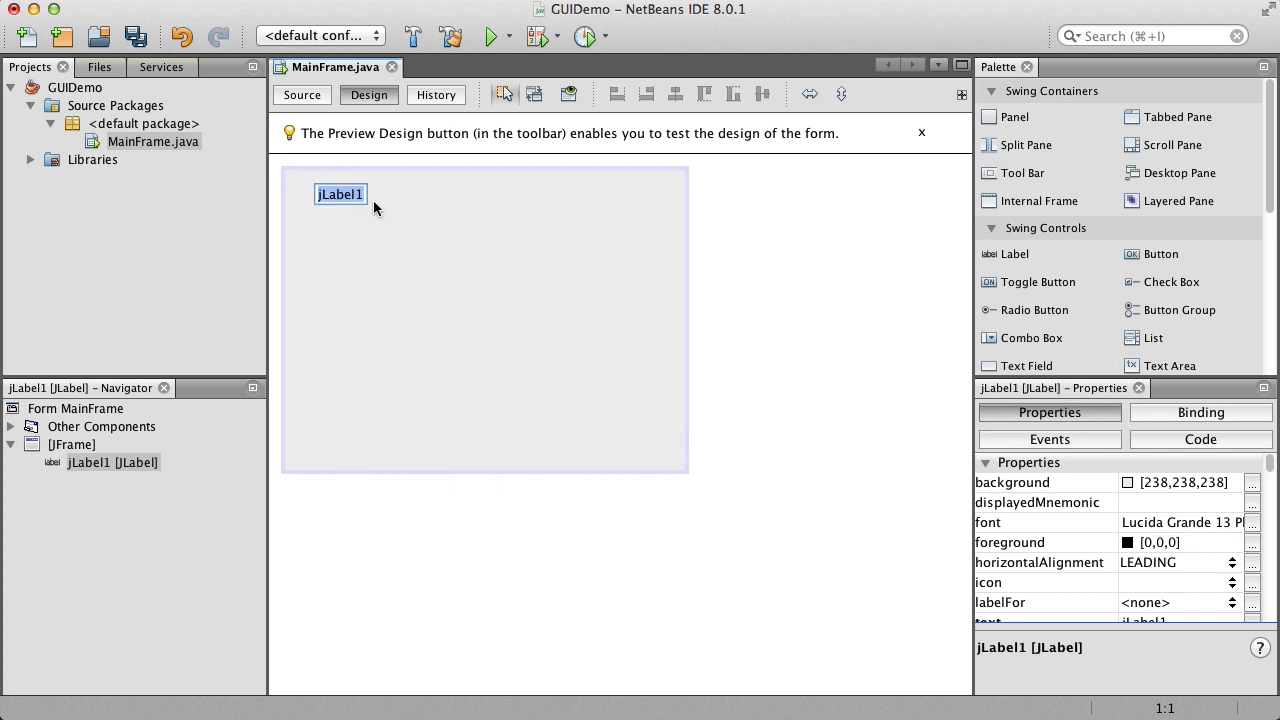
type("Login:")
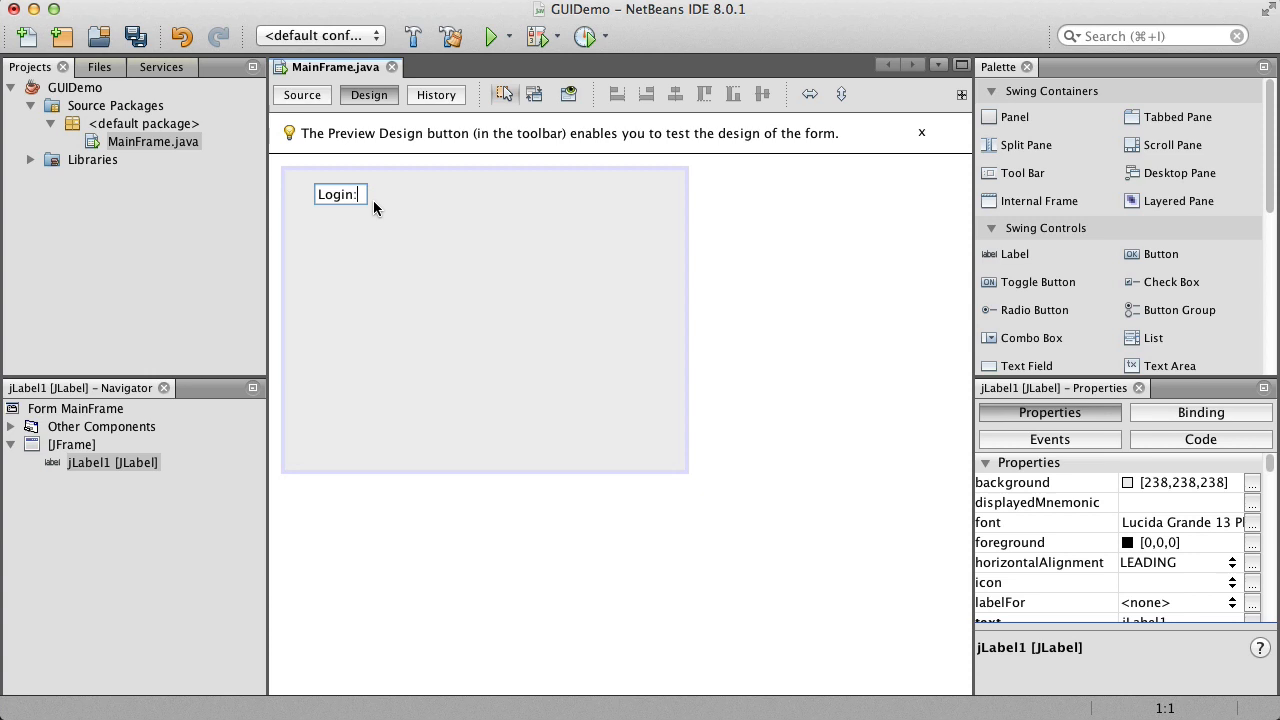
left_click(340, 194)
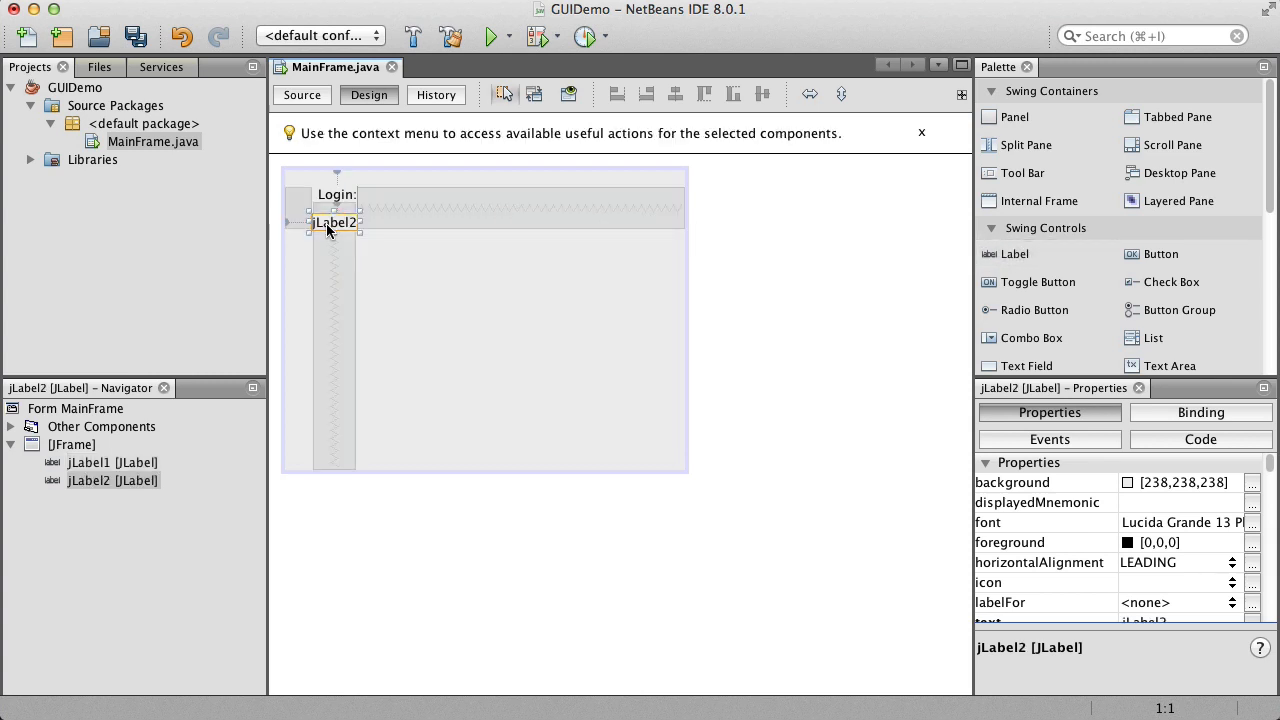
Set the second label's text to 'Password:' via Edit Text.
right_click(330, 222)
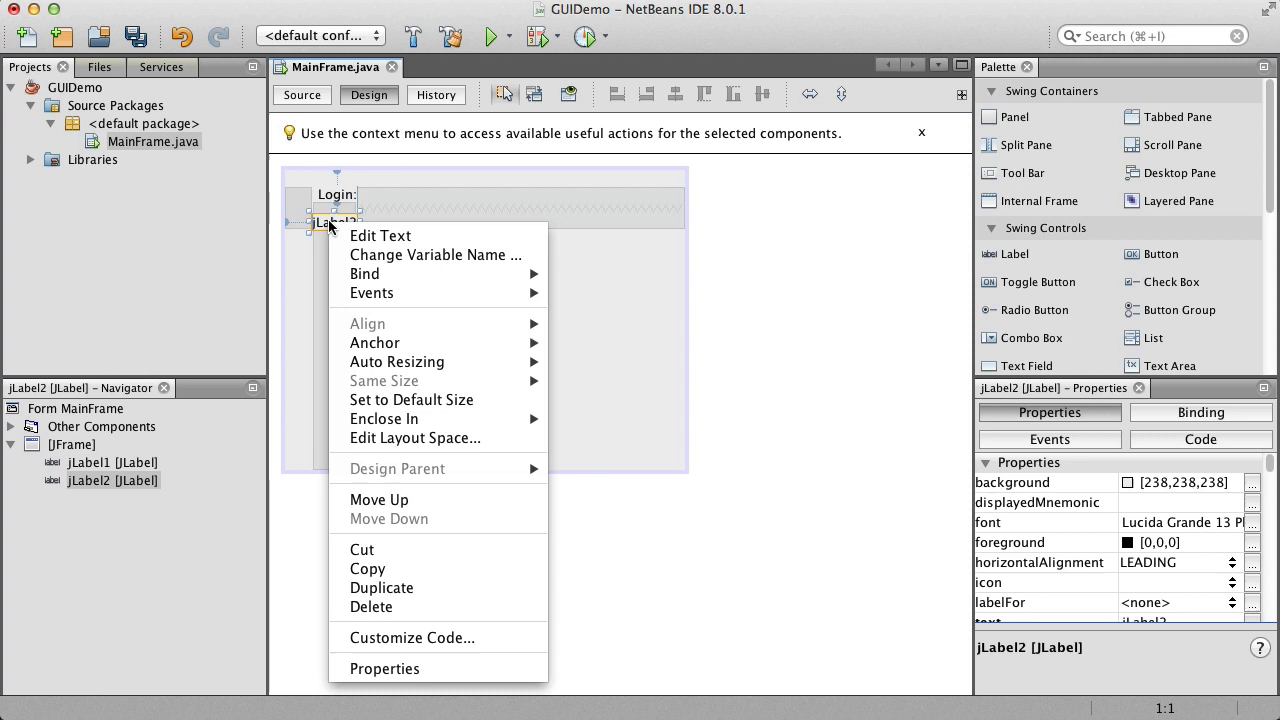
left_click(380, 236)
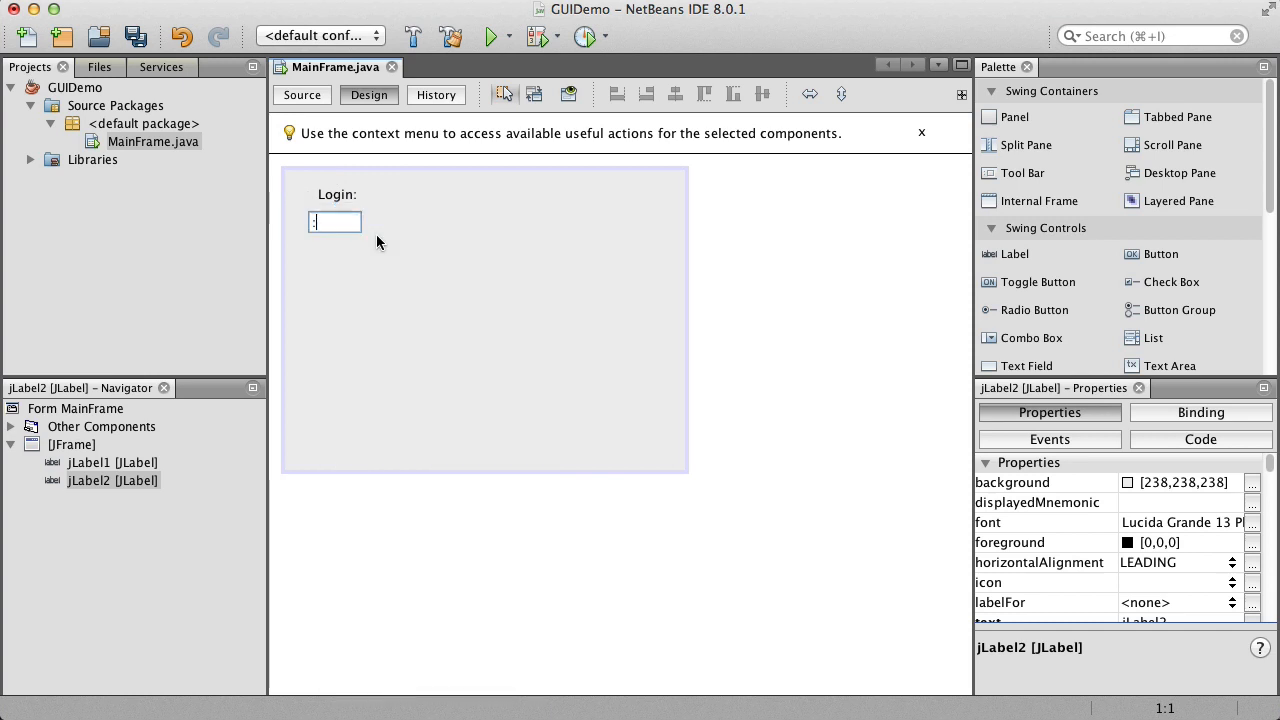
type("Passowrd")
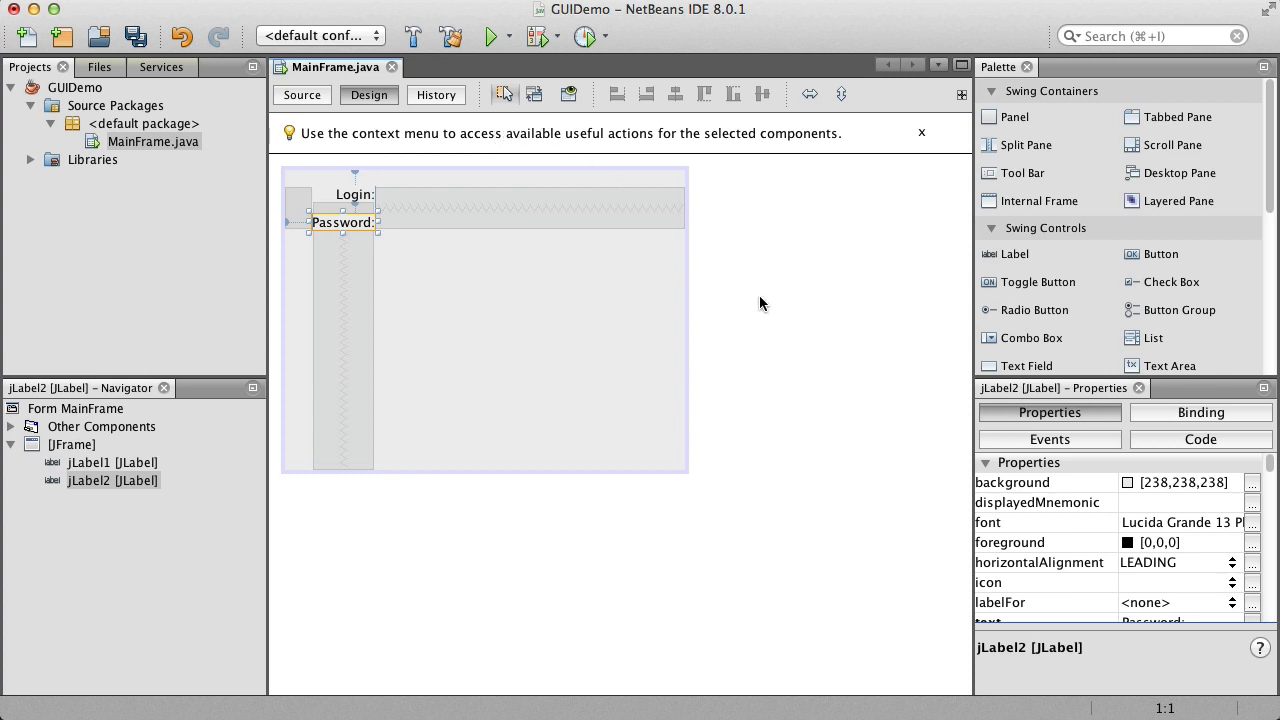
mouse_move(596, 148)
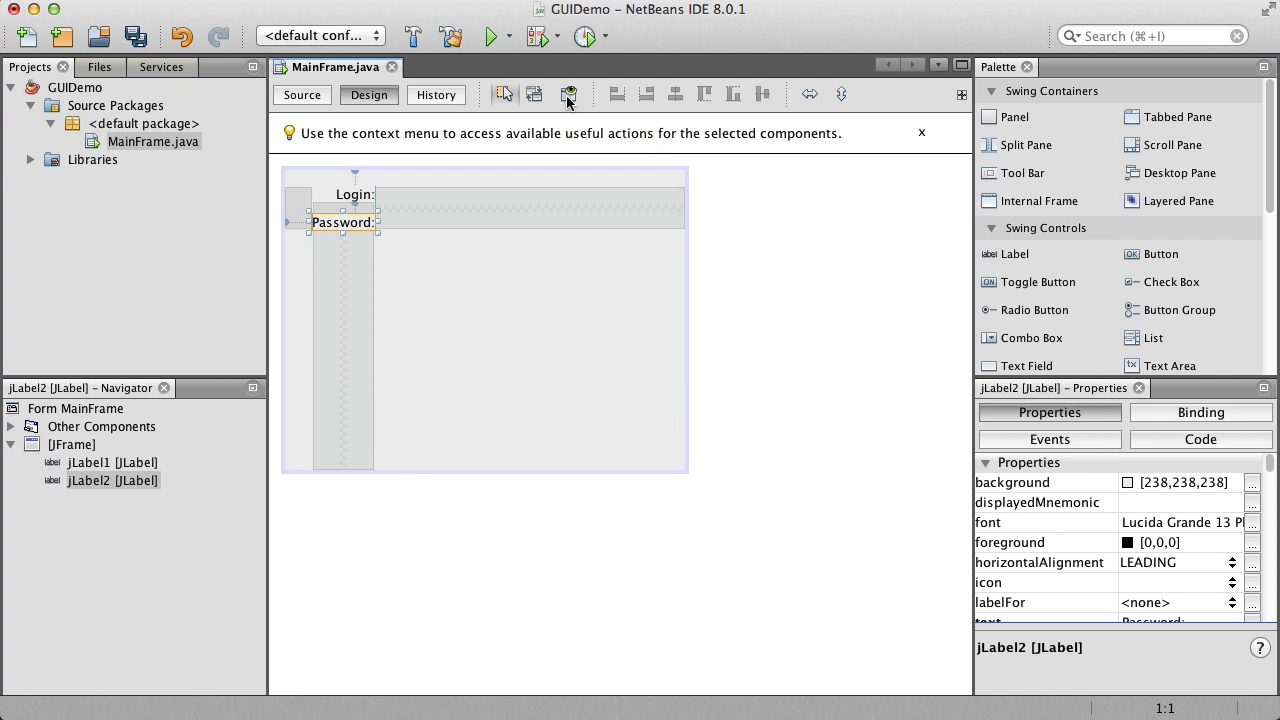
Preview the form, shrink the preview window to fit the two labels, then close it.
left_click(568, 94)
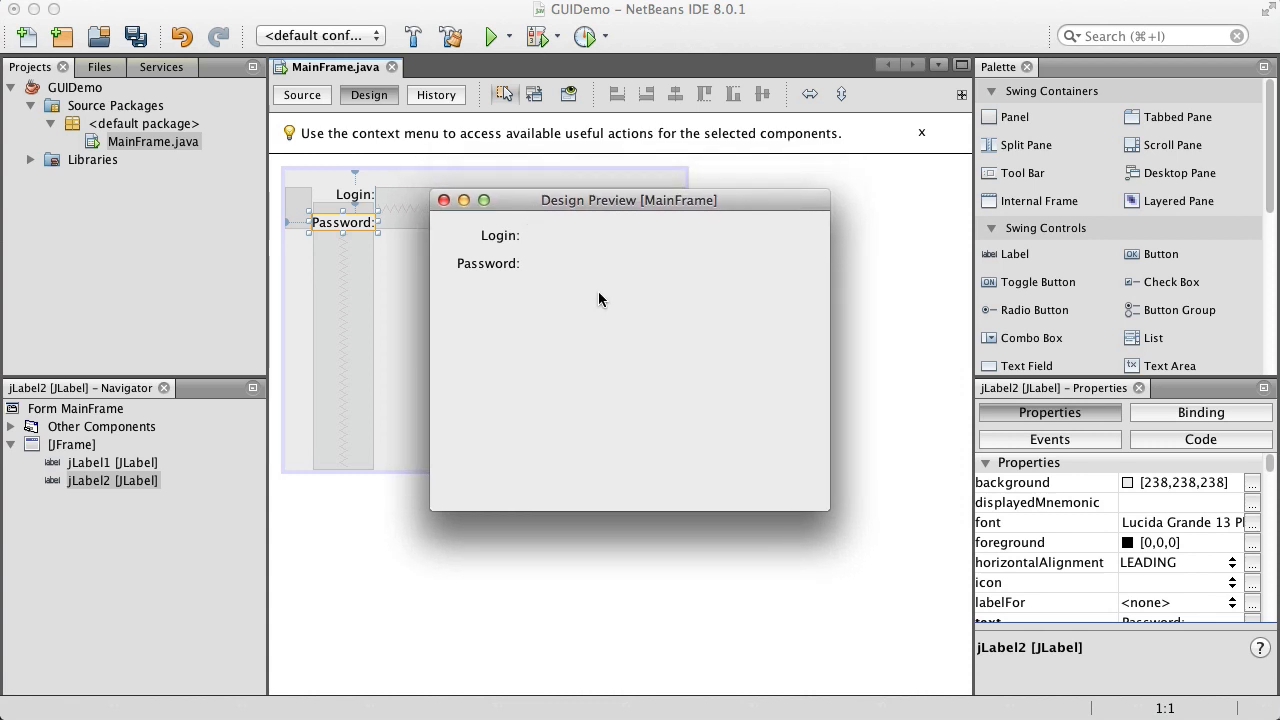
mouse_move(756, 452)
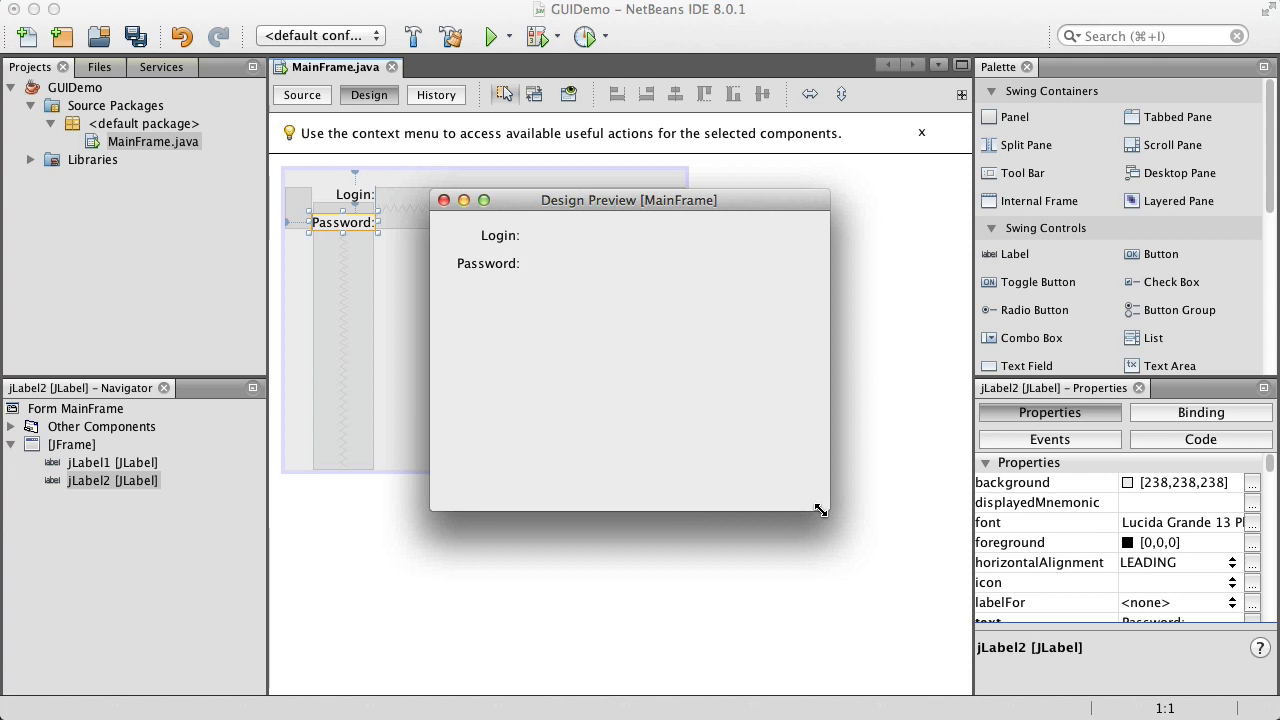
left_click_drag(820, 510, 768, 508)
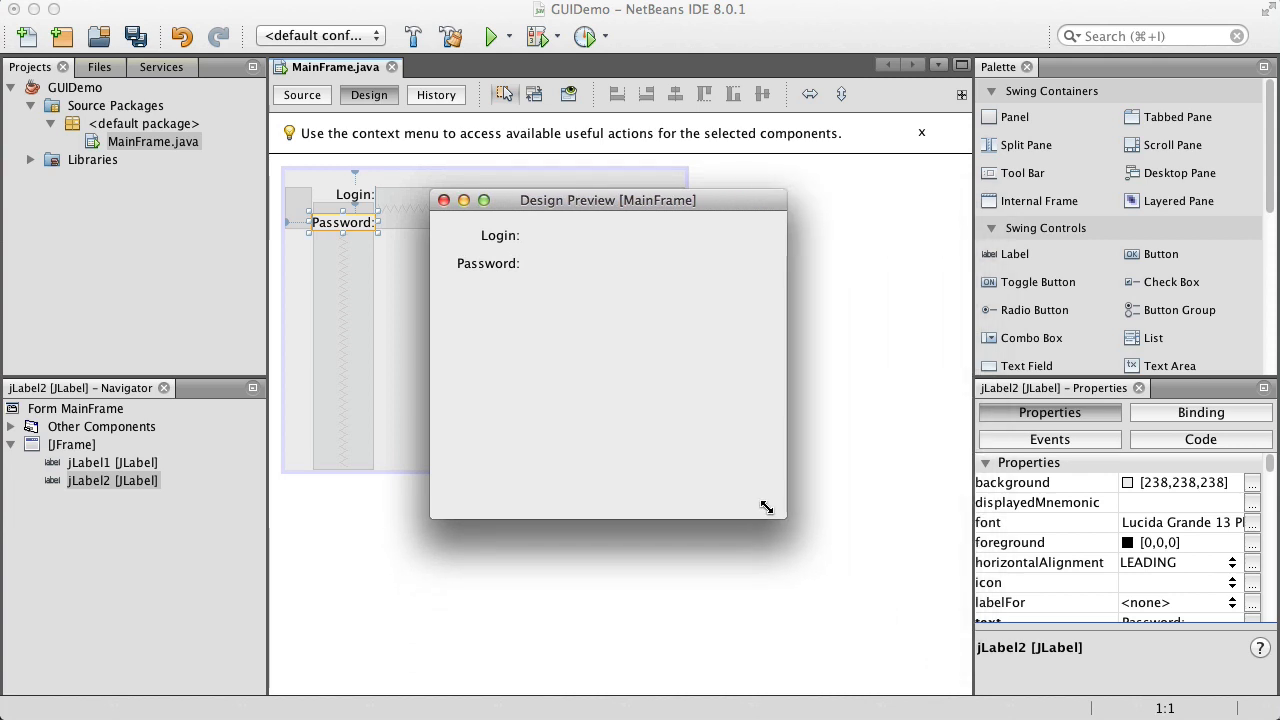
left_click_drag(768, 508, 764, 468)
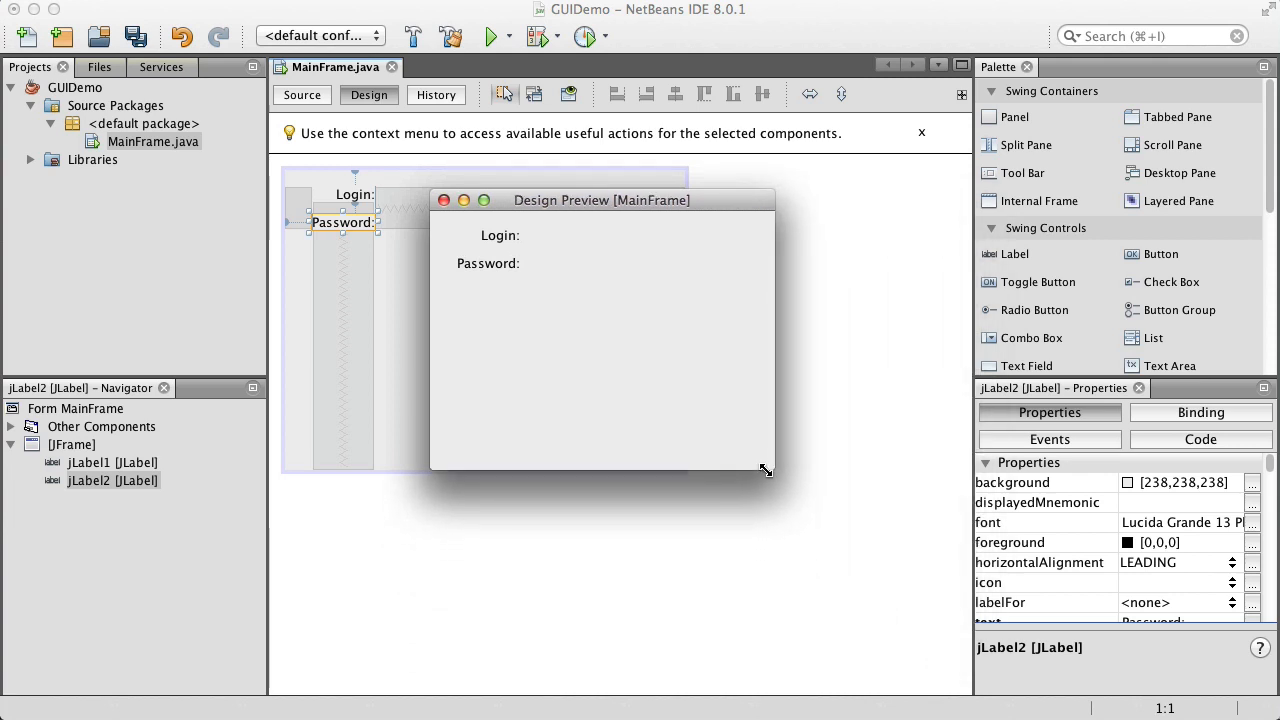
left_click_drag(766, 472, 740, 476)
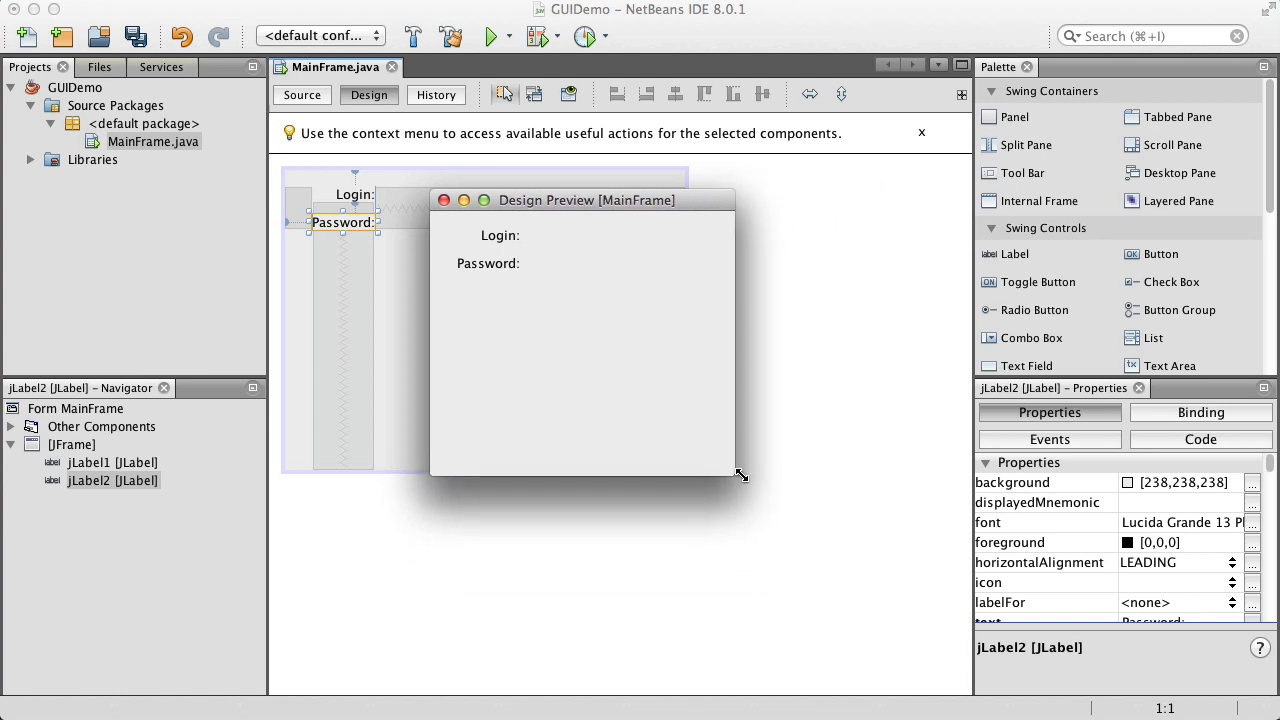
left_click_drag(740, 476, 684, 448)
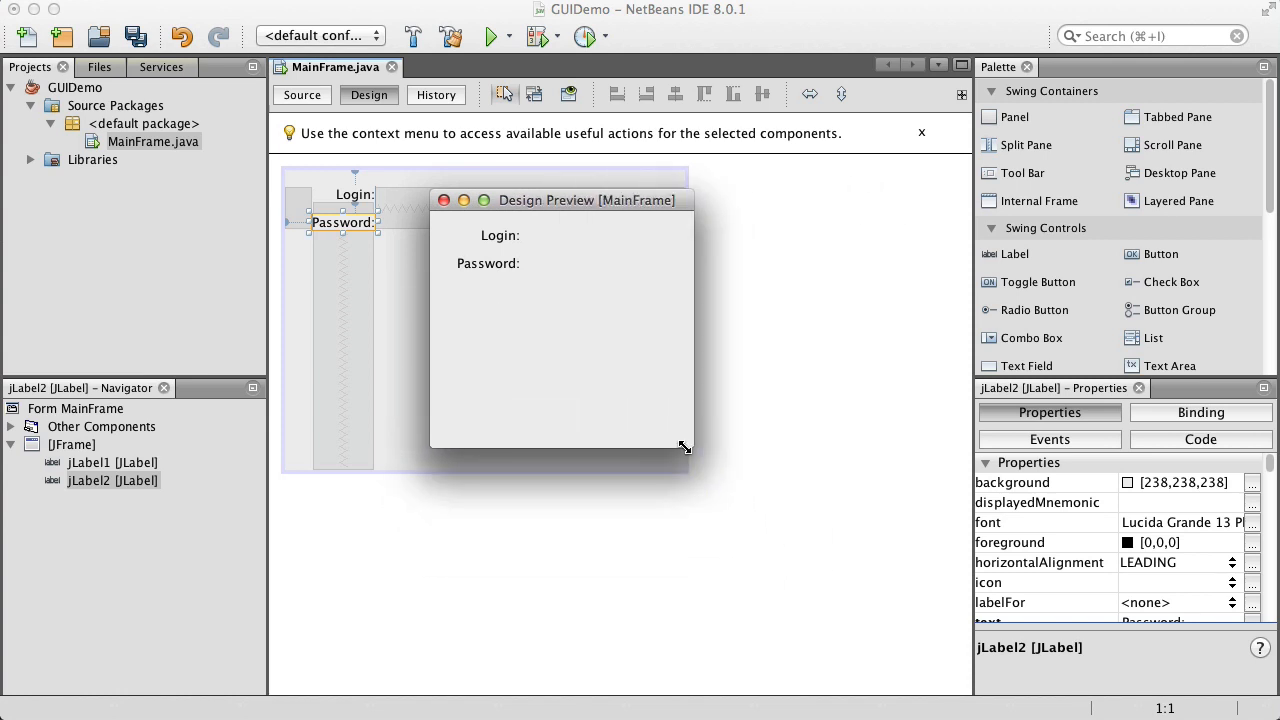
left_click(444, 200)
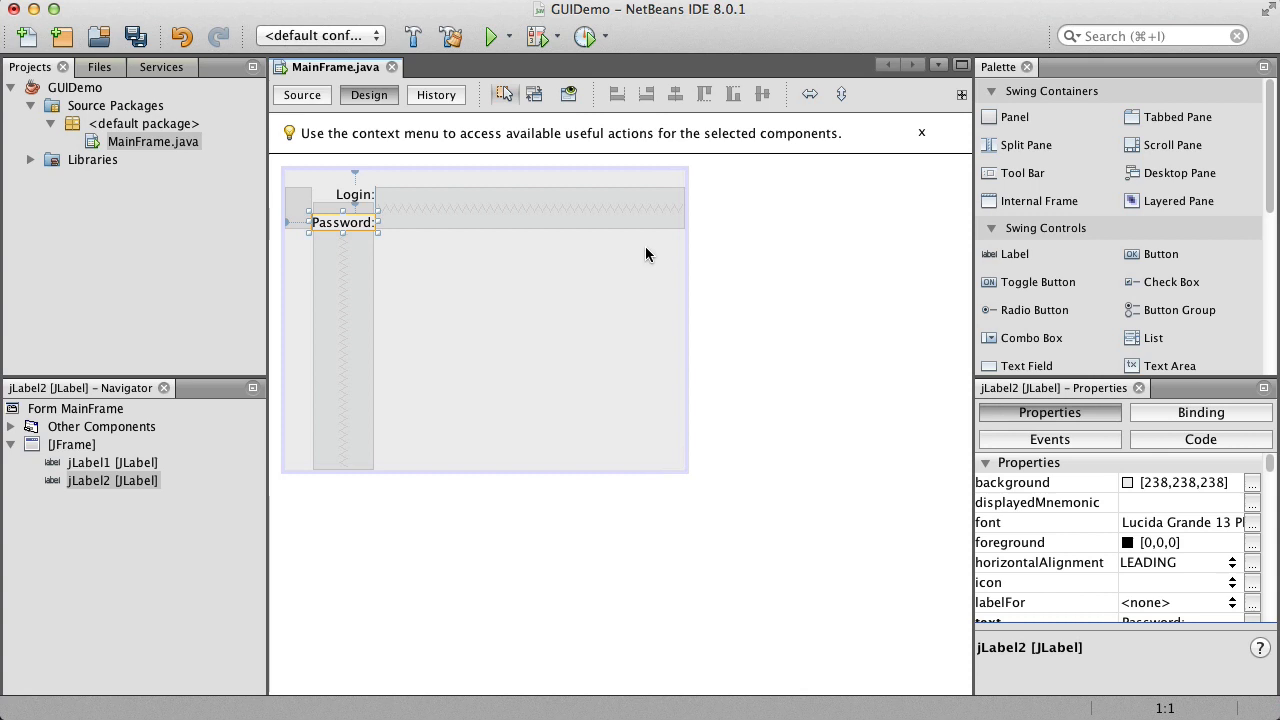
mouse_move(1148, 280)
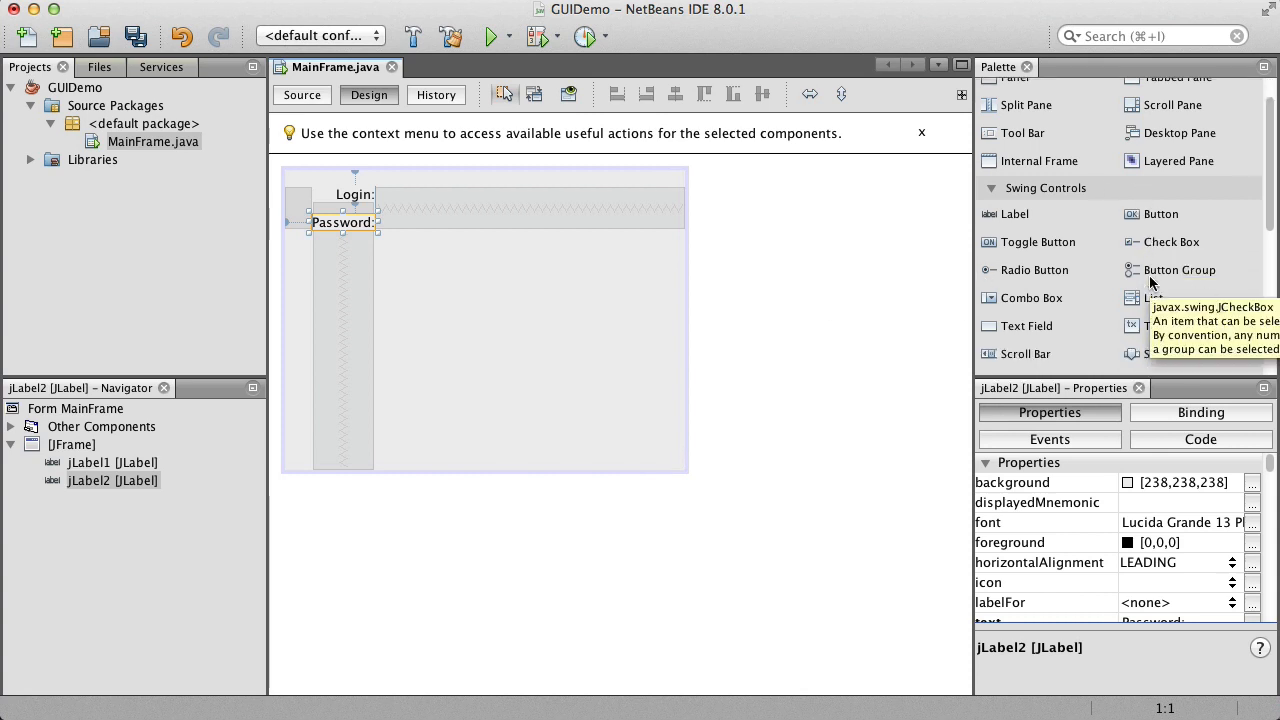
Place a Text Field beside Login: and a Password Field beside Password:.
scroll("down", 3)
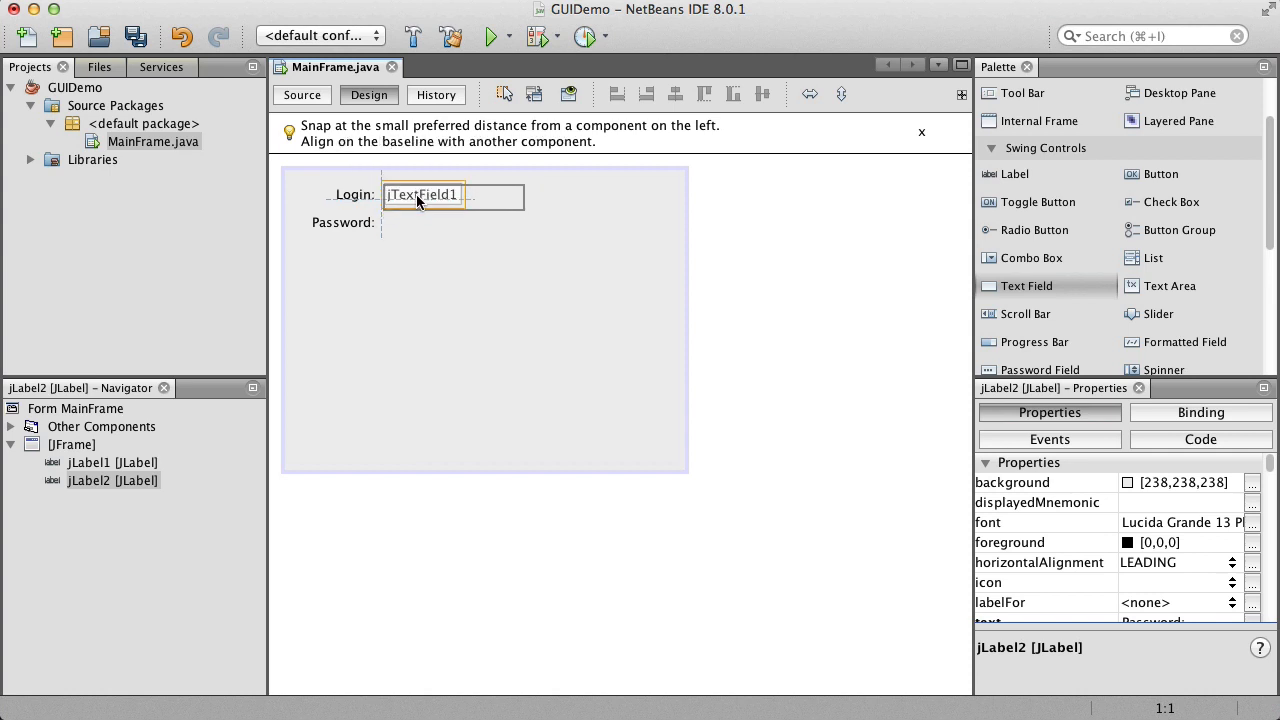
left_click(420, 194)
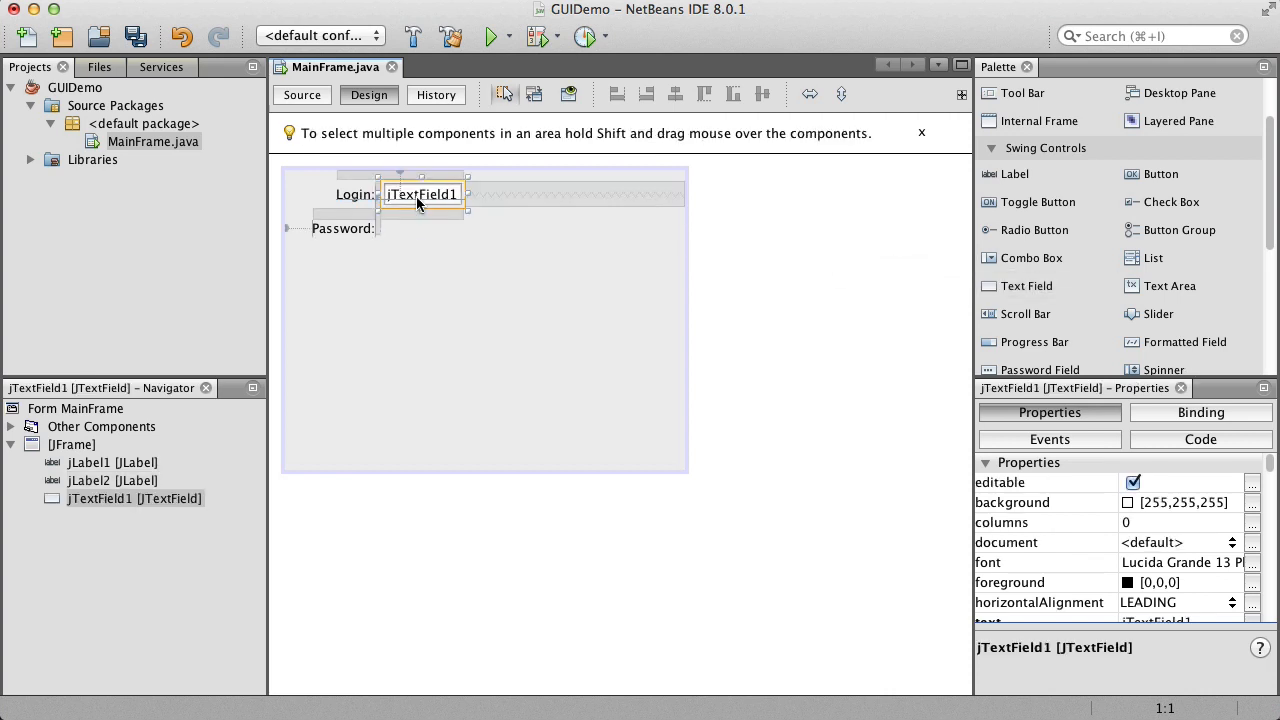
mouse_move(1188, 320)
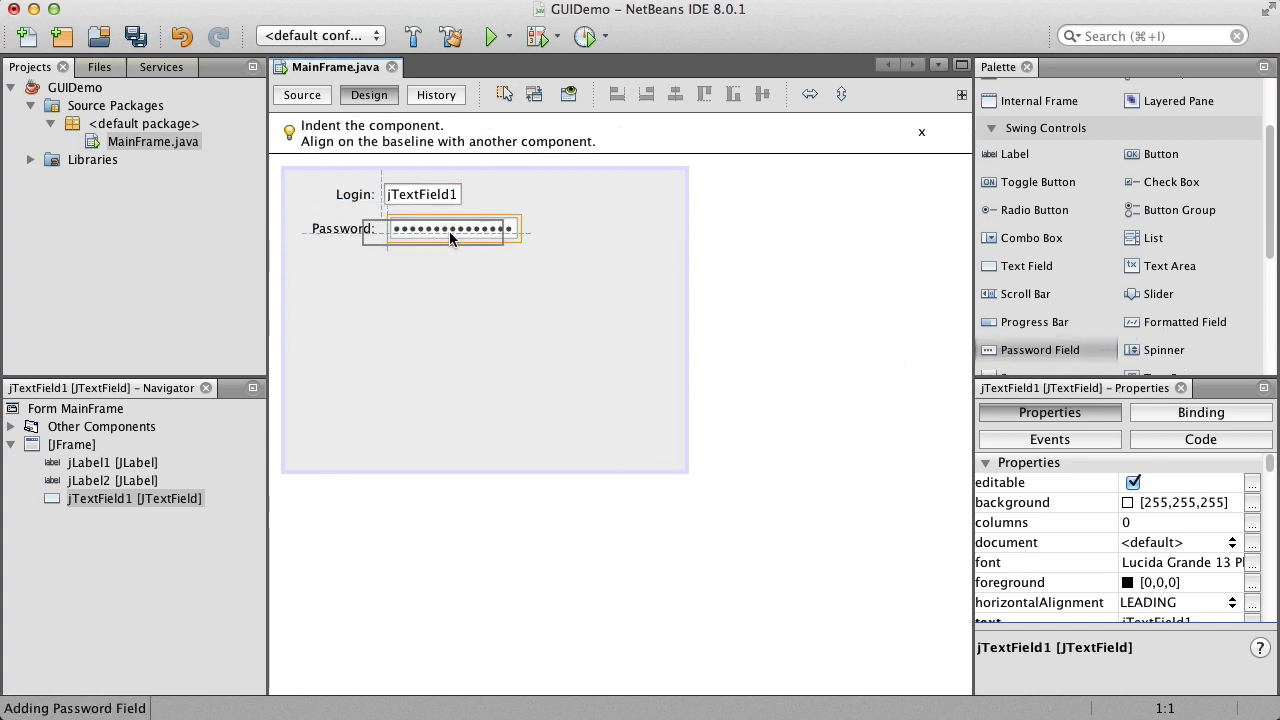
left_click(448, 232)
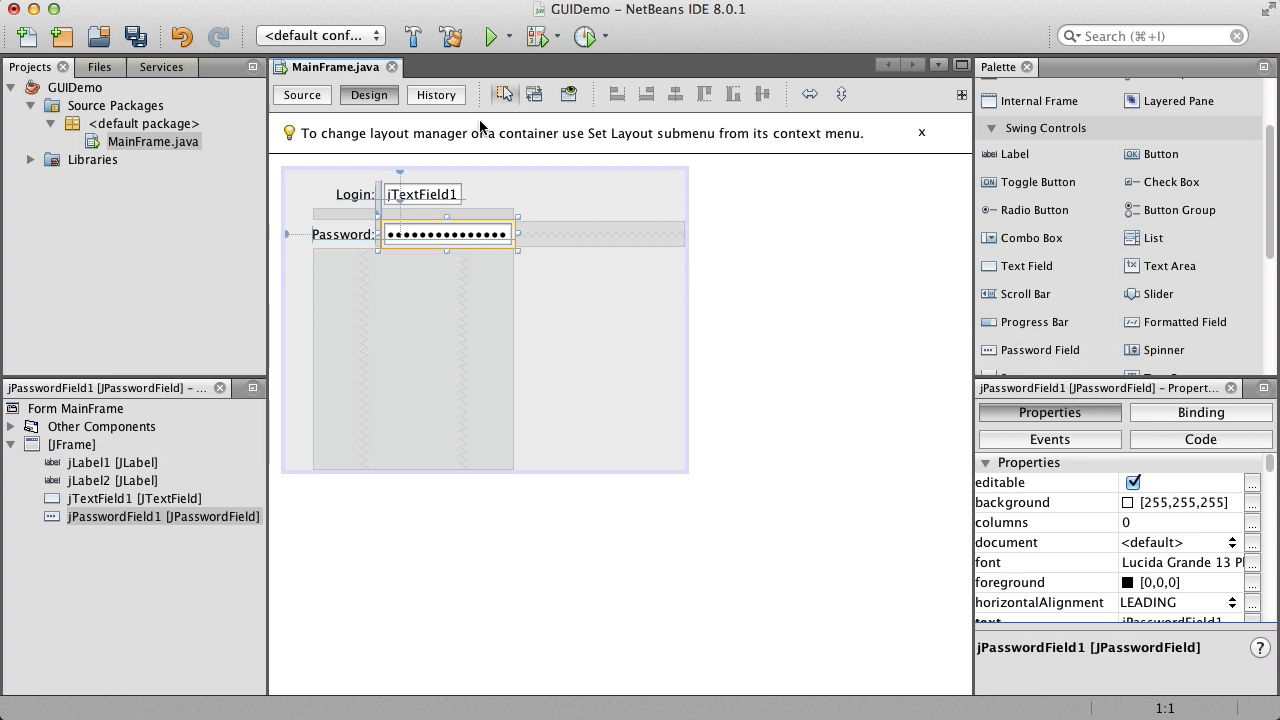
Preview the form with both fields and close the preview.
left_click(568, 94)
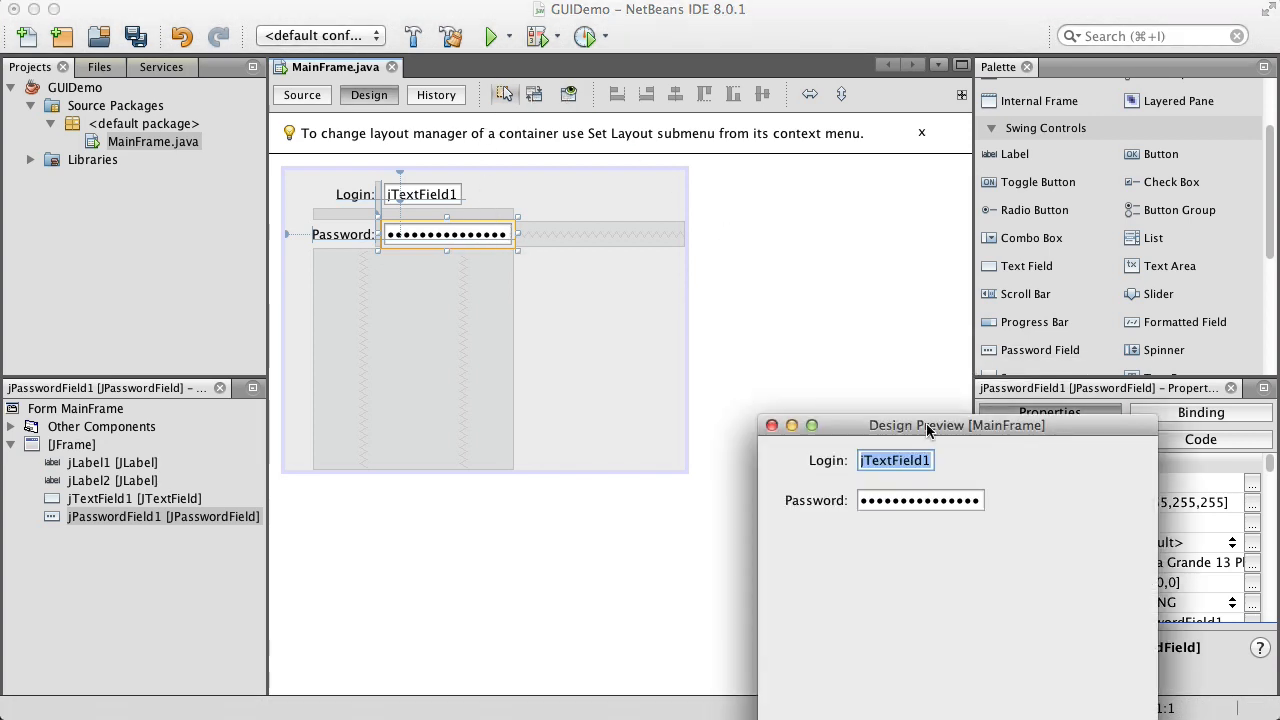
left_click_drag(956, 424, 732, 280)
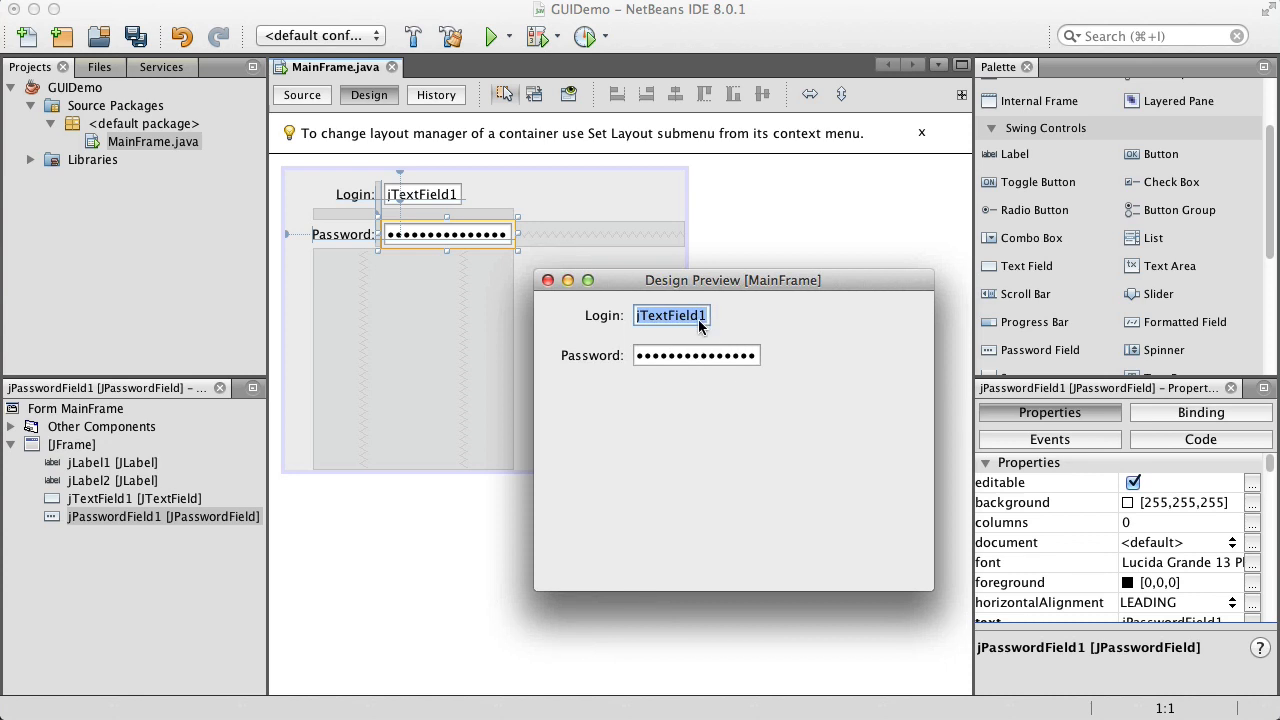
mouse_move(744, 364)
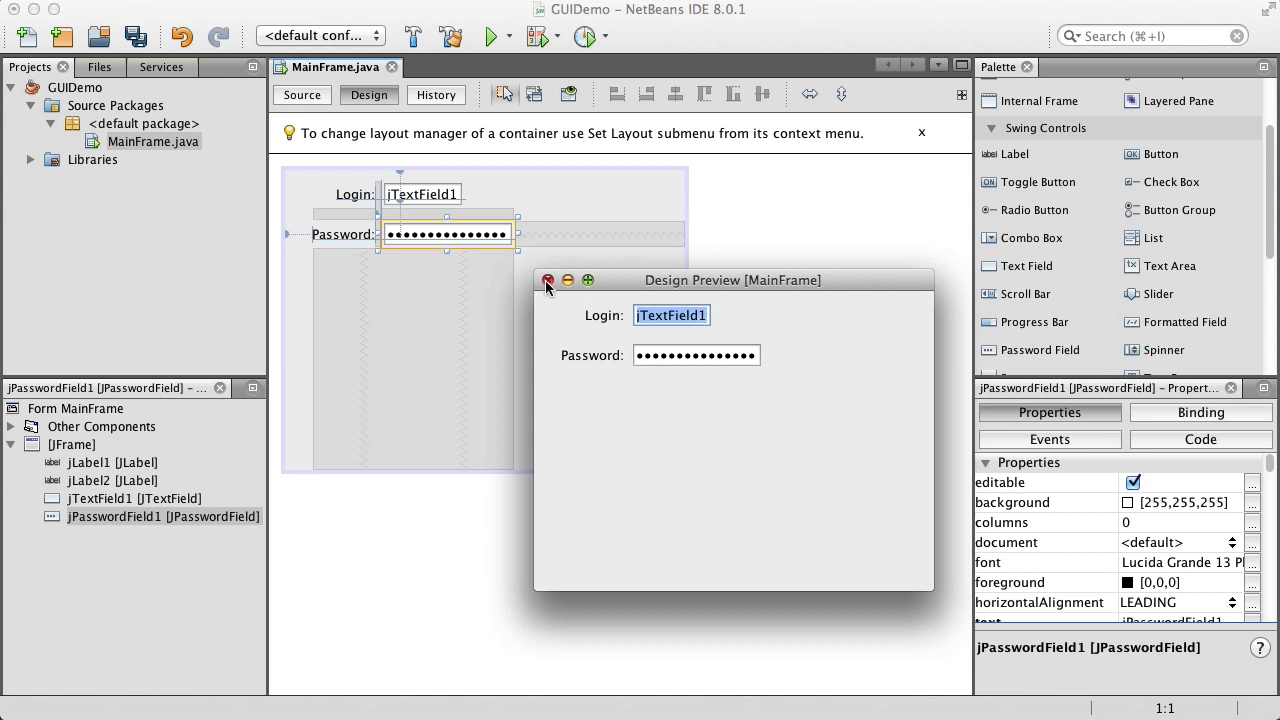
left_click(548, 280)
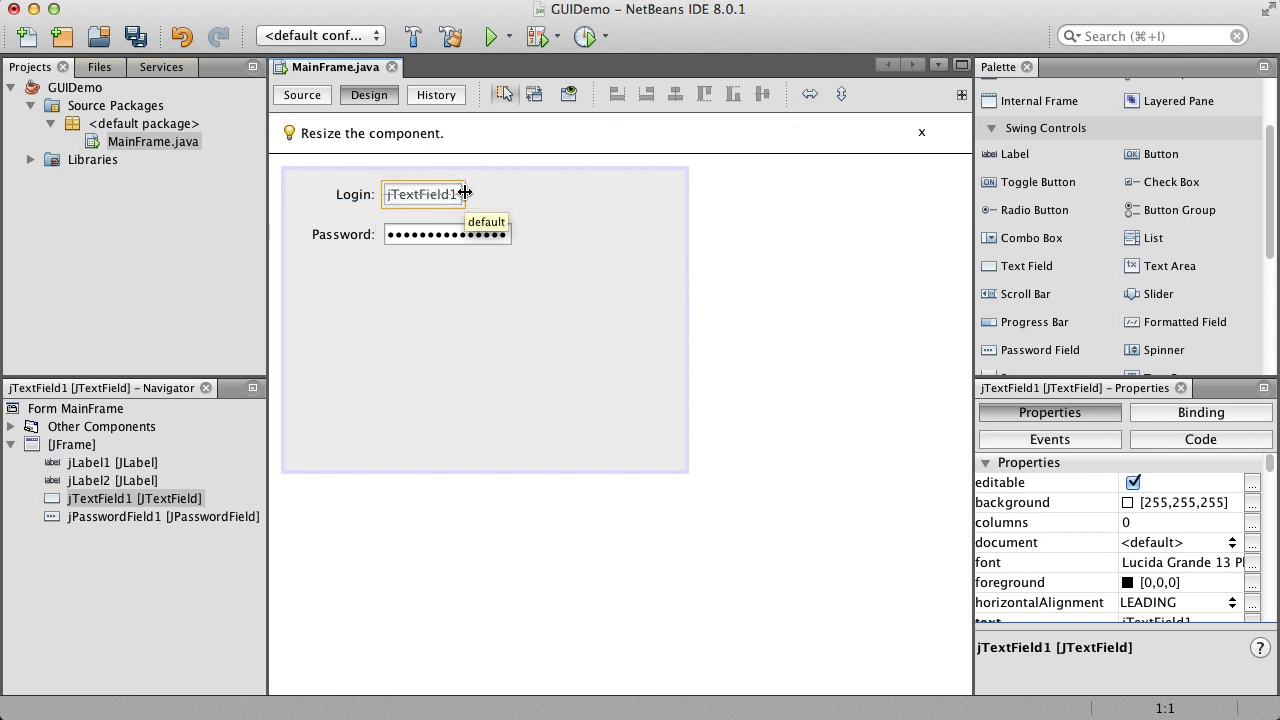
Widen jTextField1 to match jPasswordField1's width and verify in a preview.
left_click_drag(464, 192, 500, 192)
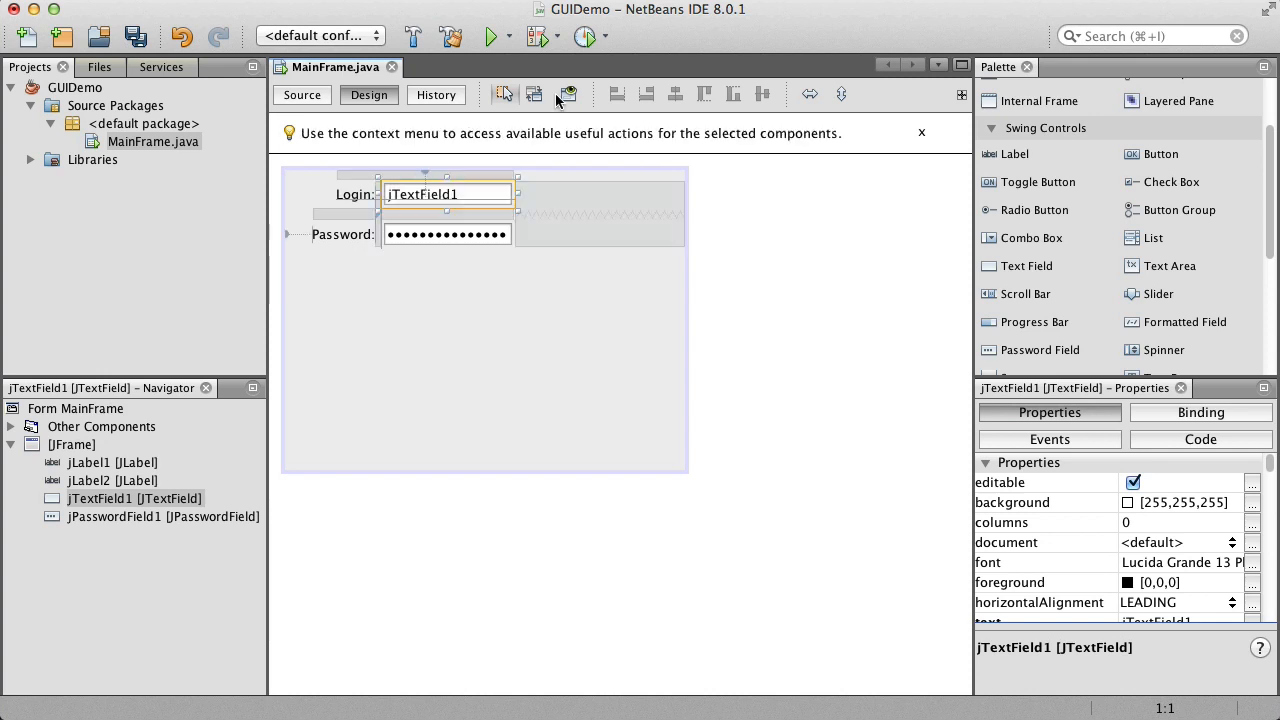
left_click(568, 94)
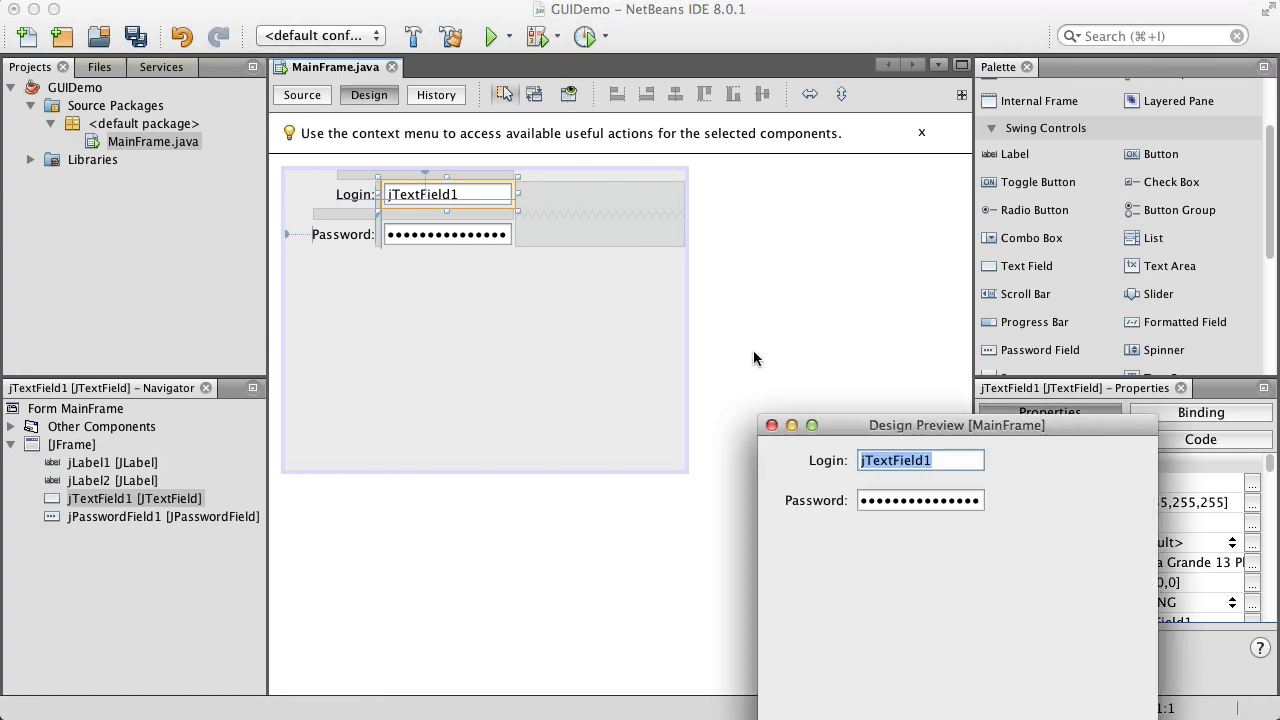
left_click_drag(956, 424, 808, 370)
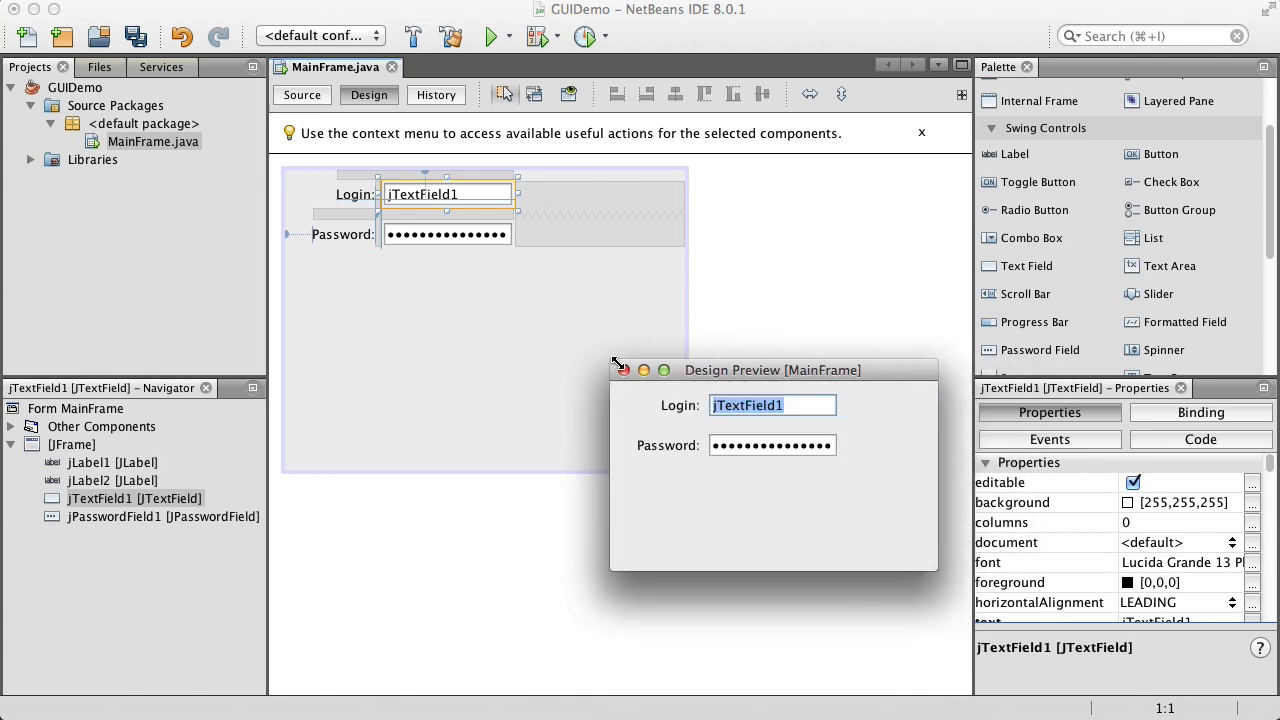
left_click(620, 368)
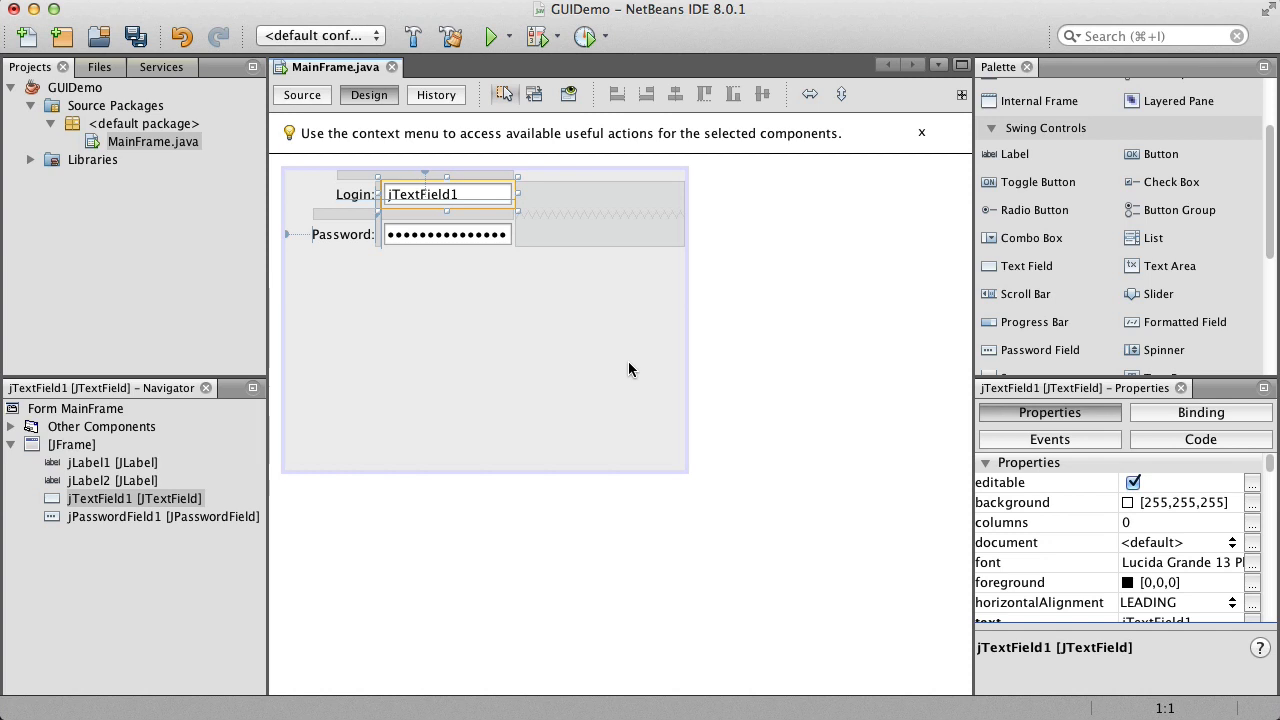
mouse_move(686, 484)
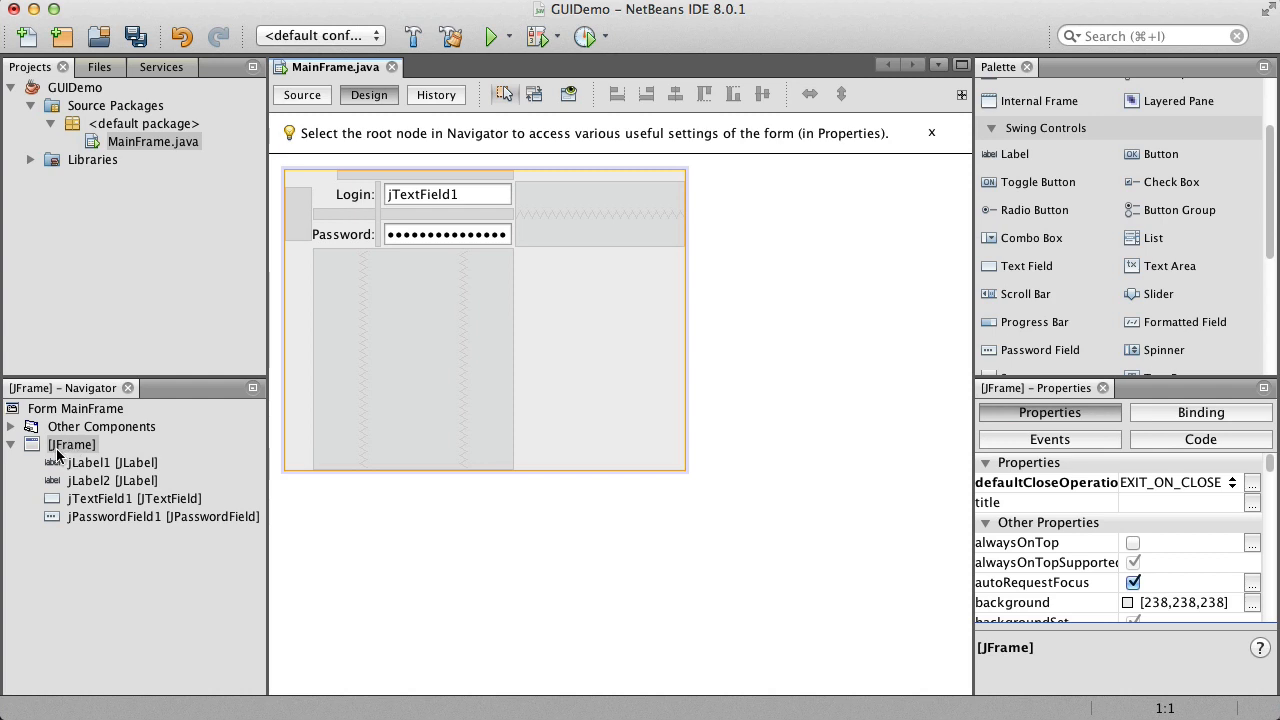
mouse_move(600, 370)
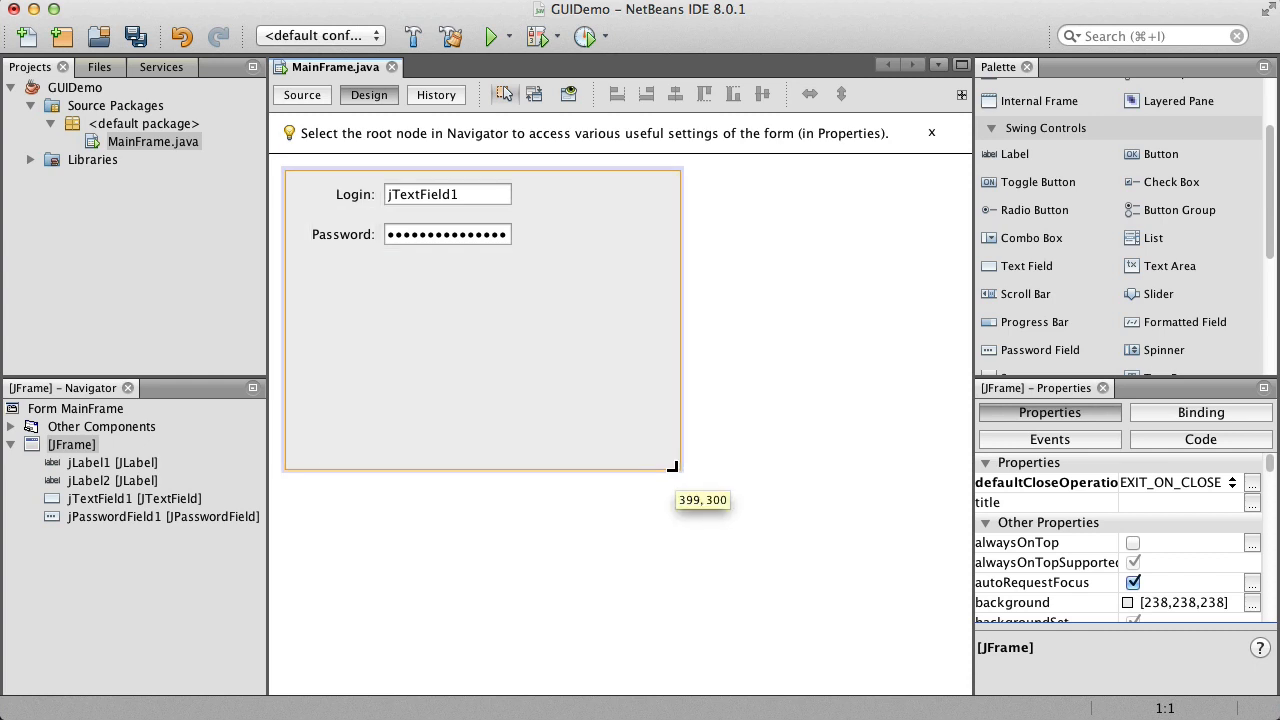
Resize the JFrame to about 278×113 to fit the fields and verify in a preview.
left_click_drag(672, 466, 558, 280)
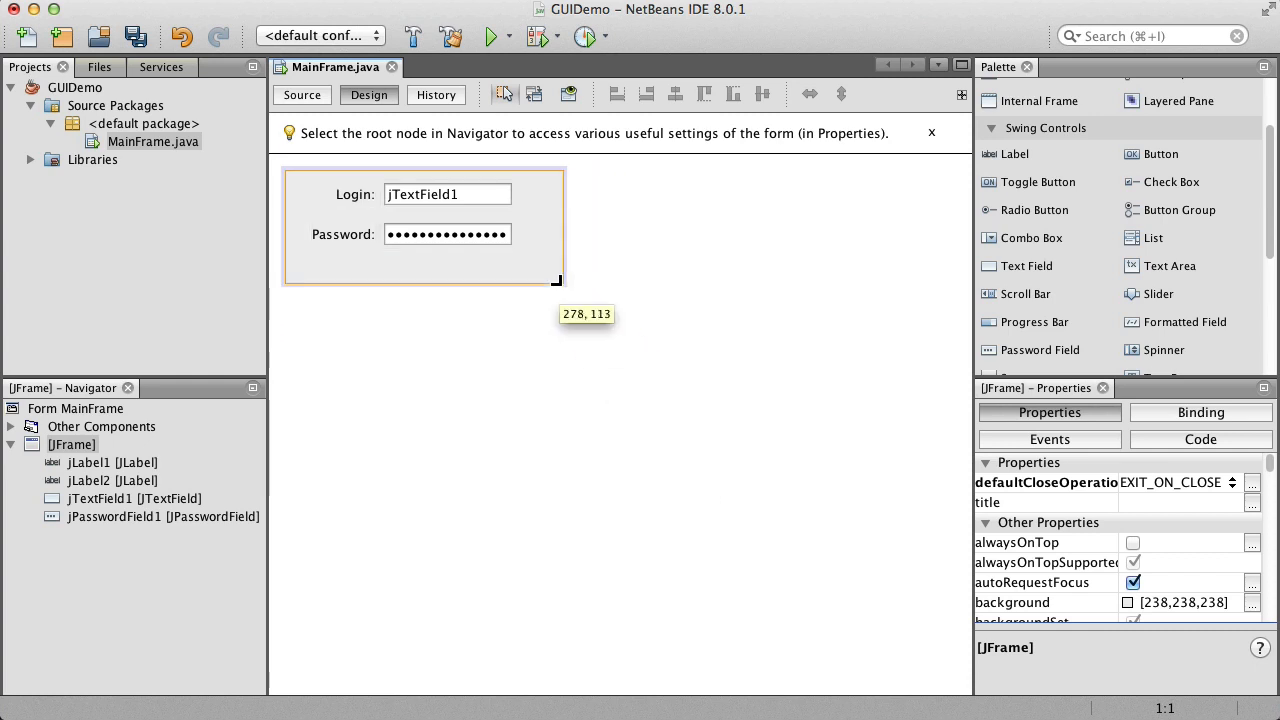
left_click_drag(558, 280, 544, 296)
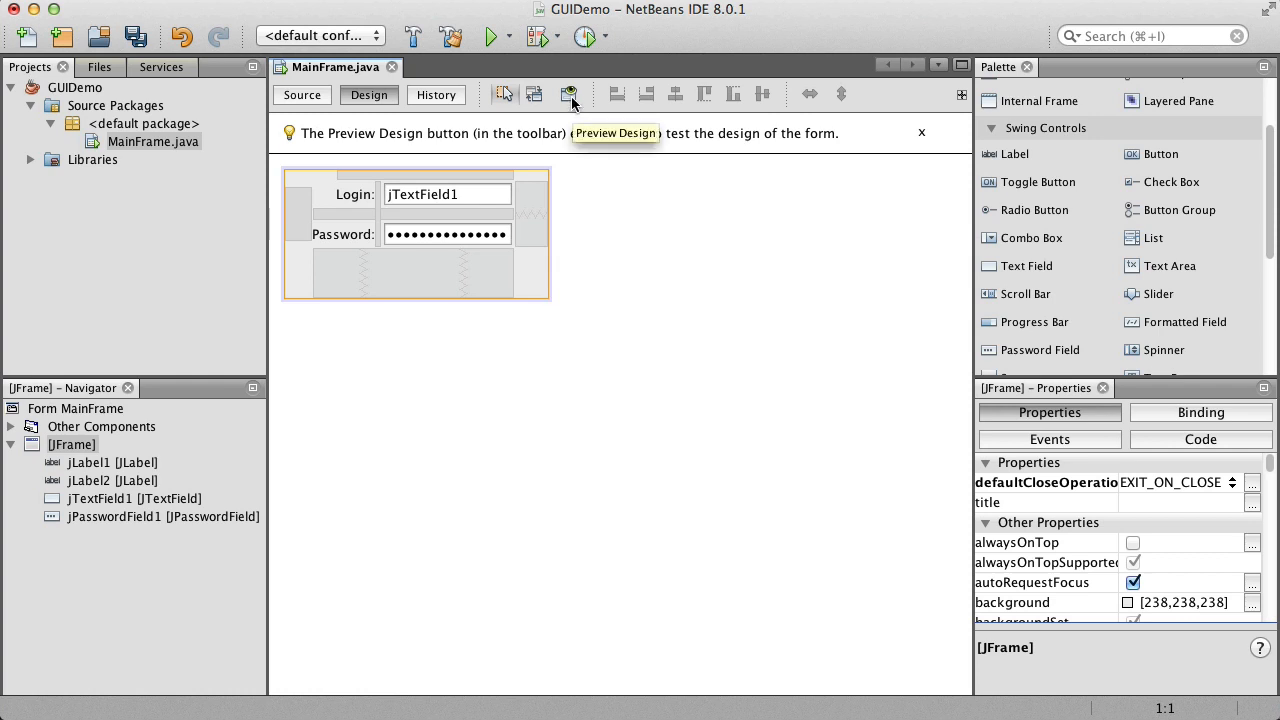
left_click(568, 94)
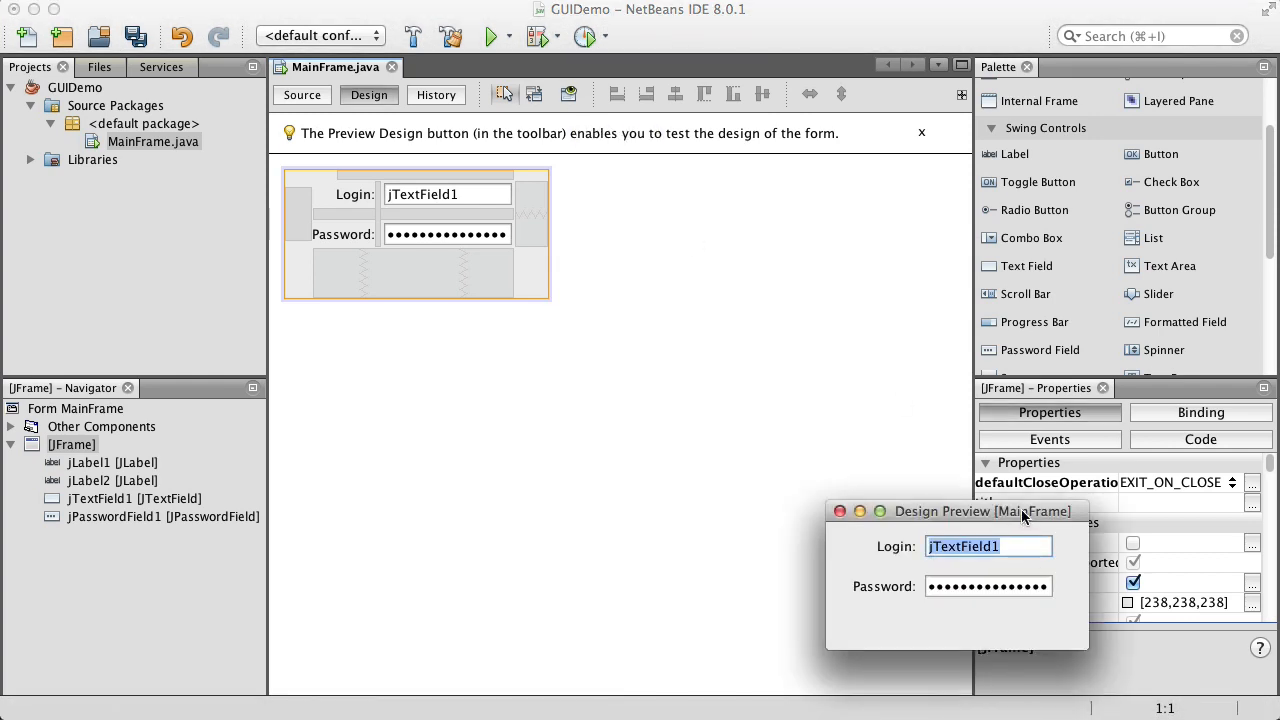
left_click_drag(982, 512, 772, 340)
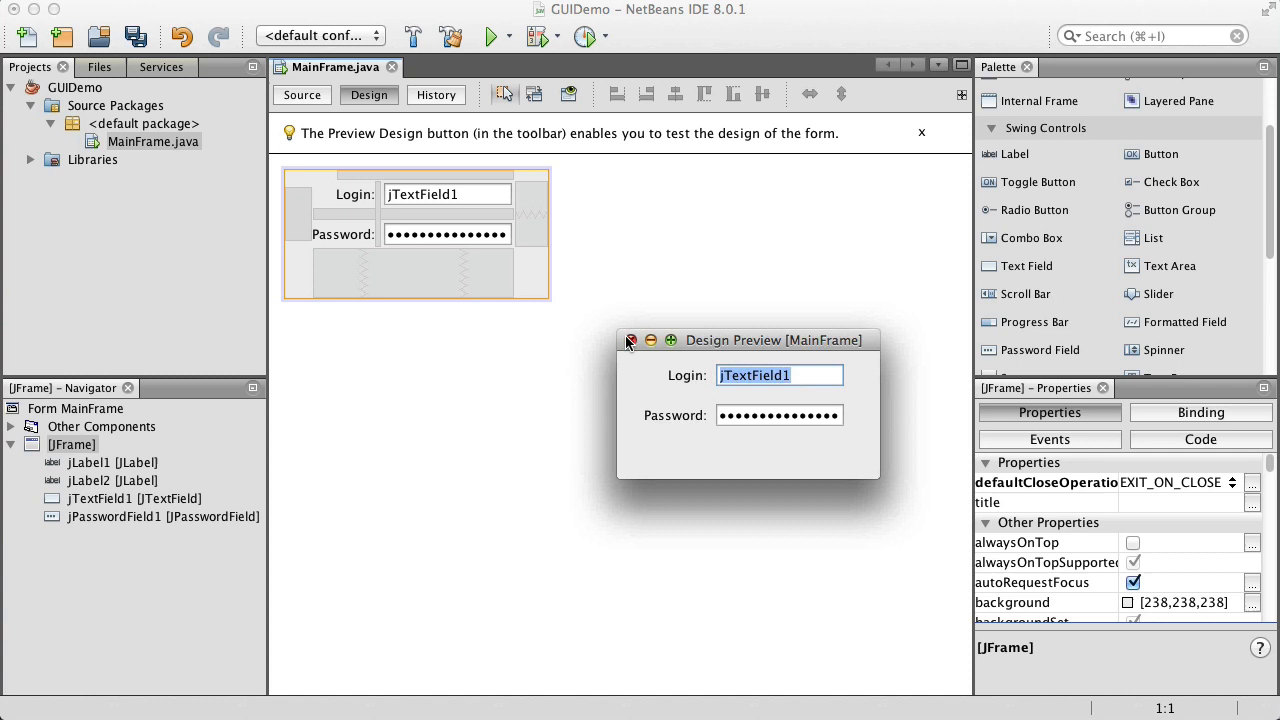
left_click(630, 340)
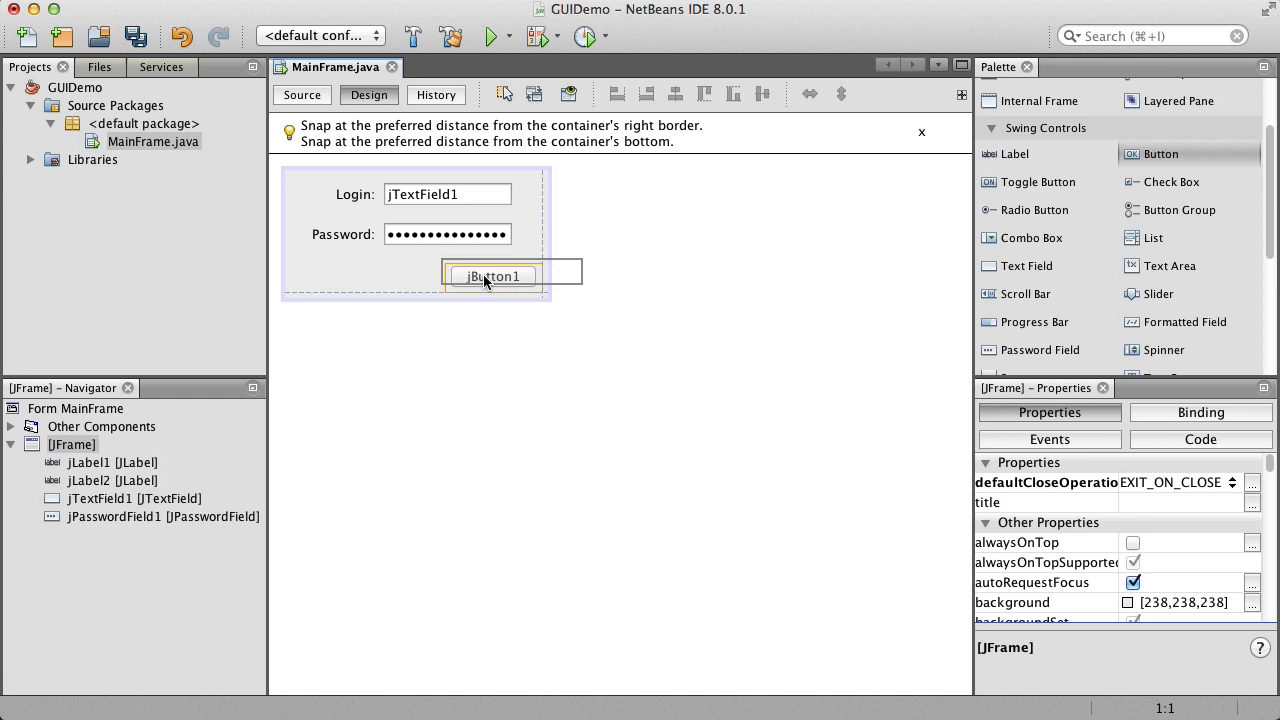
Drop jButton1 below the password field and preview the layout.
left_click(492, 276)
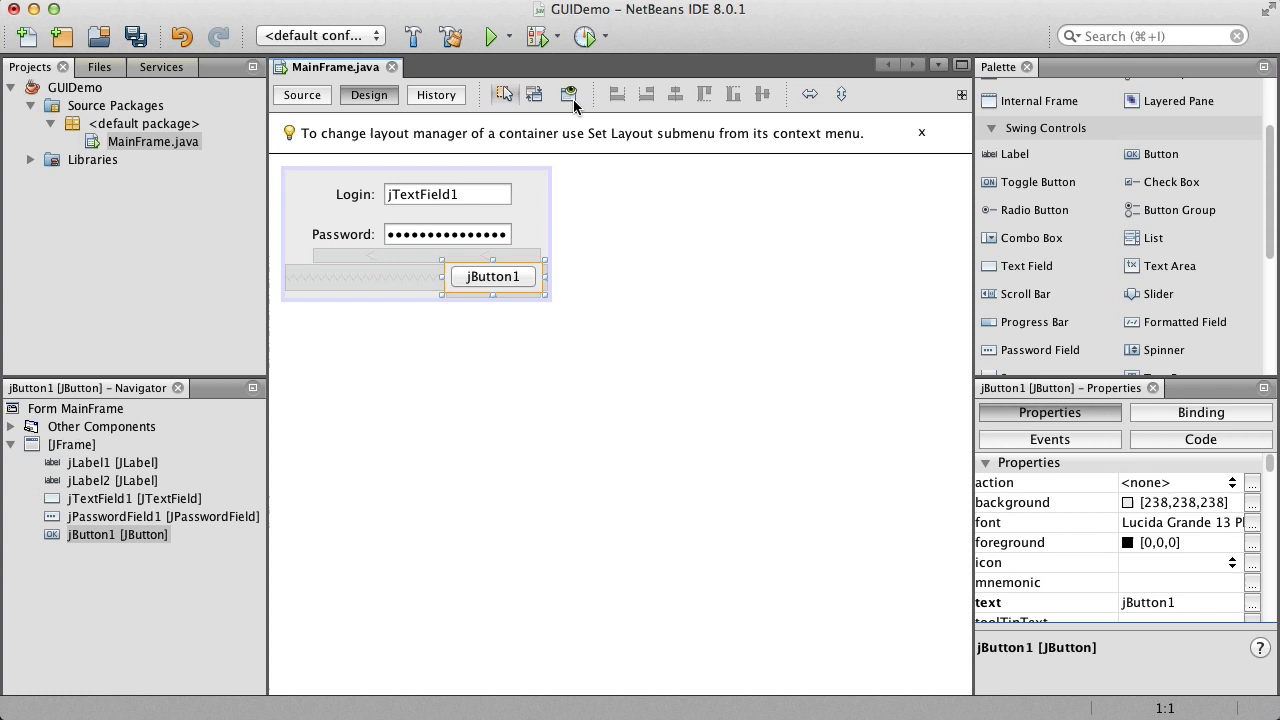
left_click(568, 94)
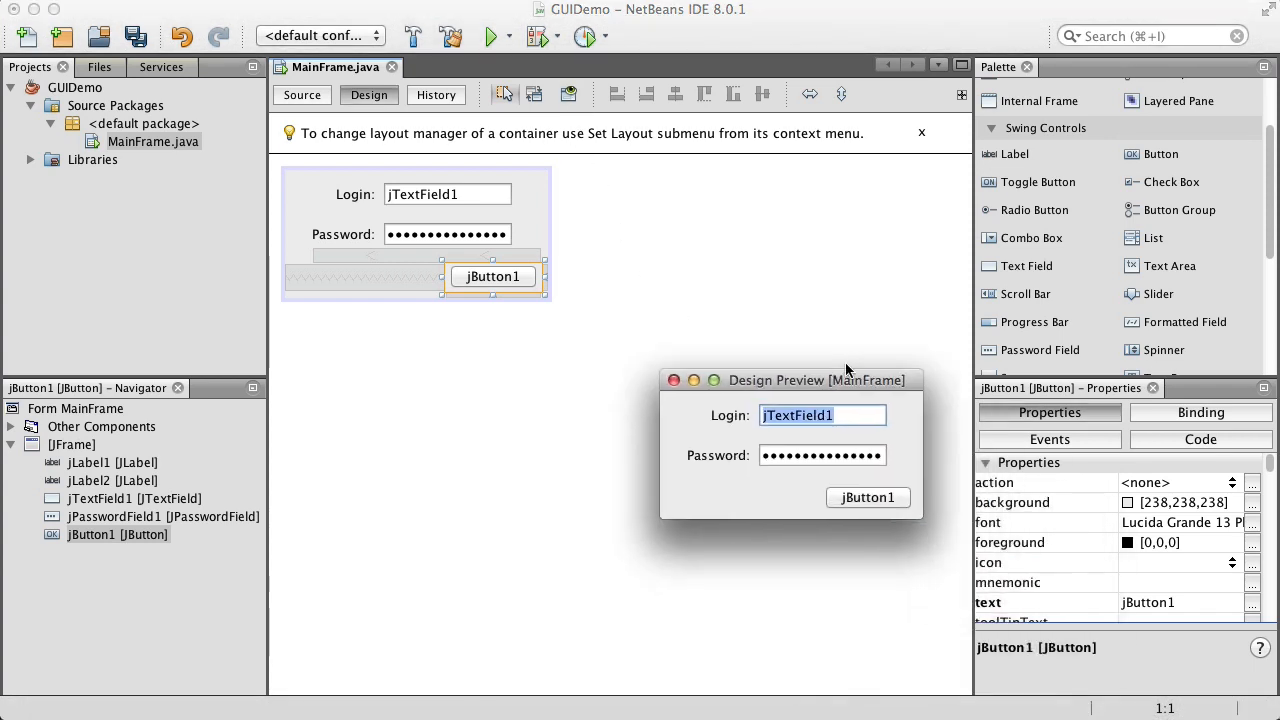
left_click_drag(816, 380, 700, 280)
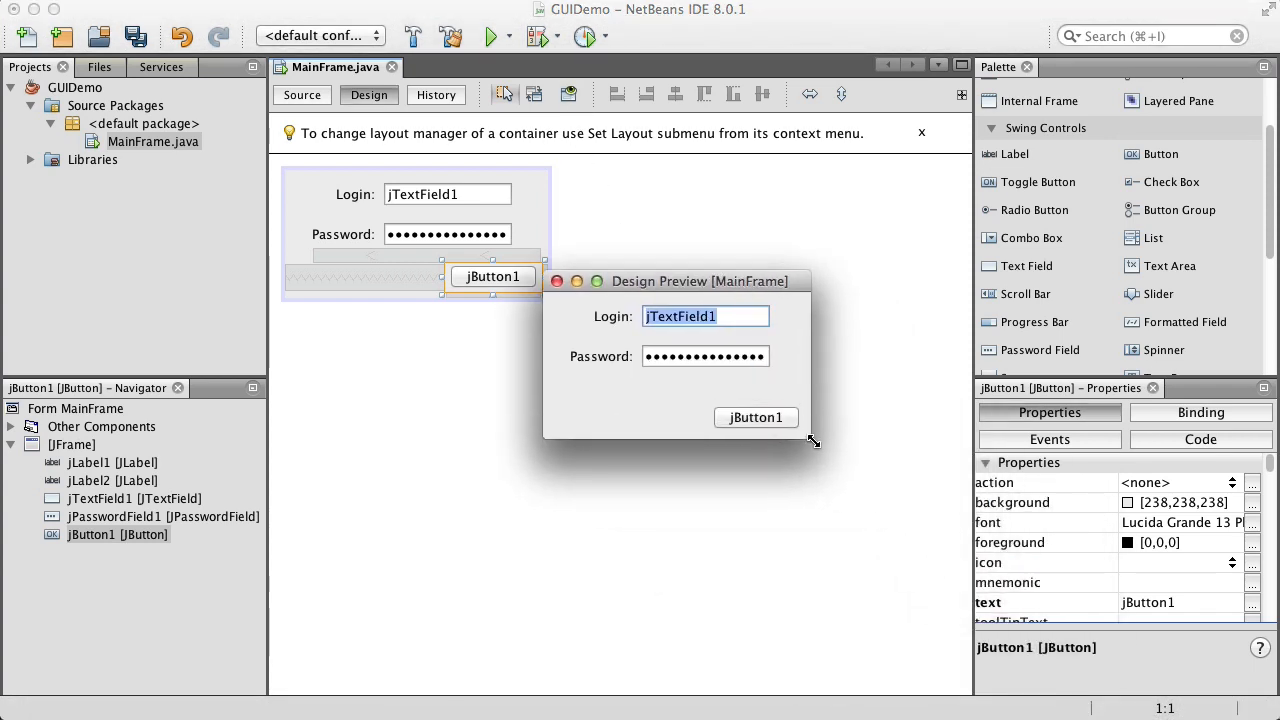
left_click_drag(812, 440, 808, 448)
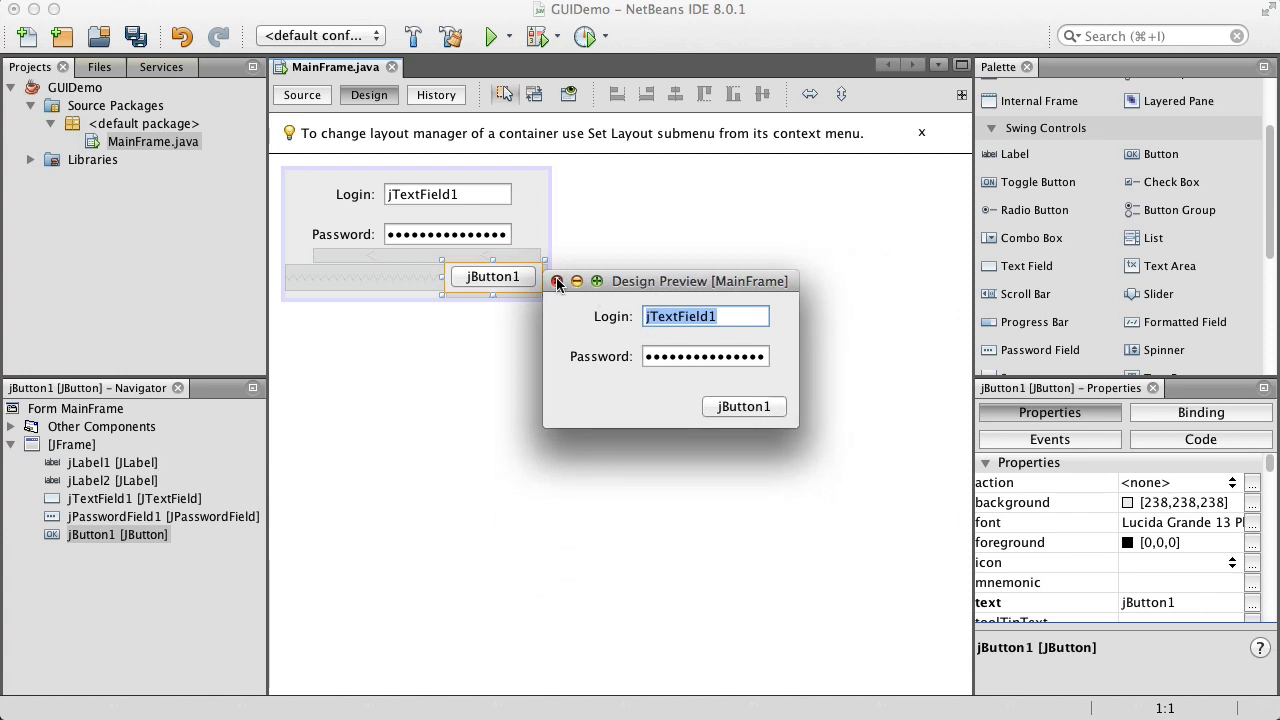
Nudge jButton1 to sit just under the password field and close the preview.
left_click(556, 280)
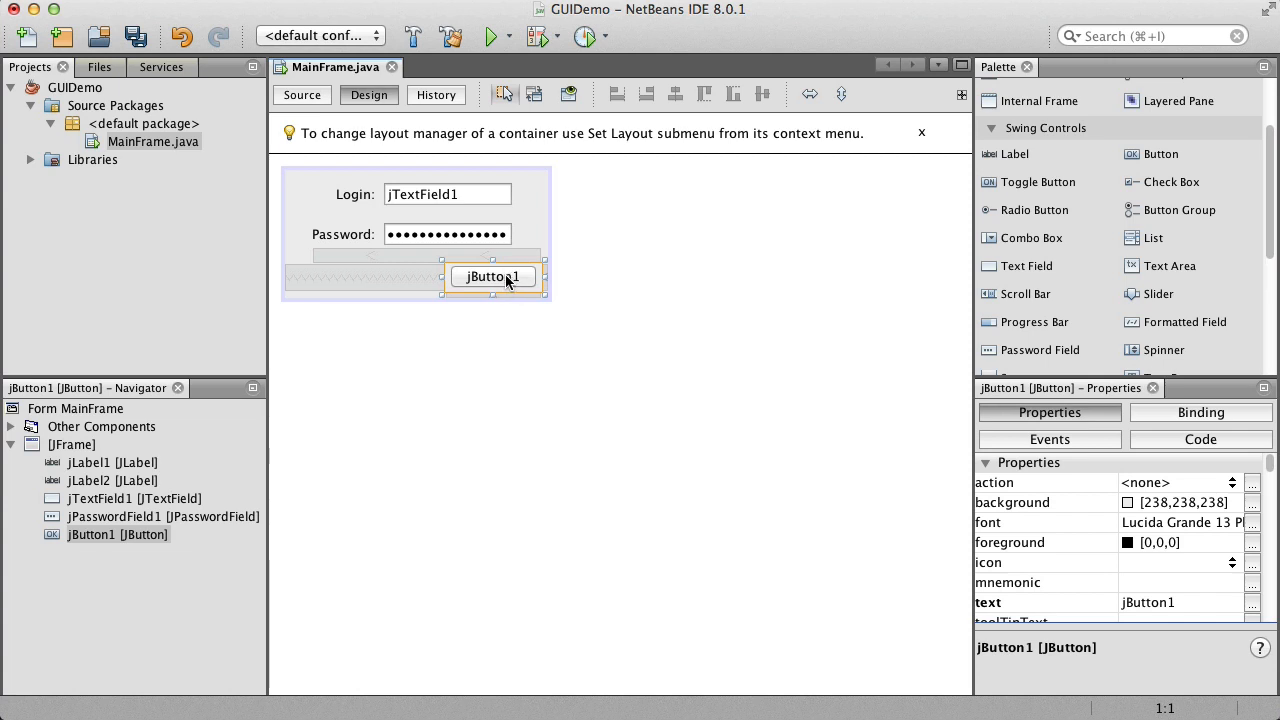
left_click_drag(508, 282, 490, 268)
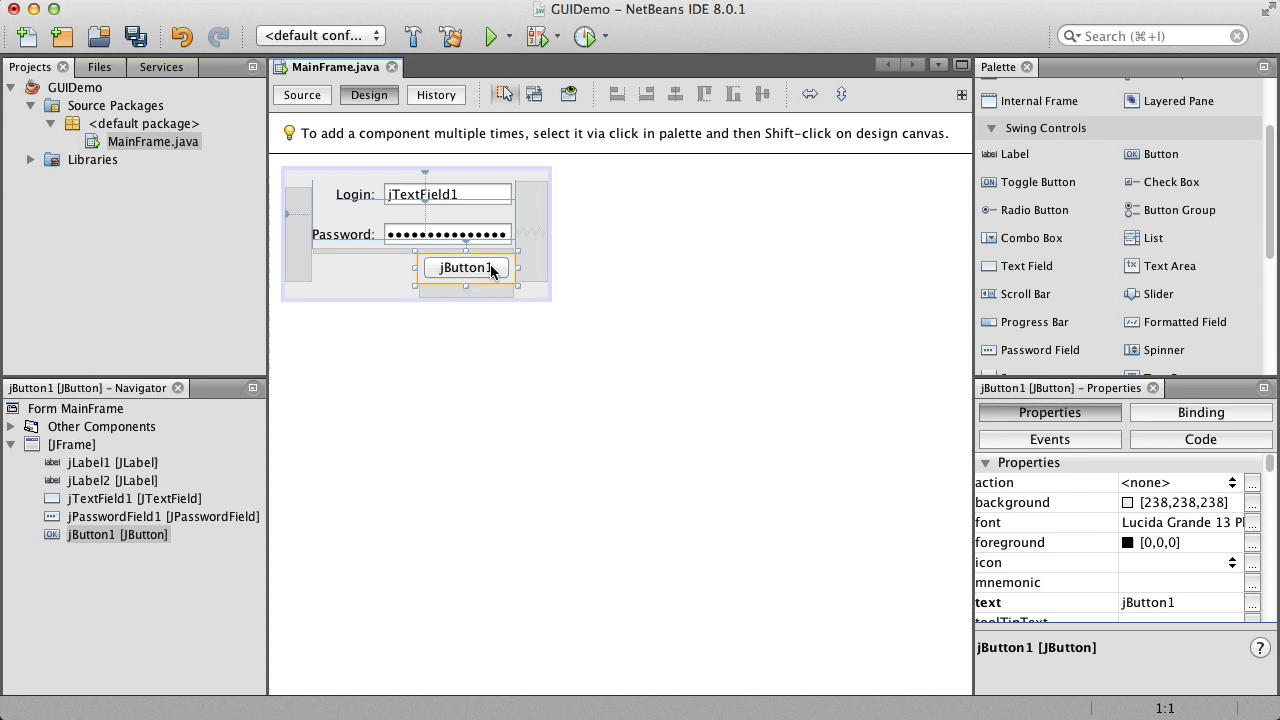
mouse_move(420, 78)
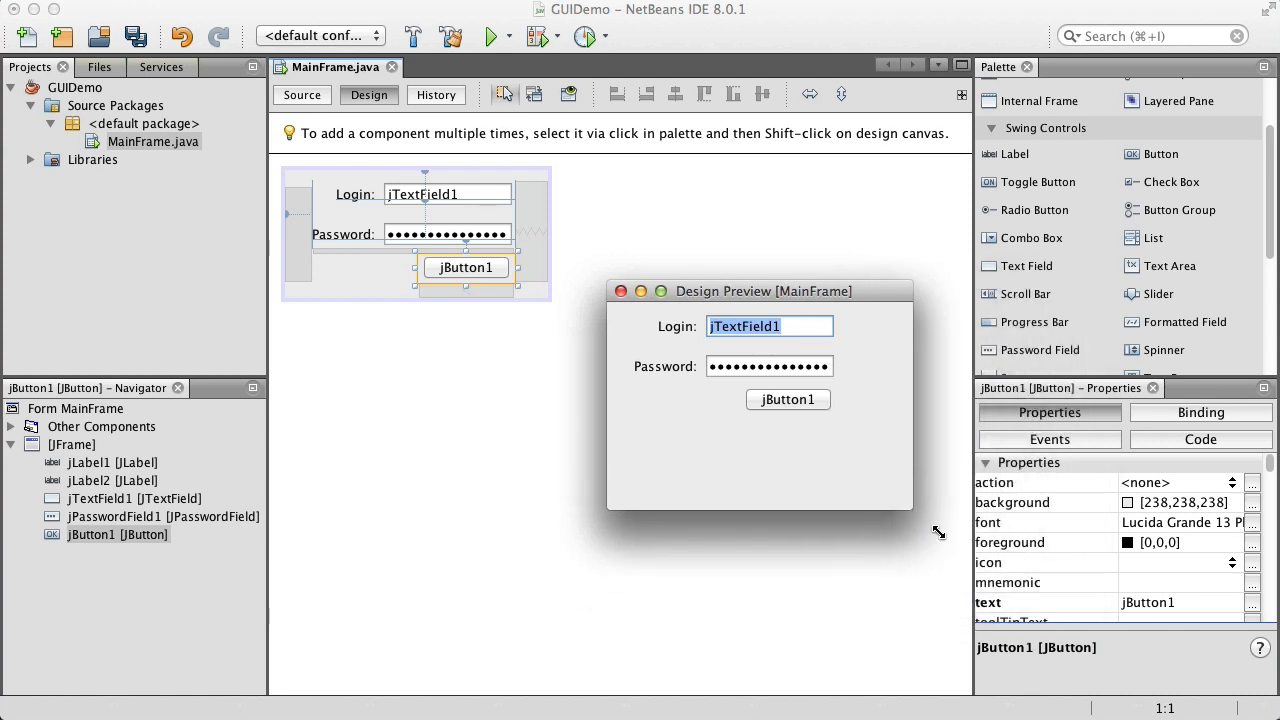
left_click(620, 292)
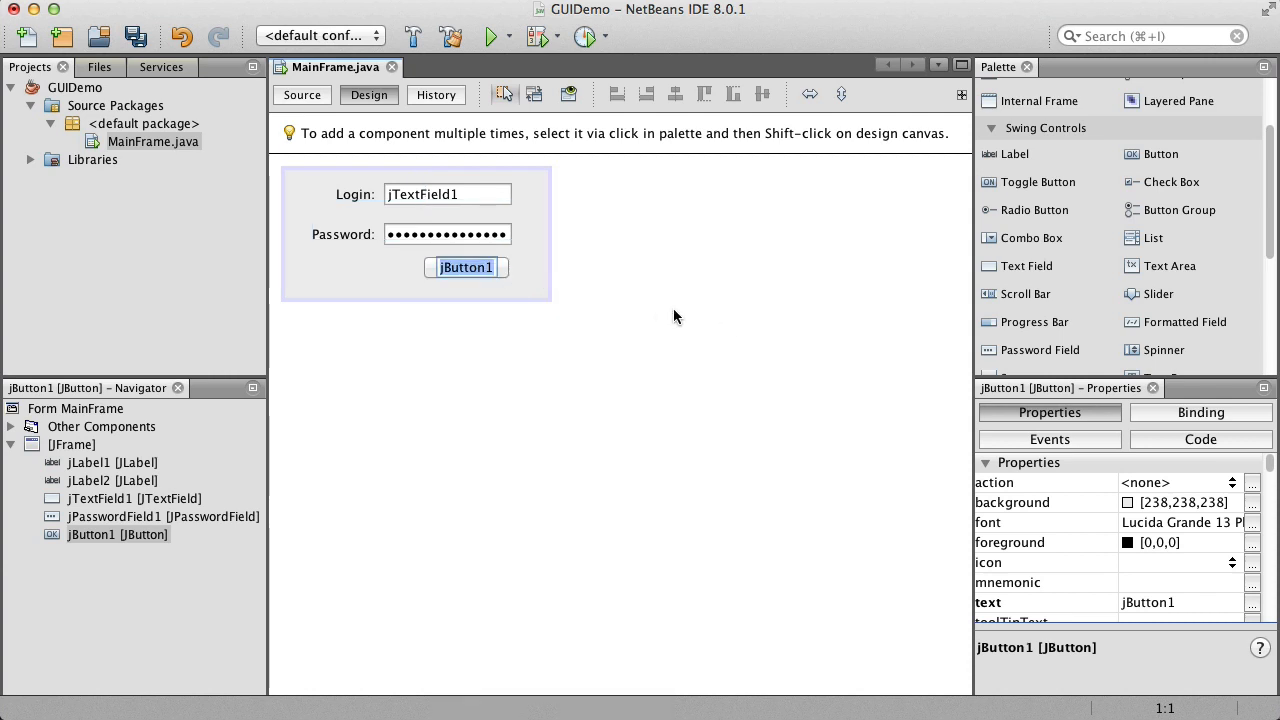
Set the button text to 'Login' and clear the default text of both fields.
type("Login")
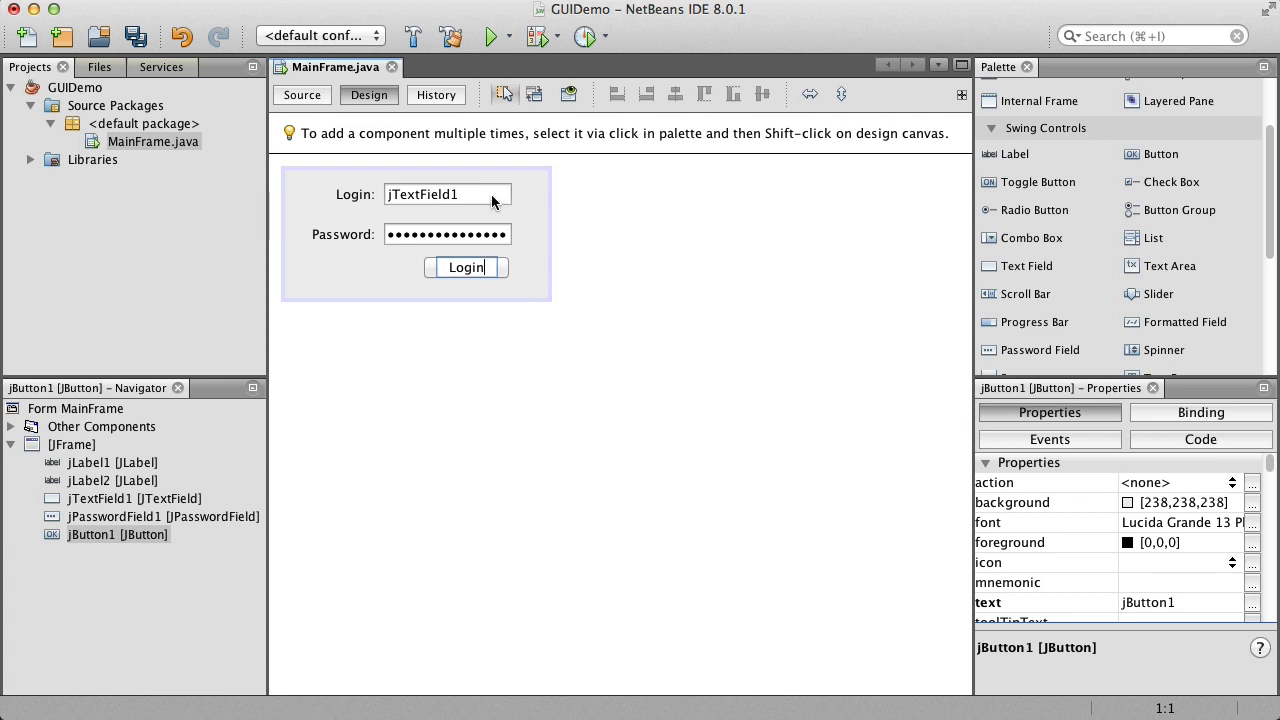
left_click(448, 194)
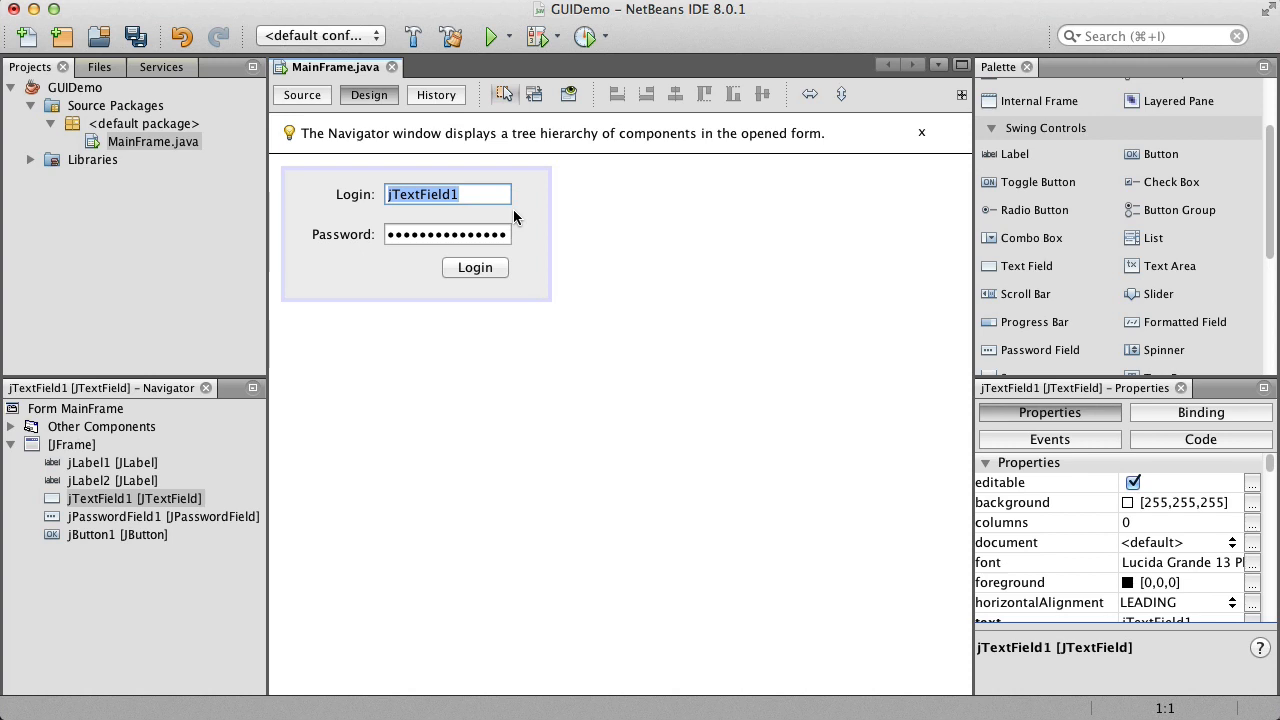
left_click(448, 192)
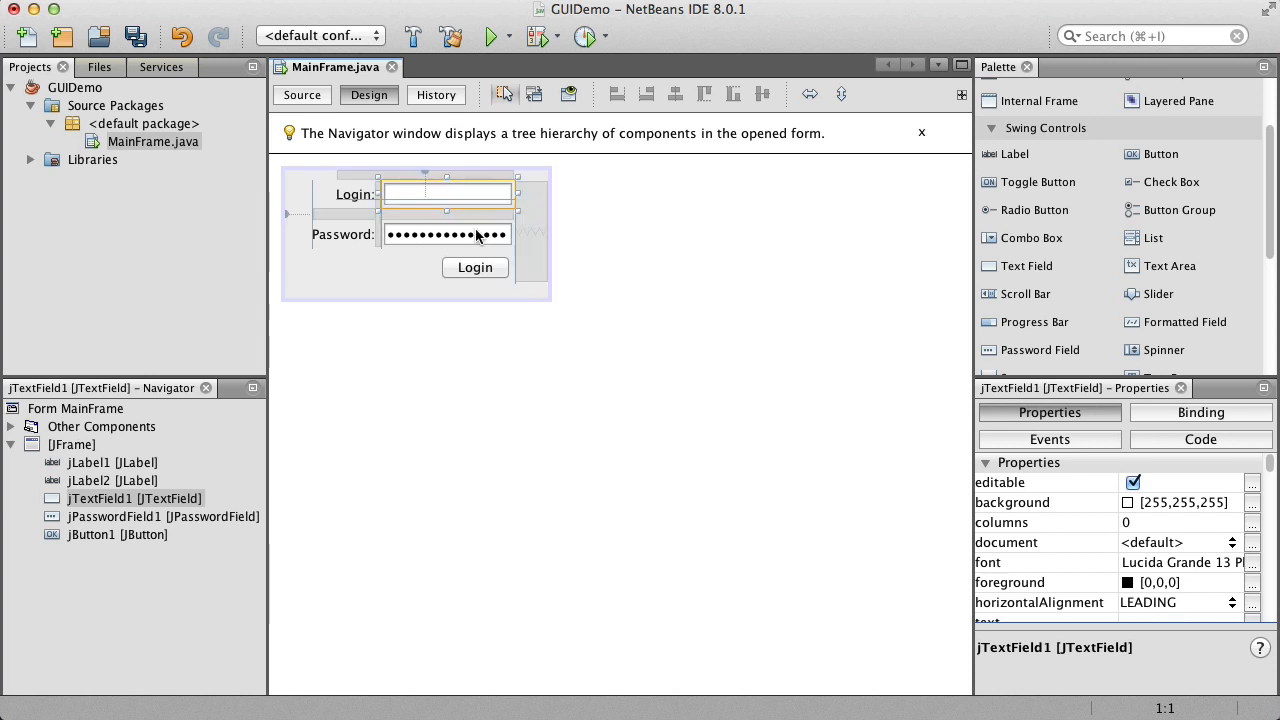
left_click(448, 234)
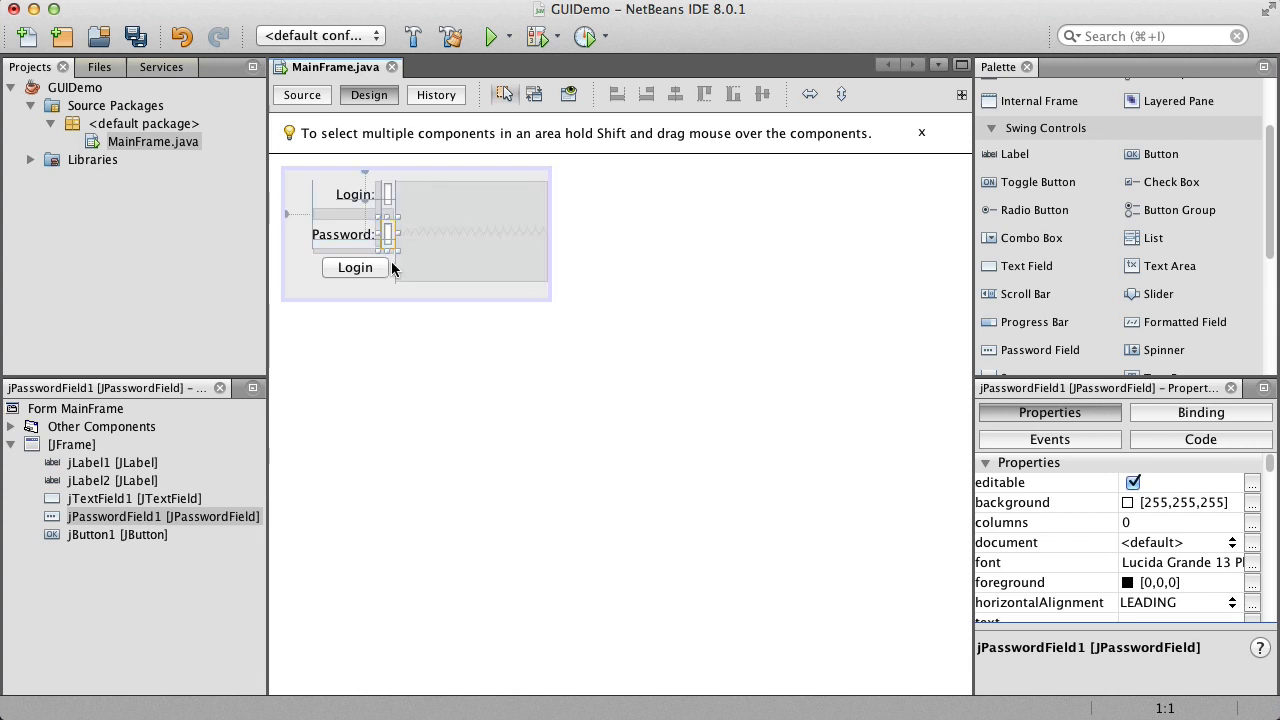
mouse_move(404, 208)
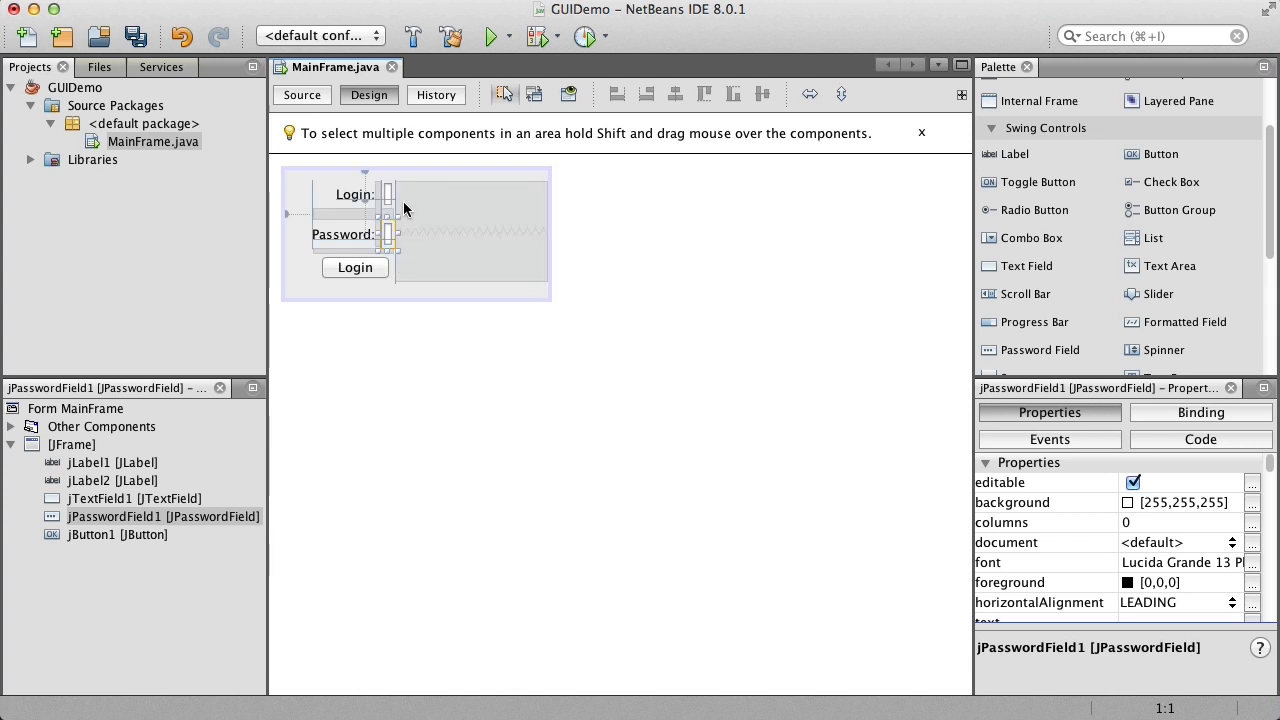
mouse_move(398, 234)
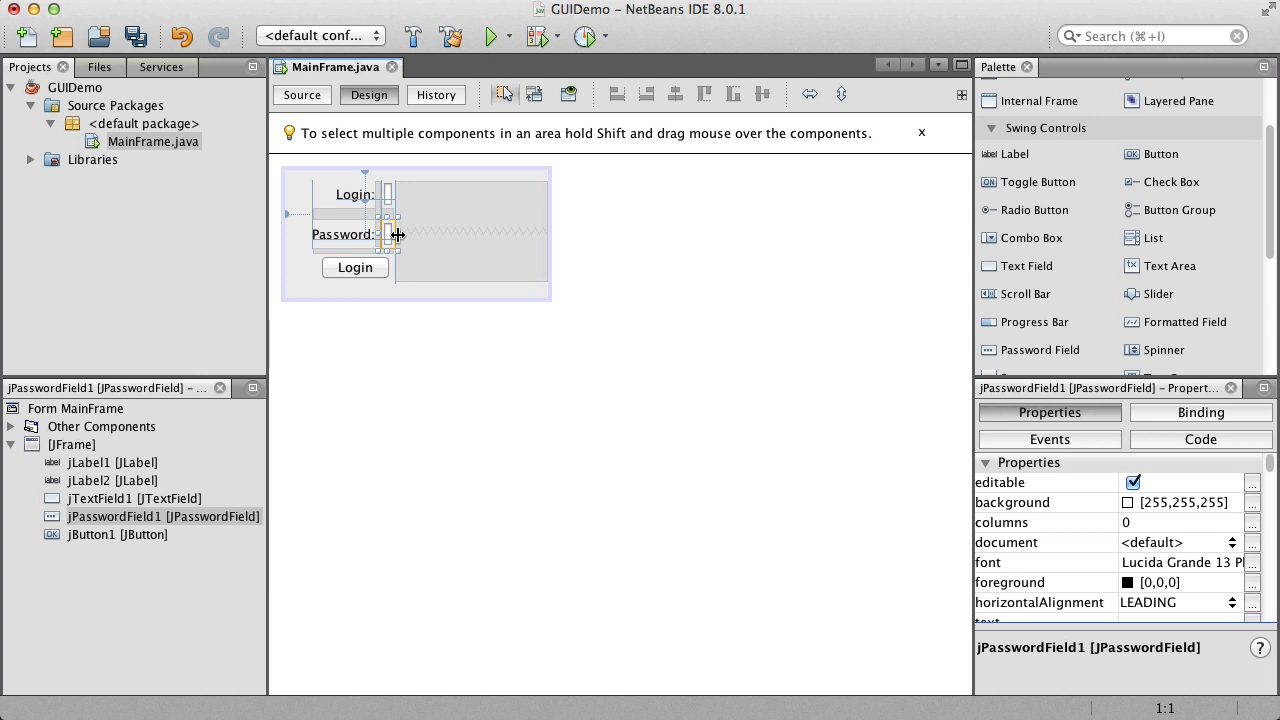
mouse_move(568, 104)
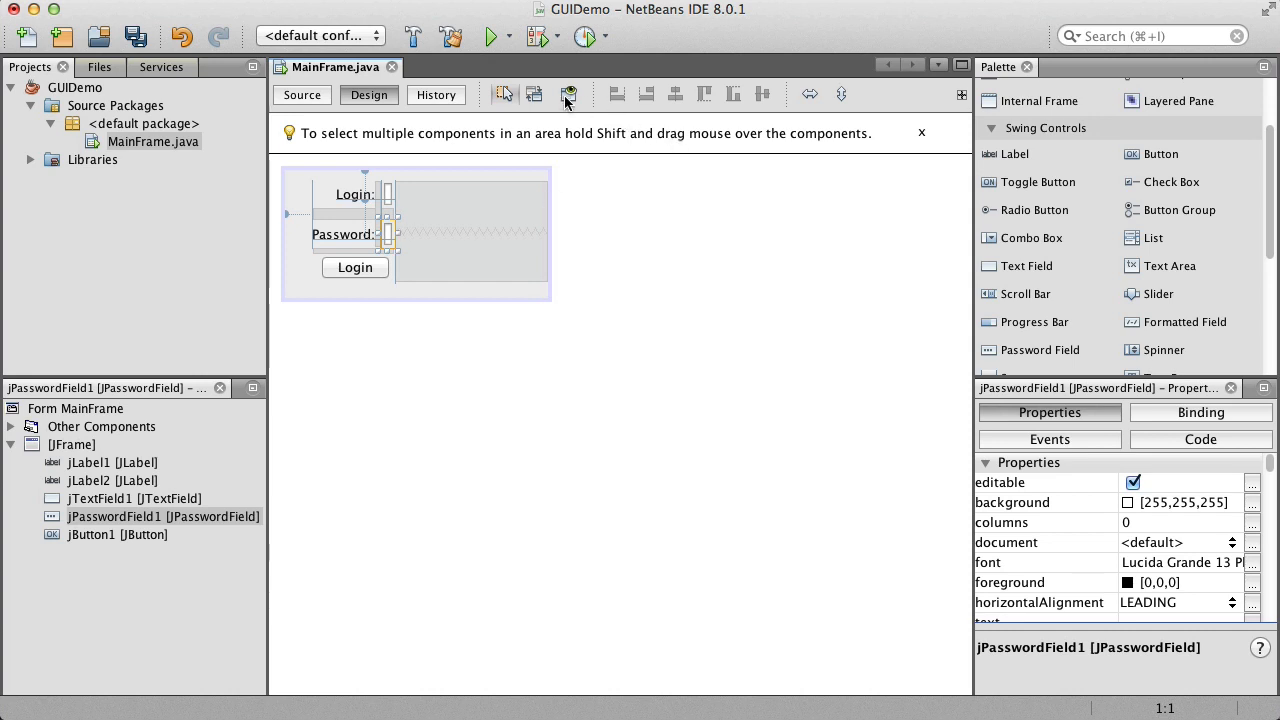
left_click(568, 94)
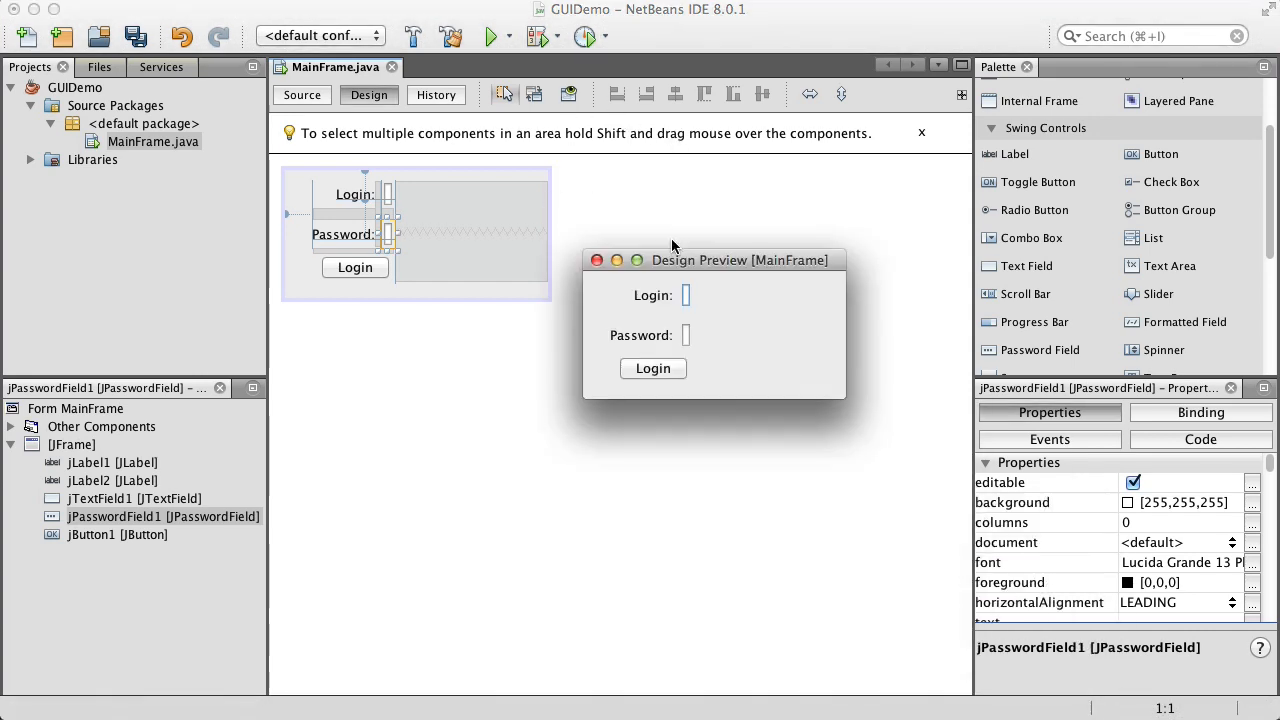
left_click_drag(740, 260, 688, 224)
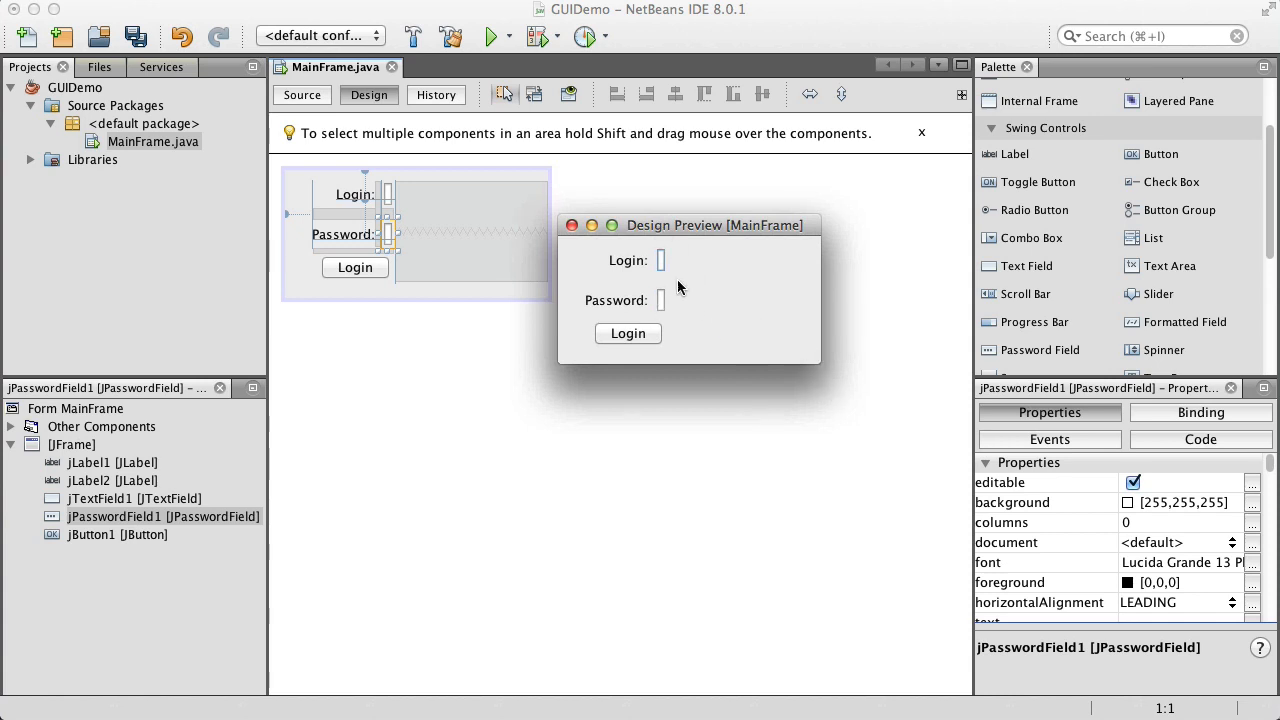
left_click(572, 224)
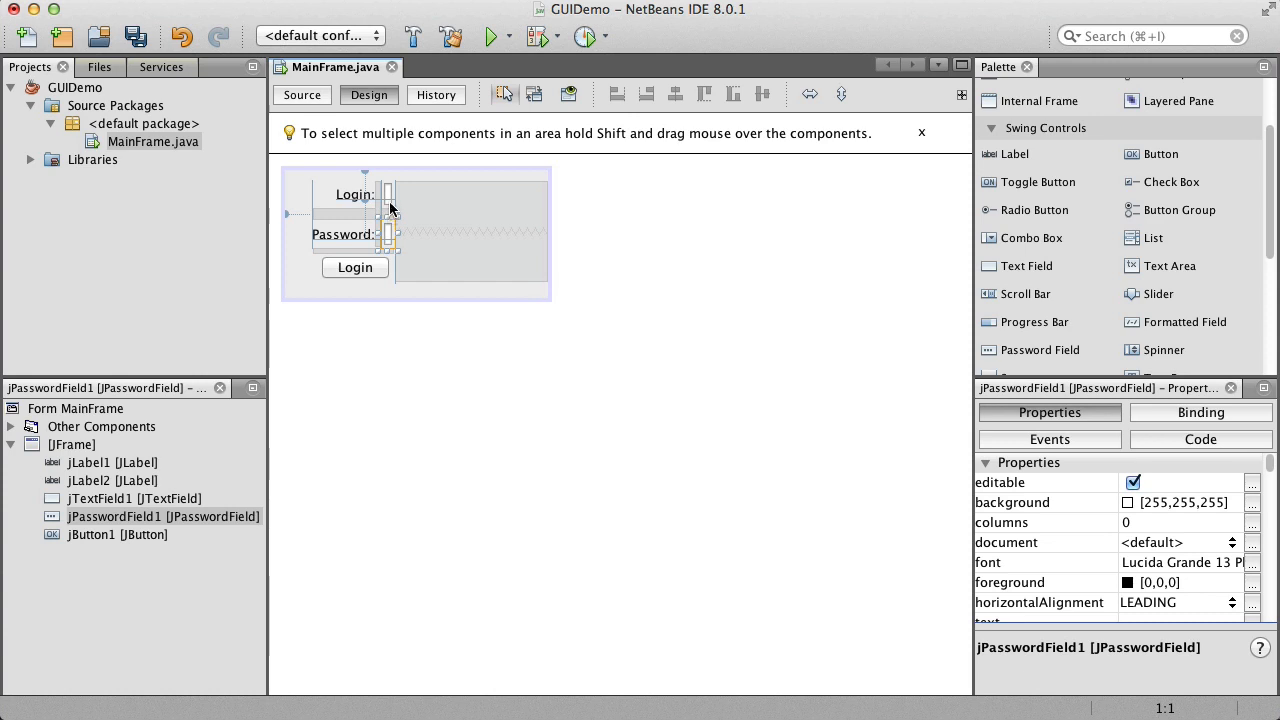
mouse_move(392, 200)
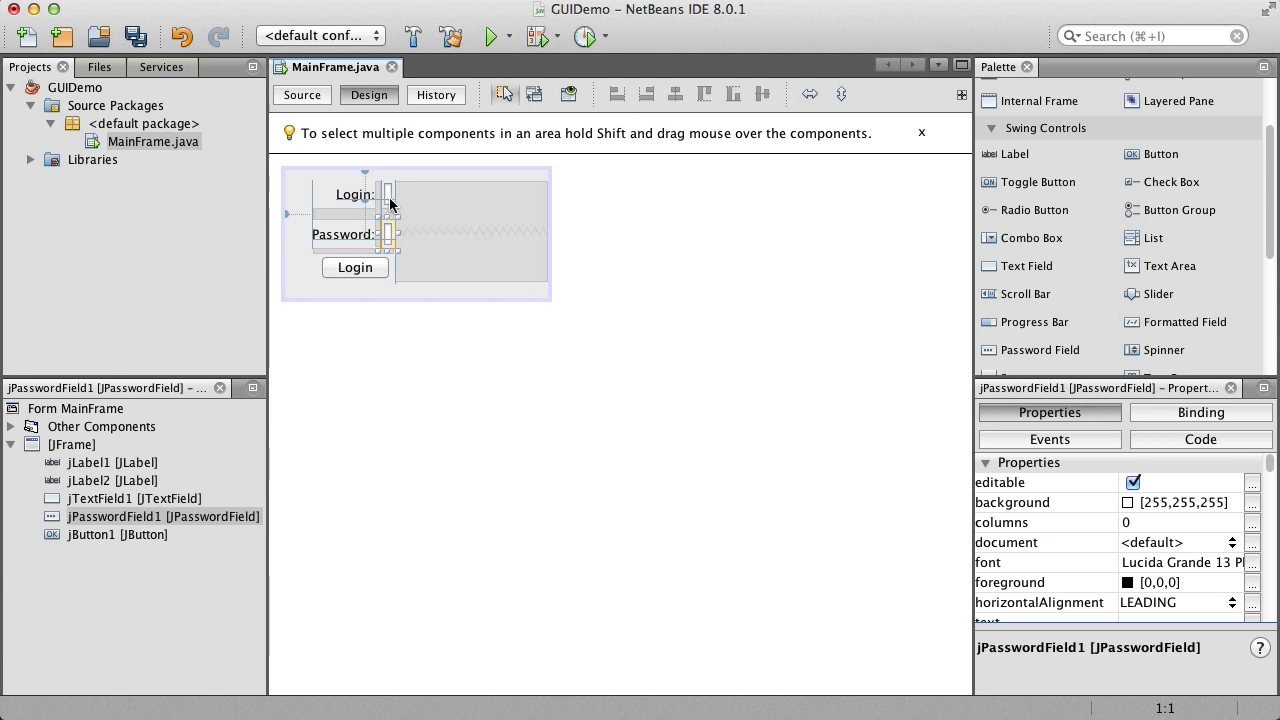
mouse_move(408, 260)
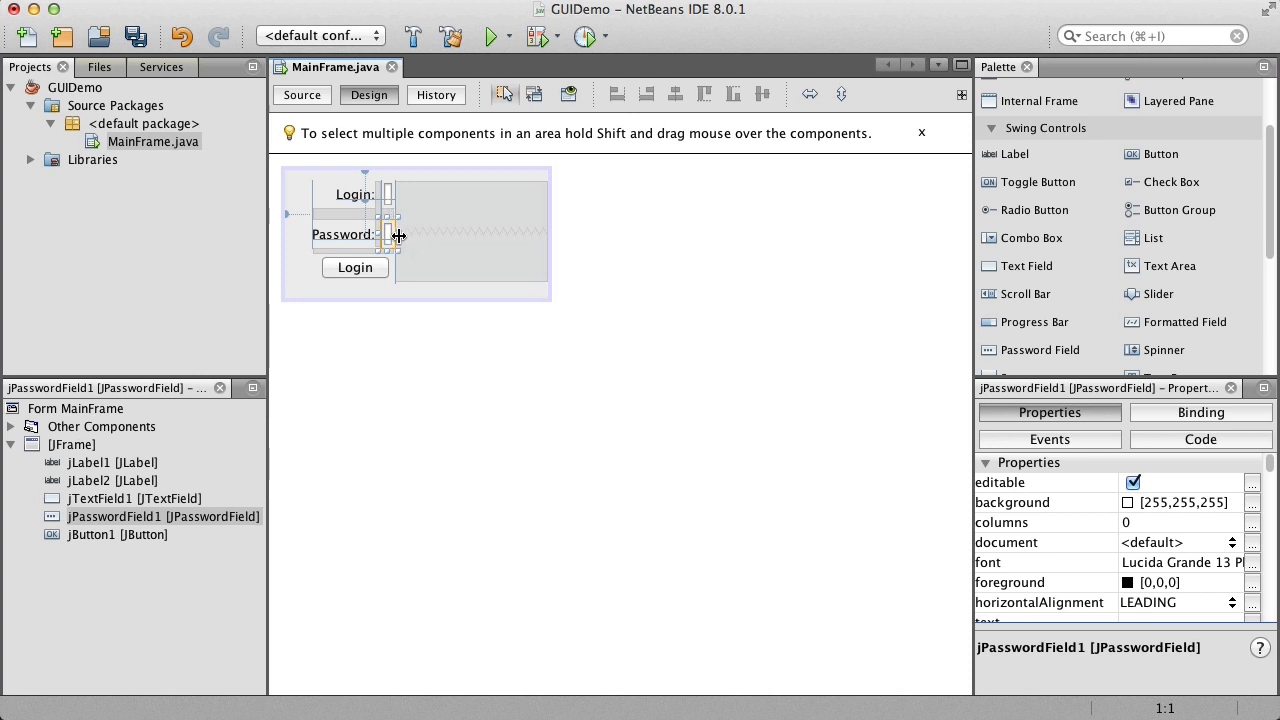
mouse_move(400, 232)
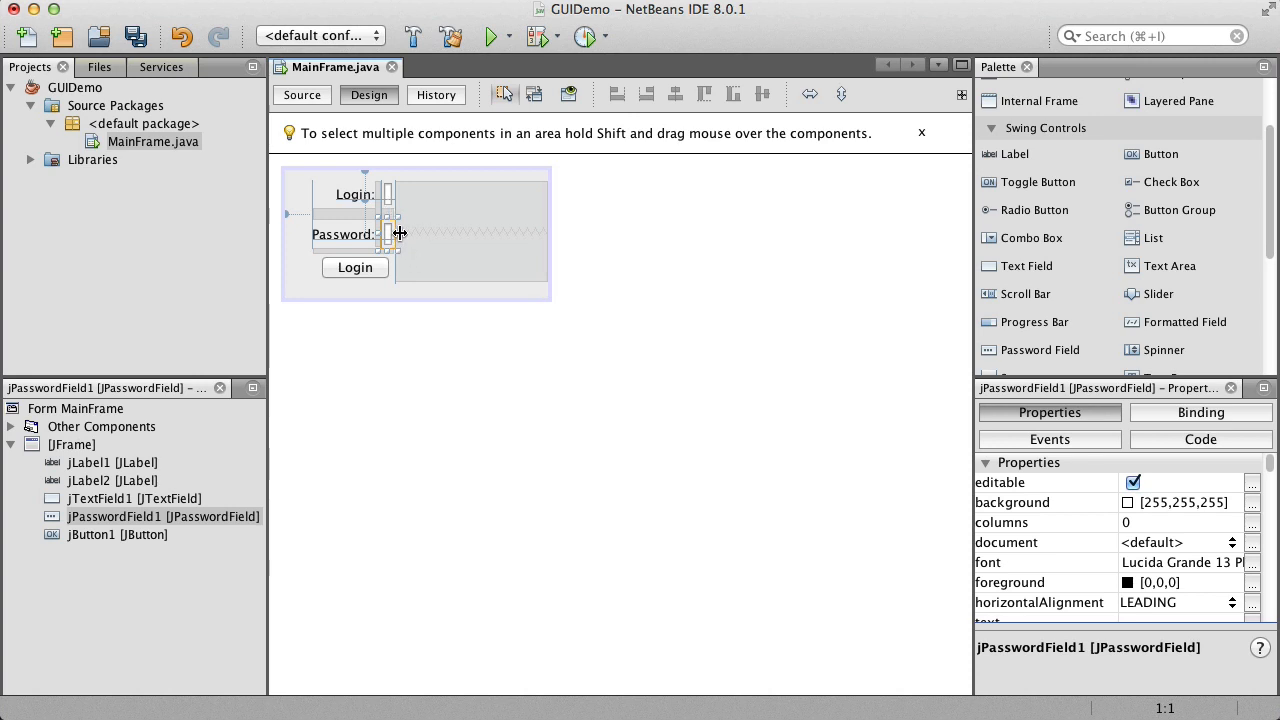
Widen the collapsed password and login fields back to a matching width of about 100.
left_click_drag(430, 232, 432, 232)
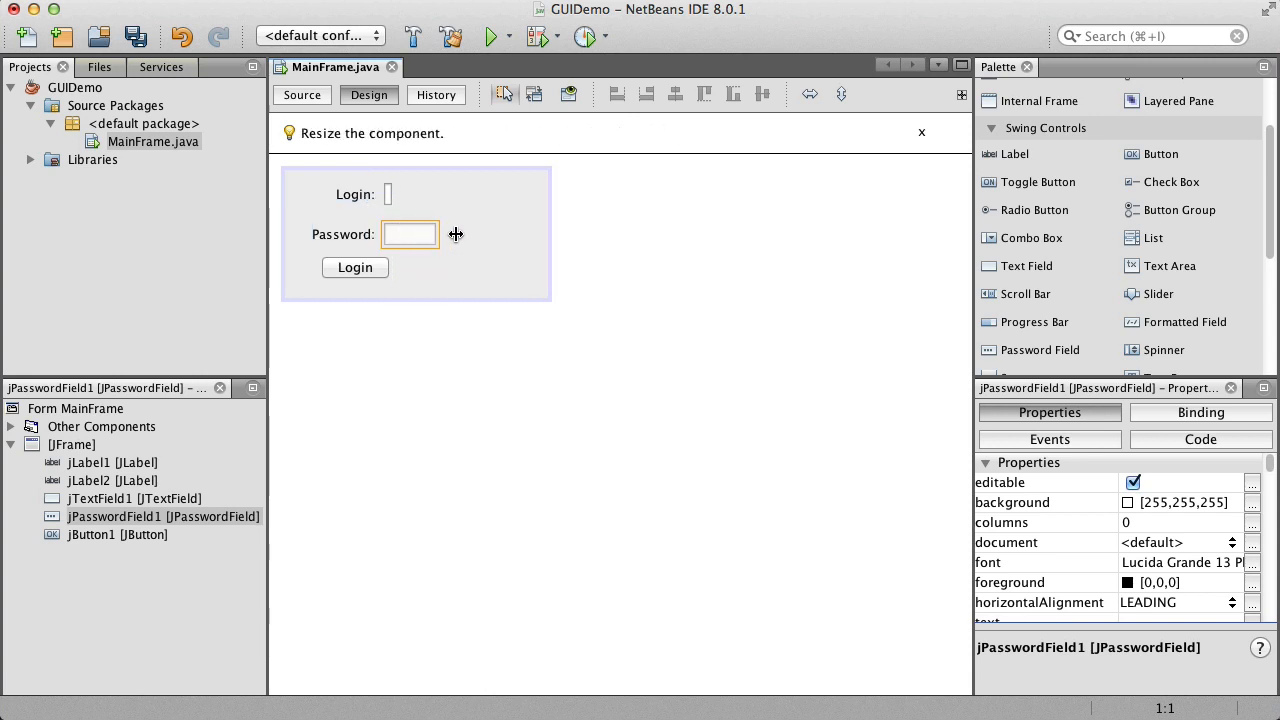
left_click_drag(436, 234, 498, 234)
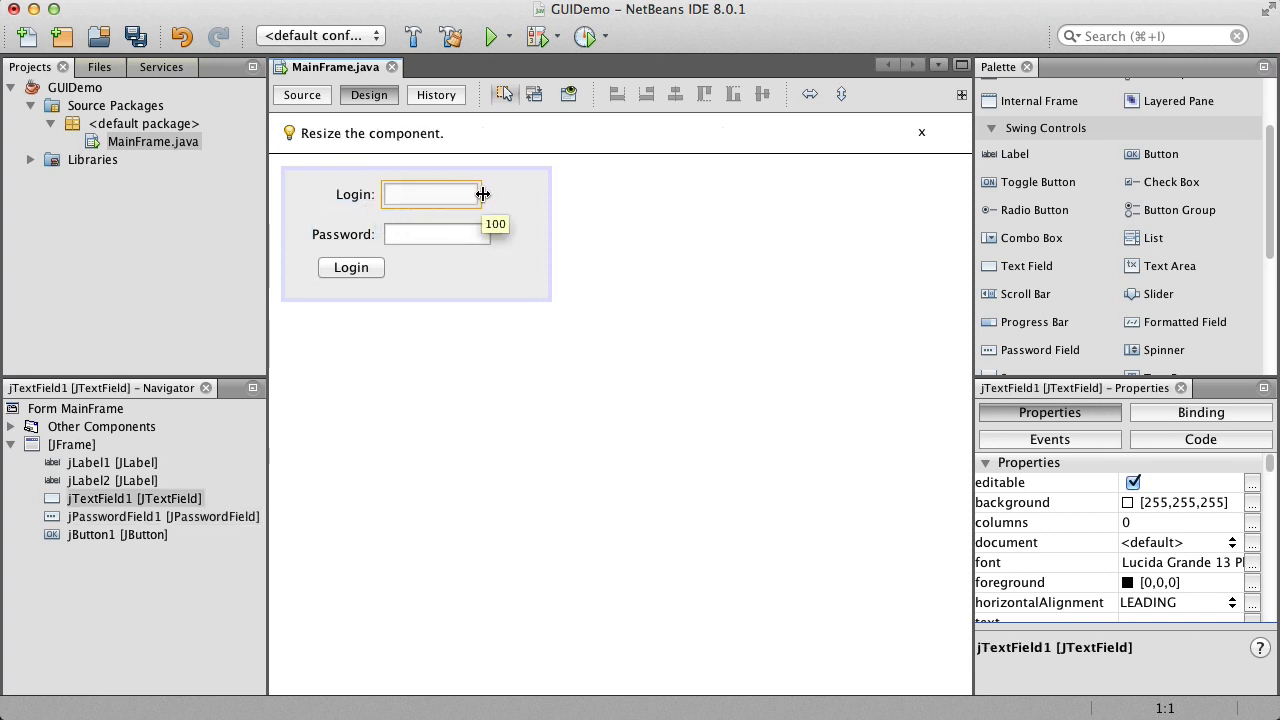
left_click_drag(484, 194, 492, 194)
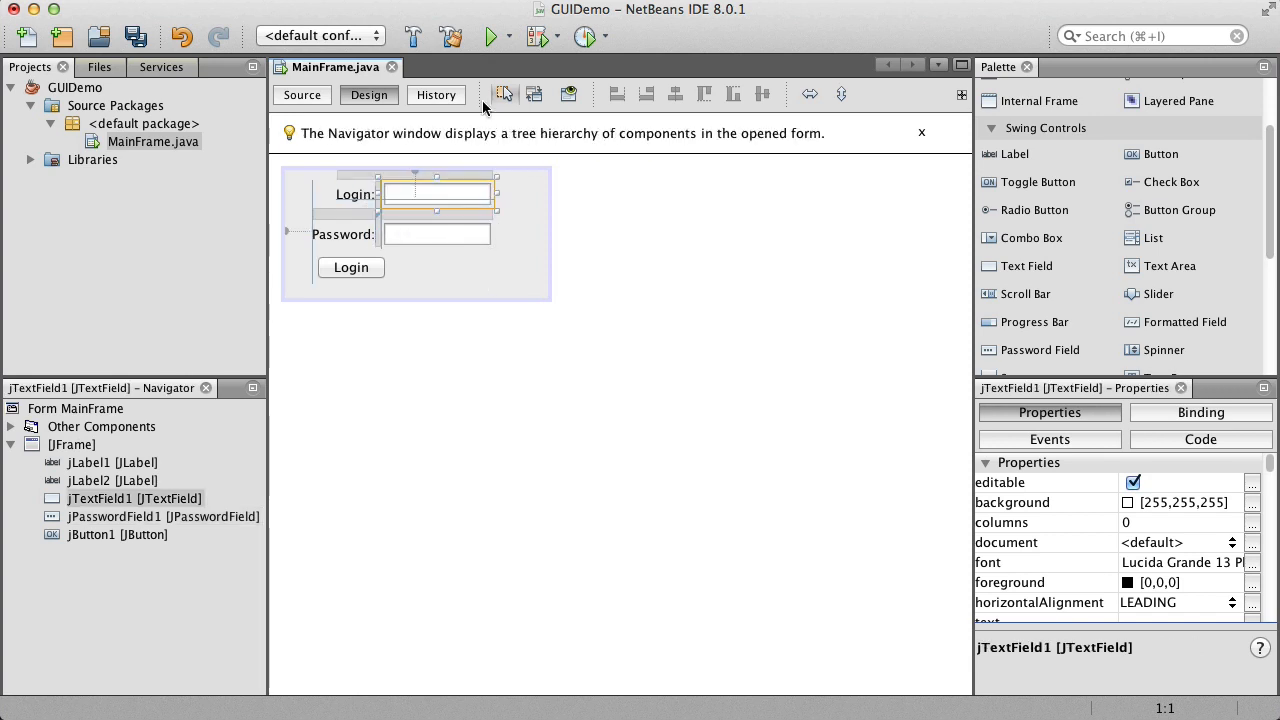
mouse_move(568, 94)
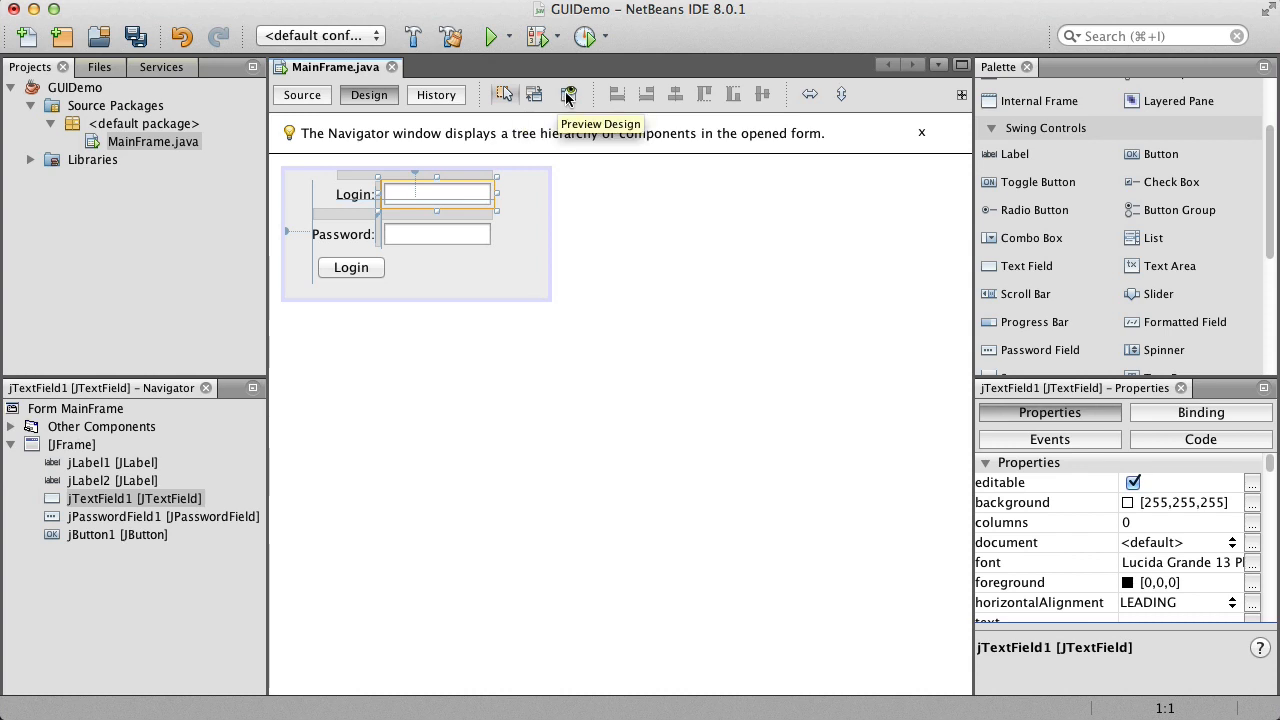
Preview the form with the widened fields, then enlarge the form area to 307 by 145.
left_click(568, 94)
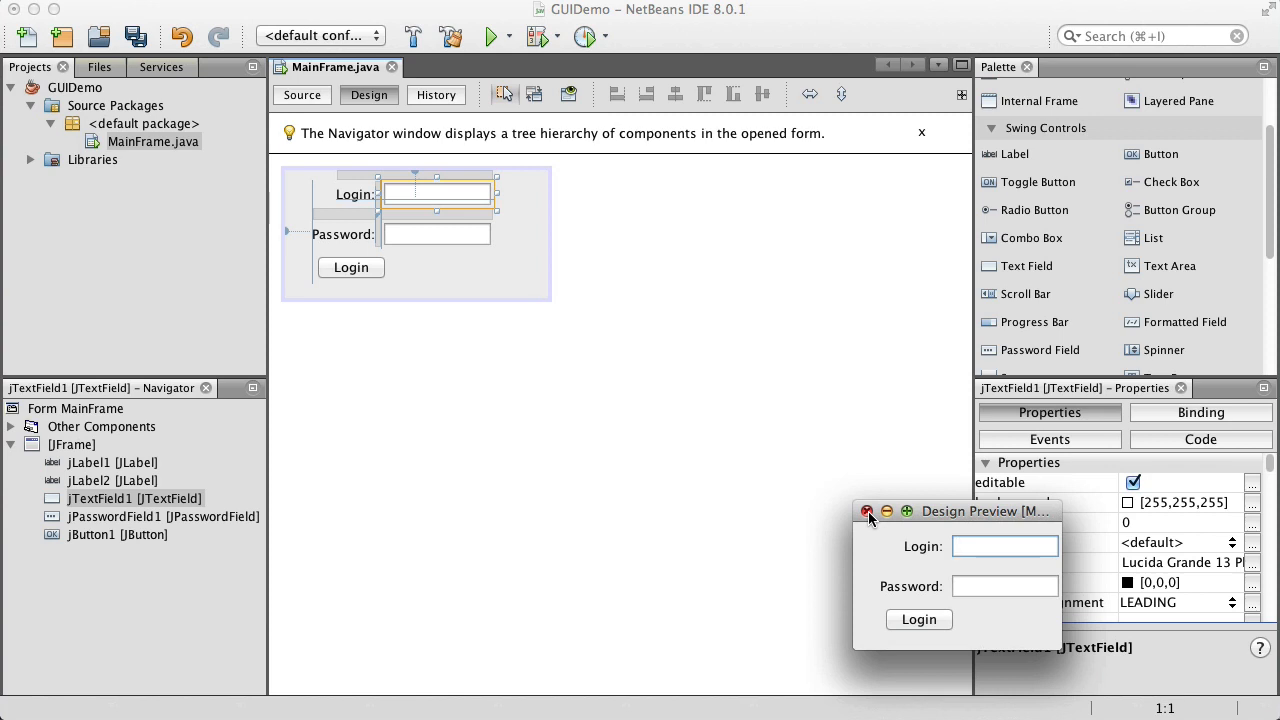
left_click_drag(984, 512, 716, 448)
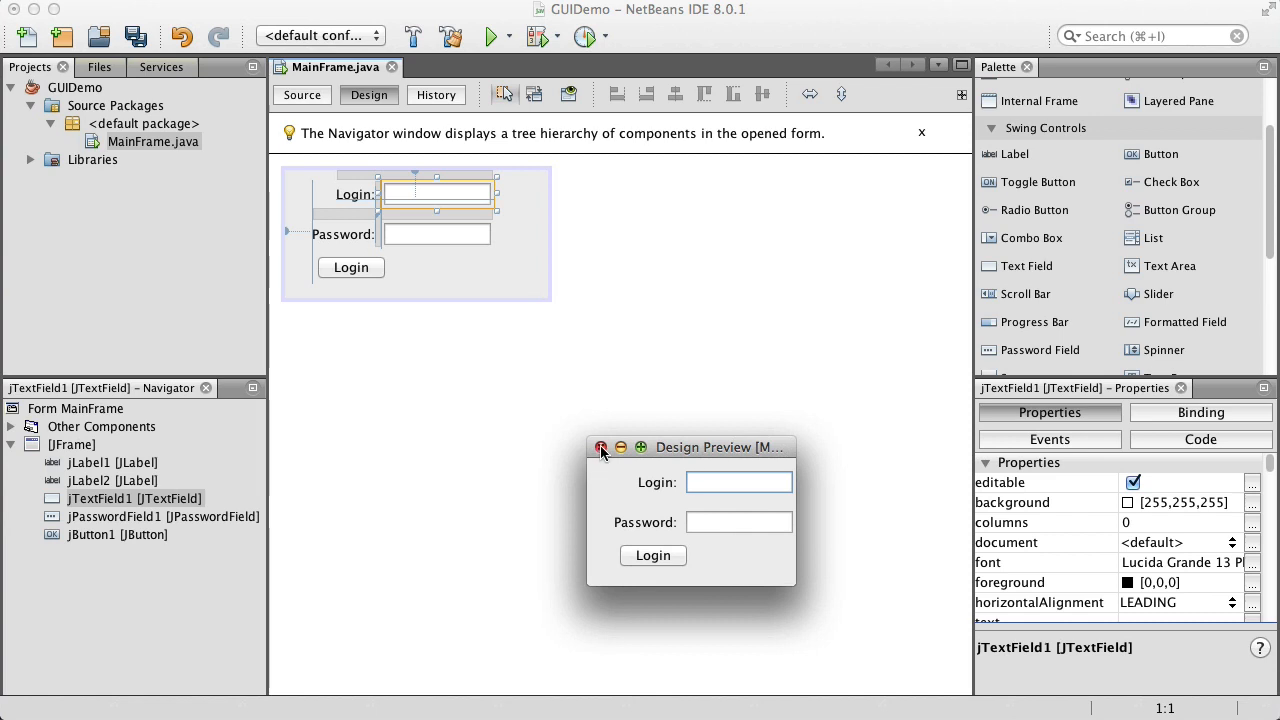
left_click(600, 448)
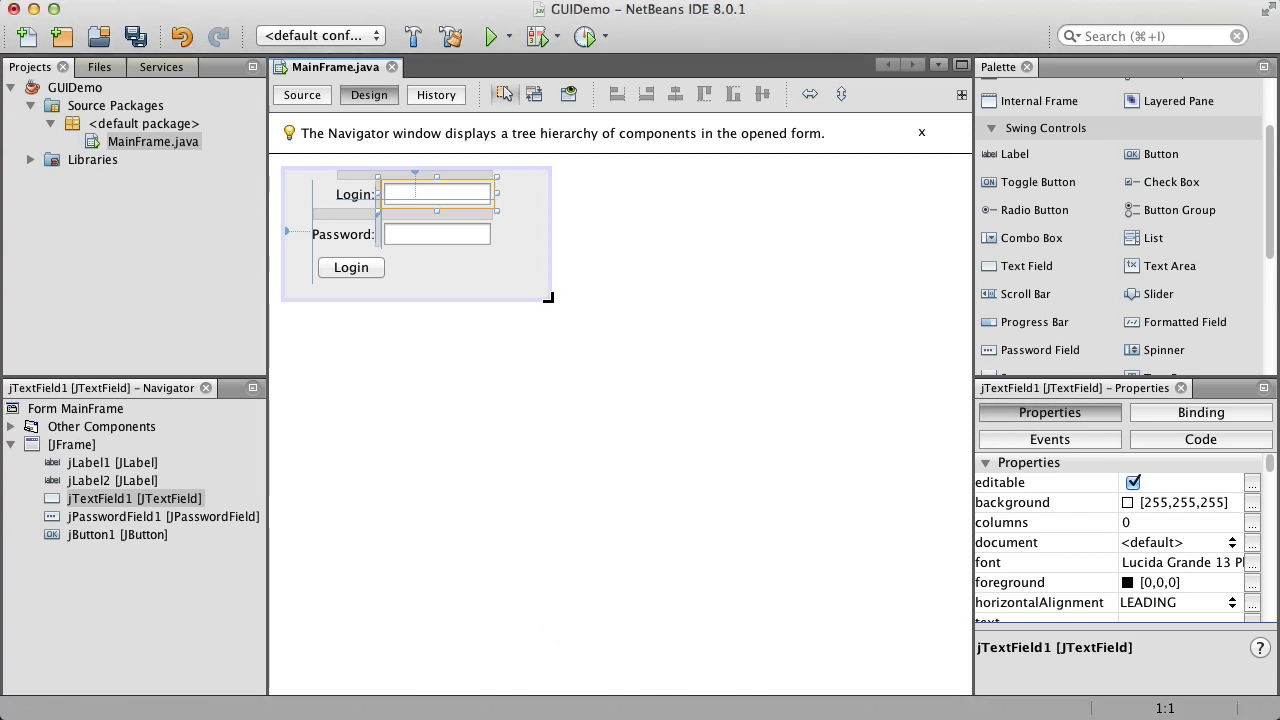
left_click_drag(548, 296, 588, 298)
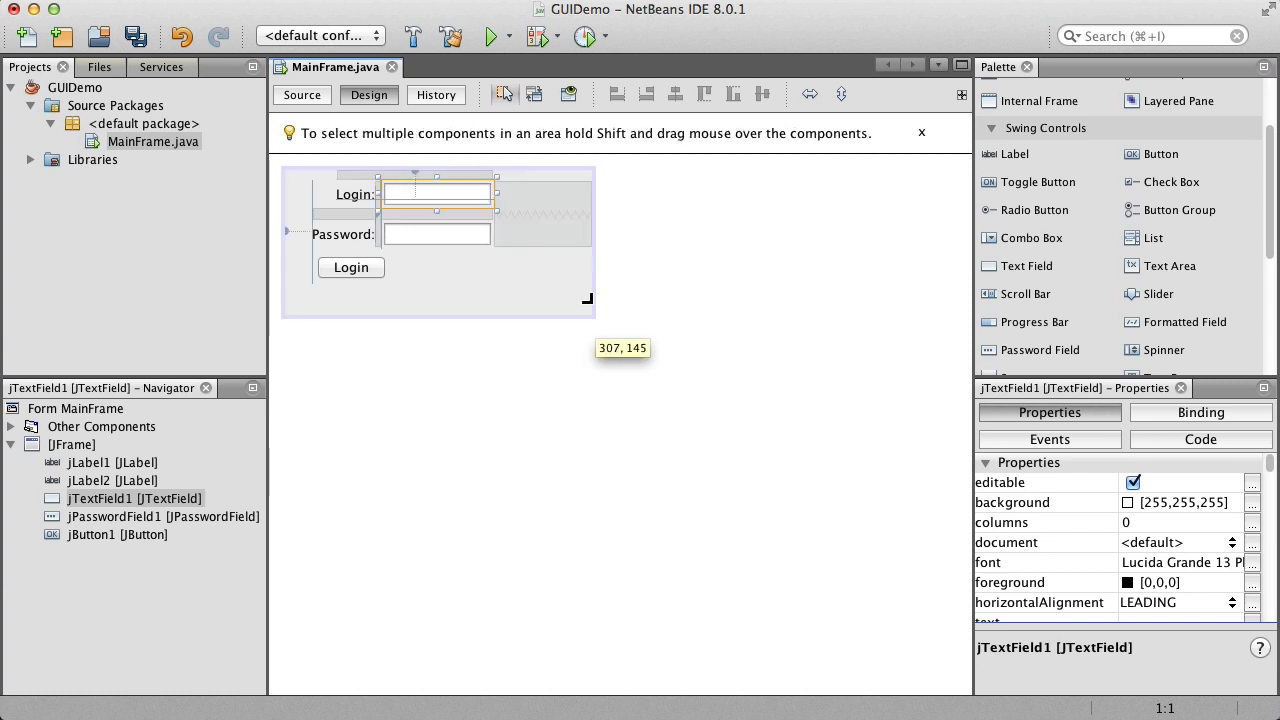
Preview the enlarged form, shrink it back to fit snugly and check it in another preview.
left_click(572, 94)
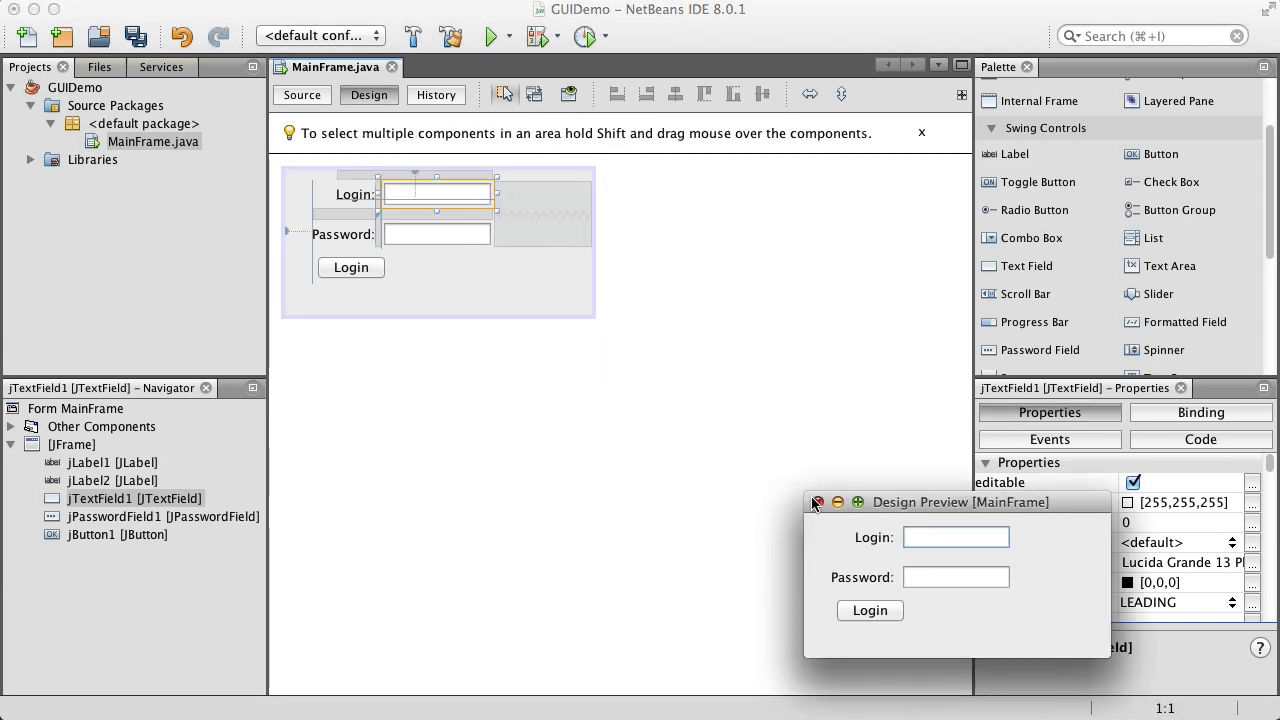
left_click(818, 502)
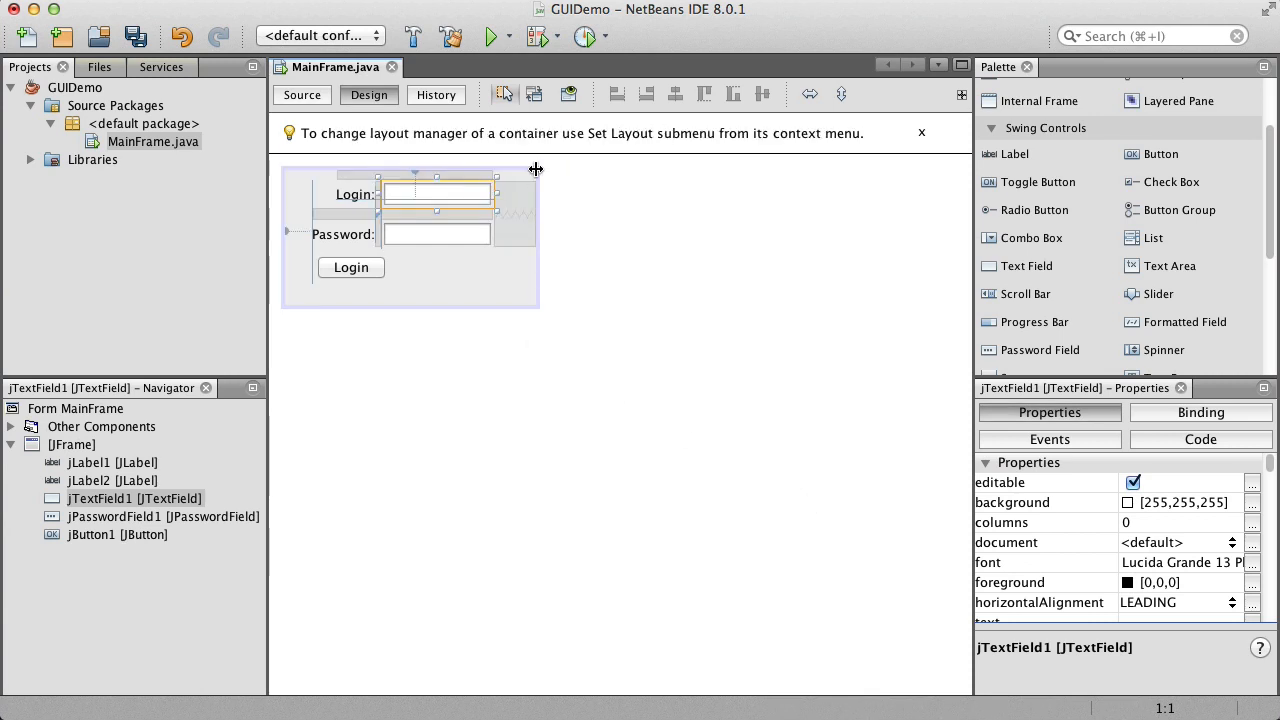
left_click(568, 94)
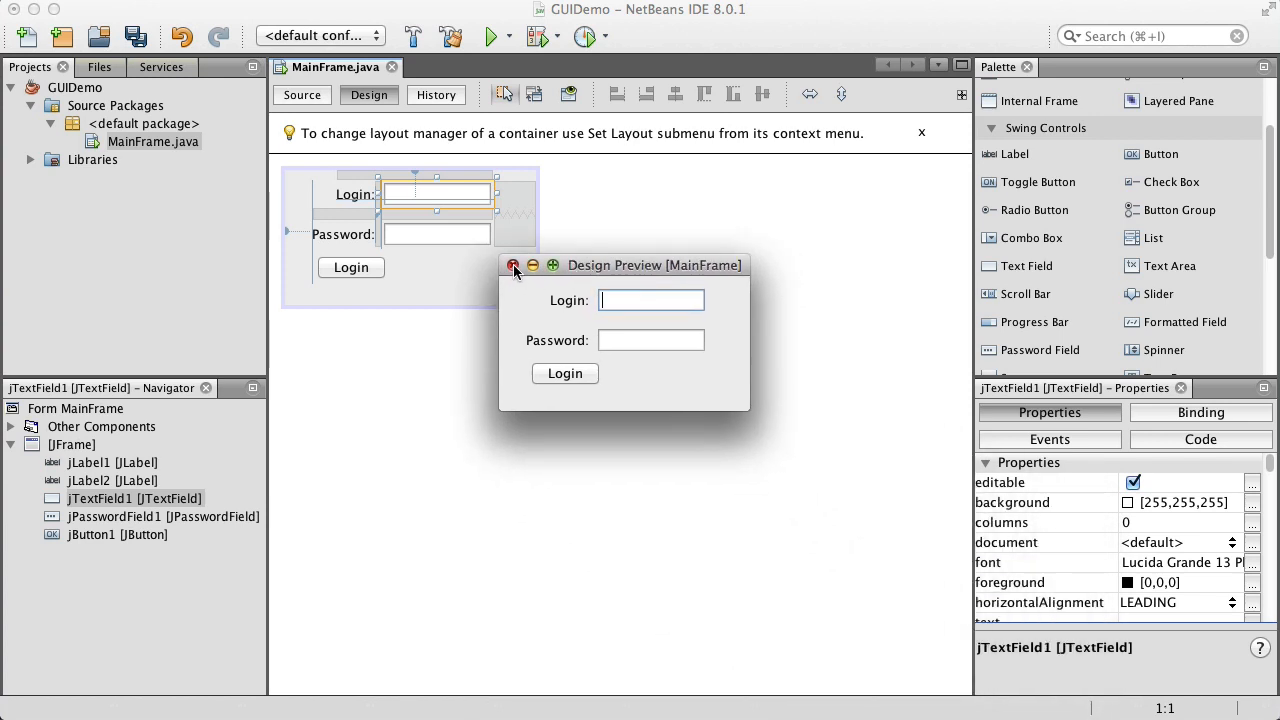
left_click(512, 264)
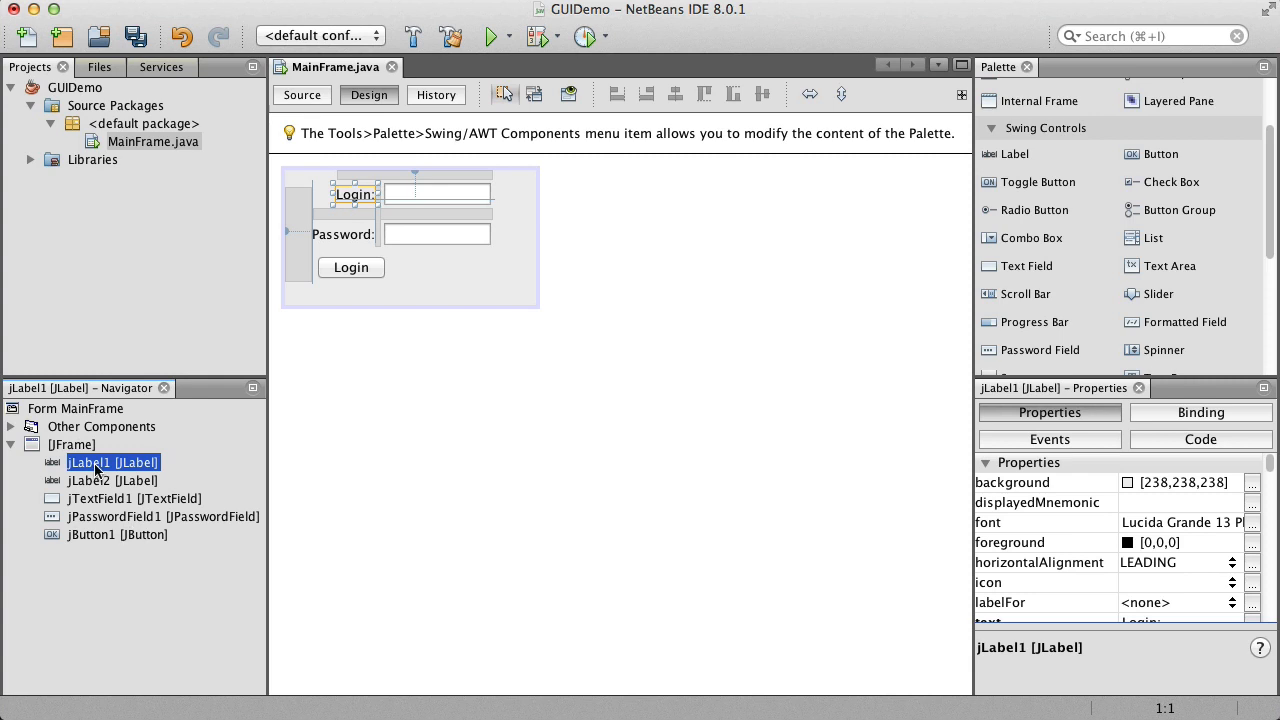
right_click(112, 462)
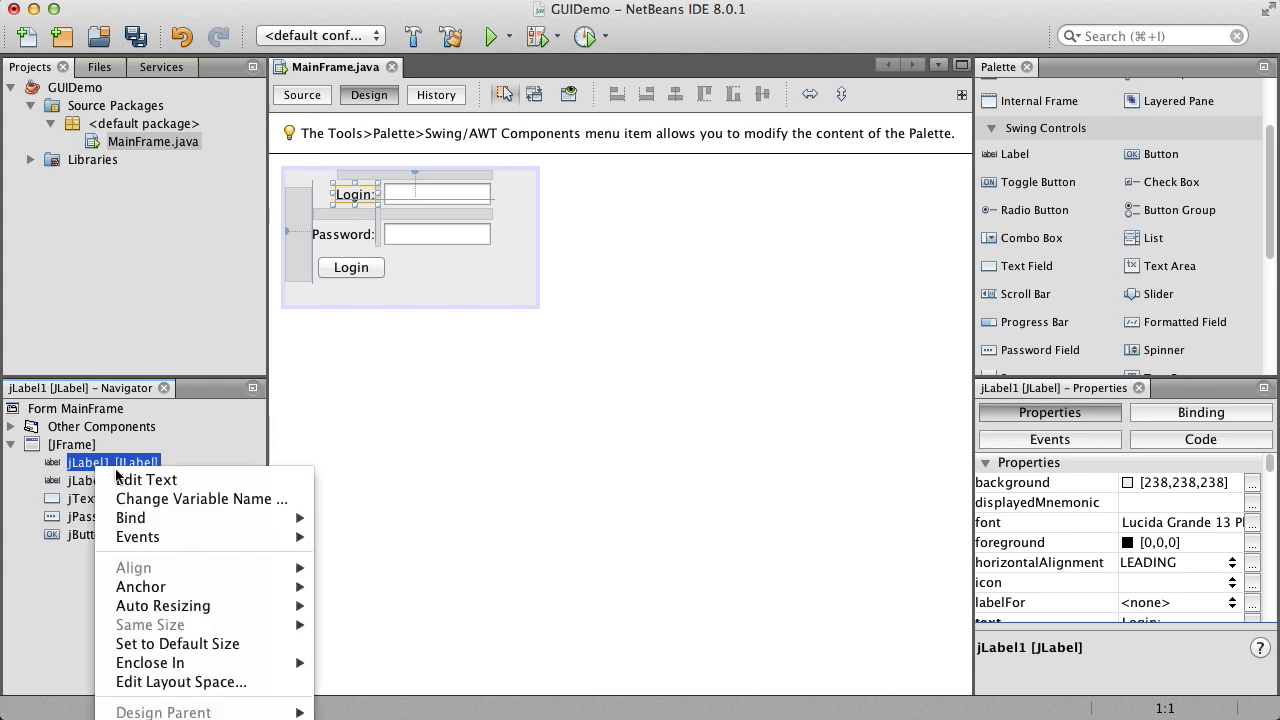
mouse_move(200, 498)
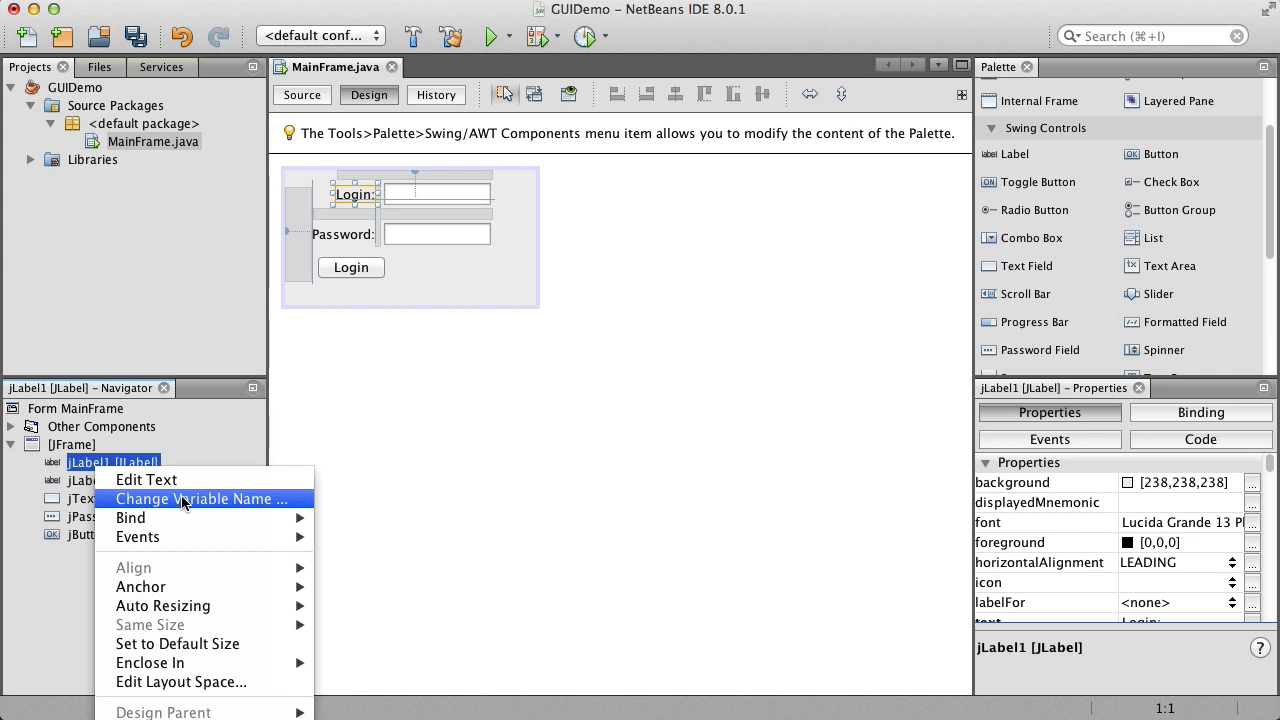
left_click(196, 500)
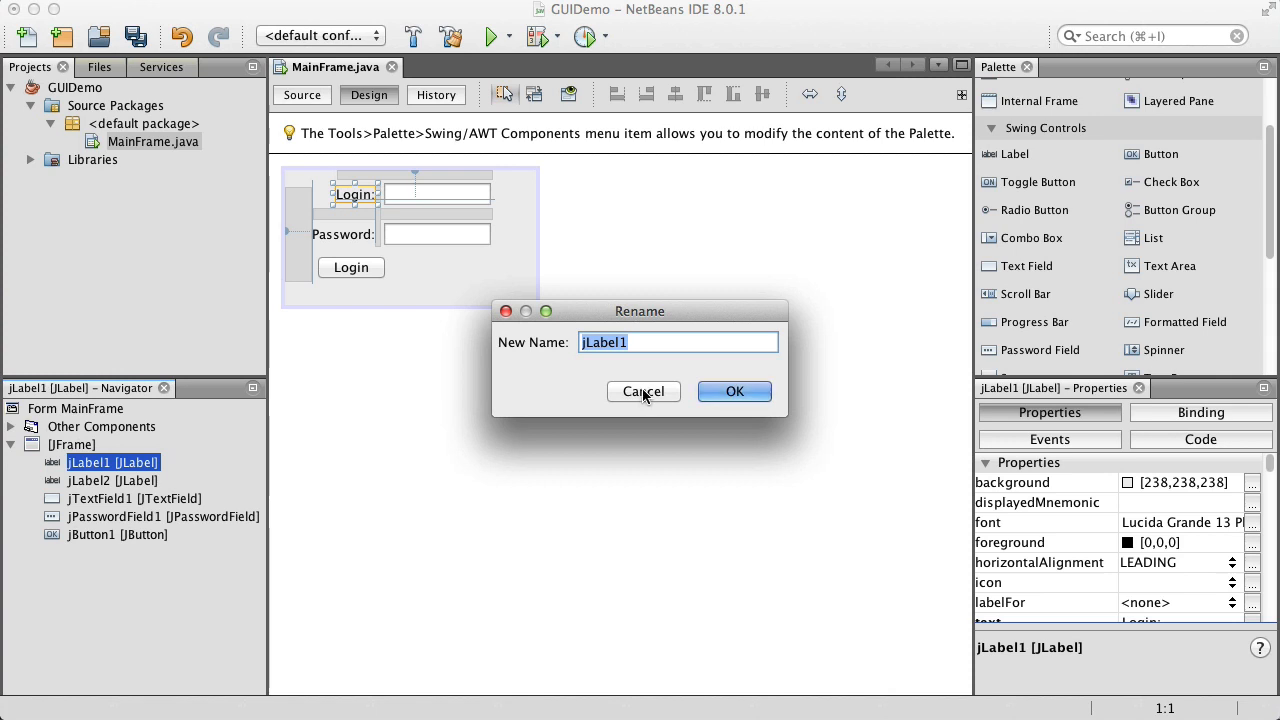
left_click(644, 390)
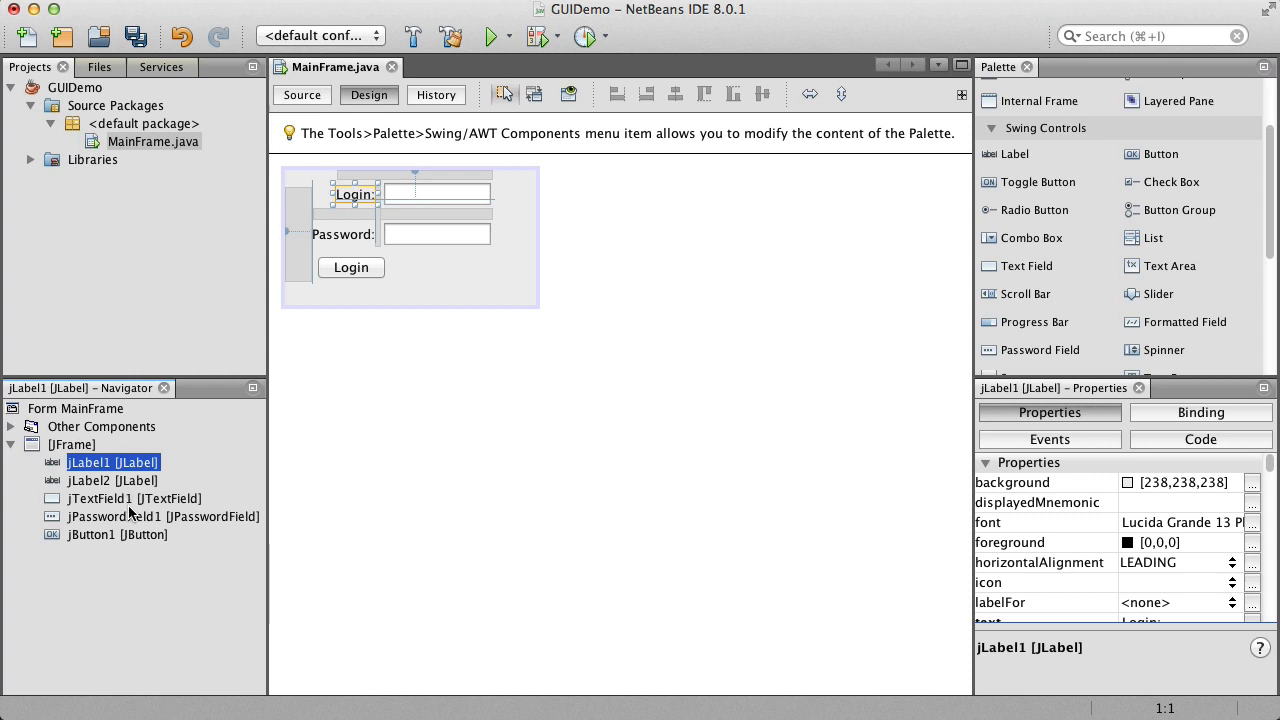
mouse_move(120, 510)
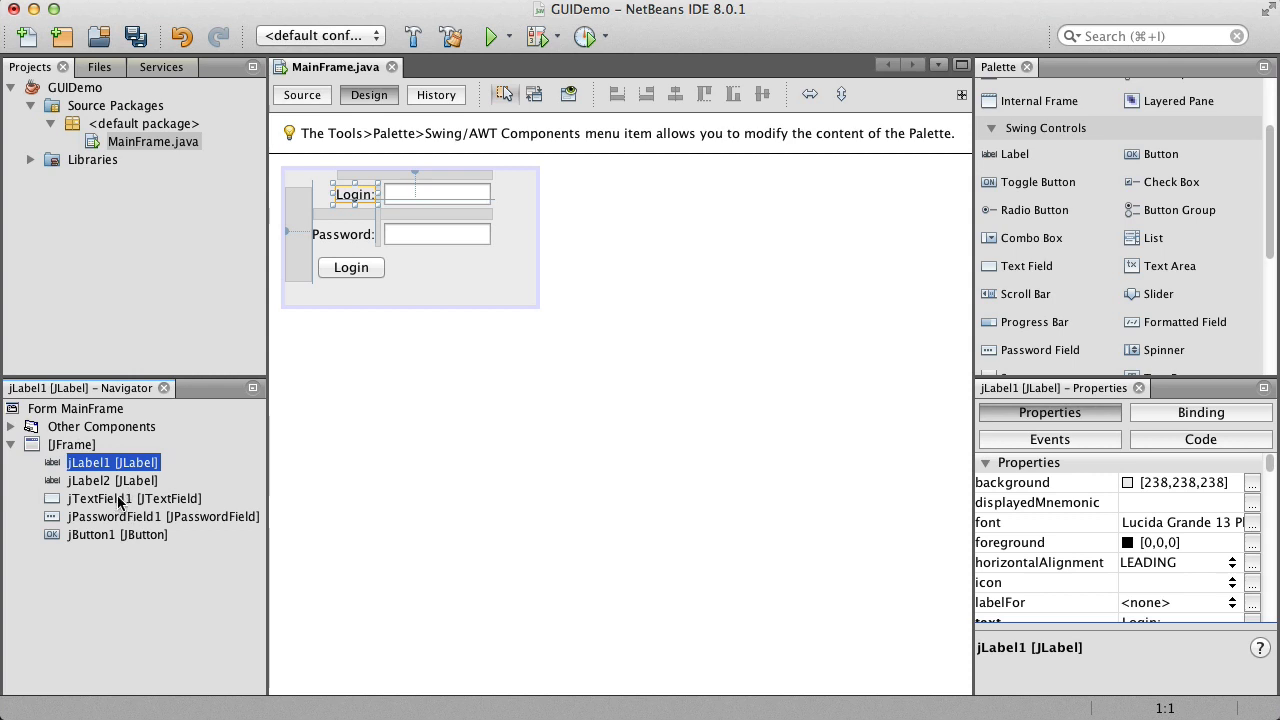
left_click(436, 192)
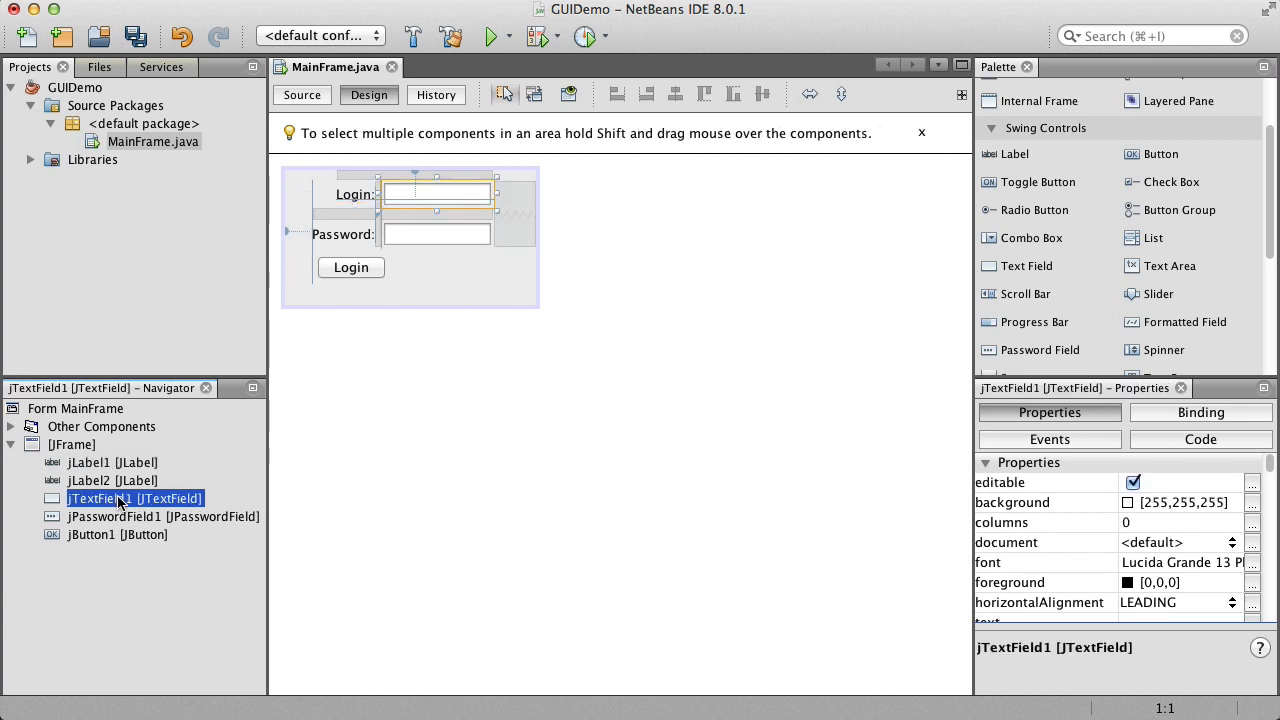
Rename the text field and password field variables to loginField and passwordField via Change Variable Name.
right_click(136, 498)
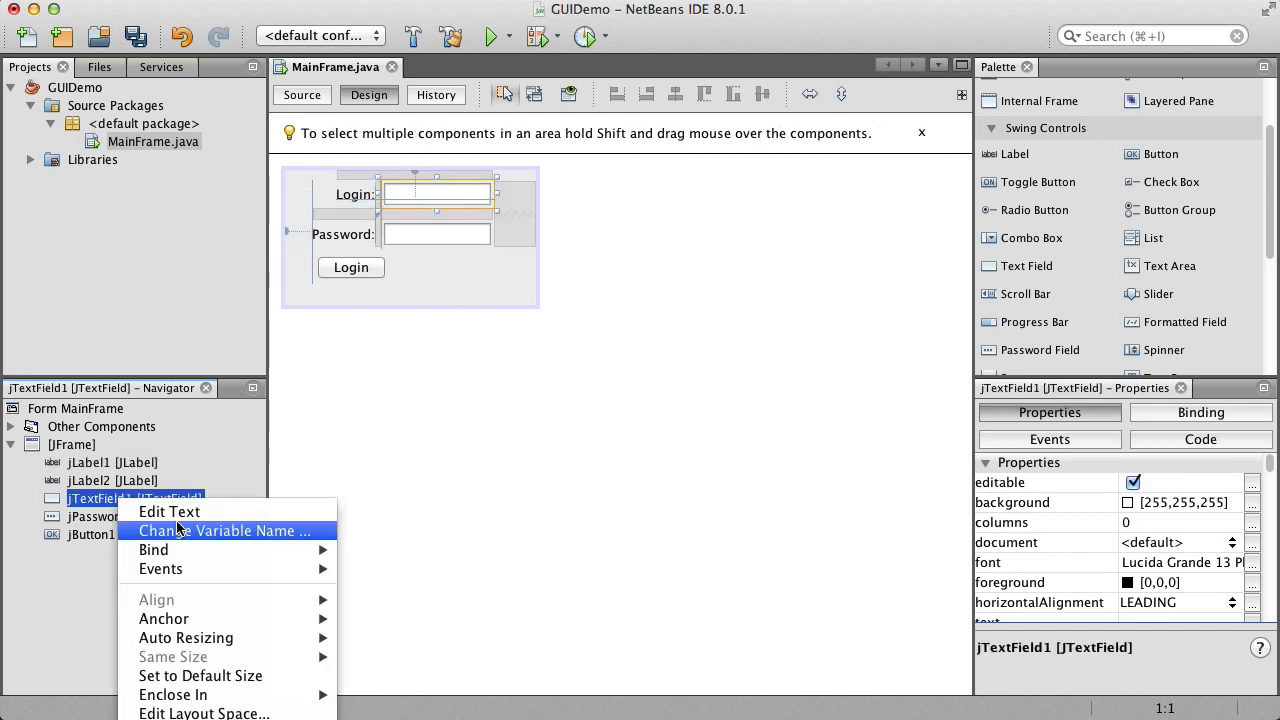
left_click(226, 532)
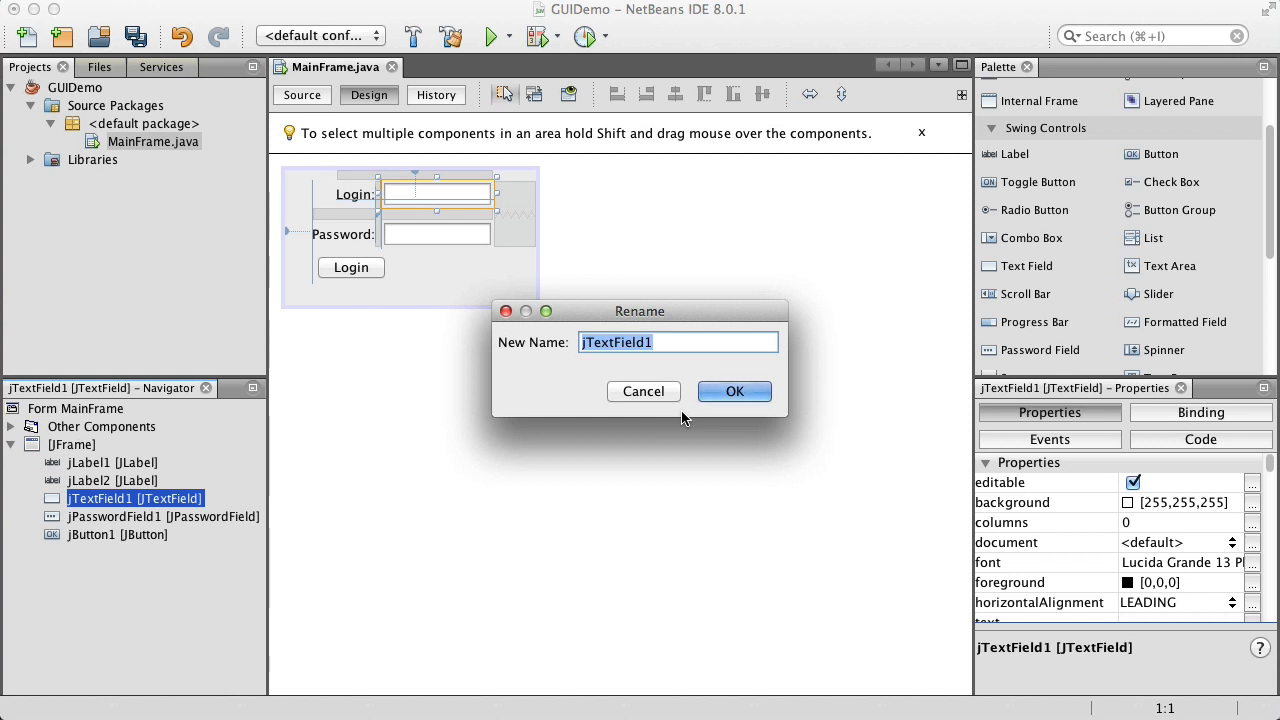
type("loginTex")
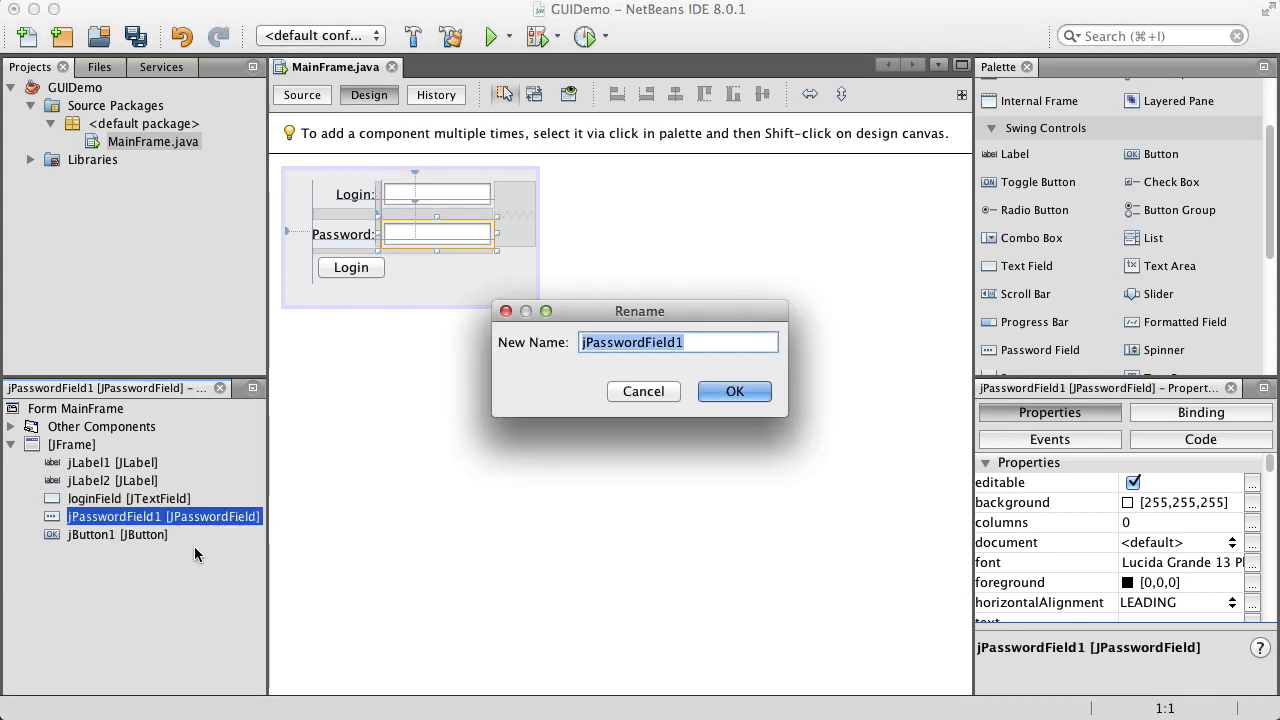
type("pass")
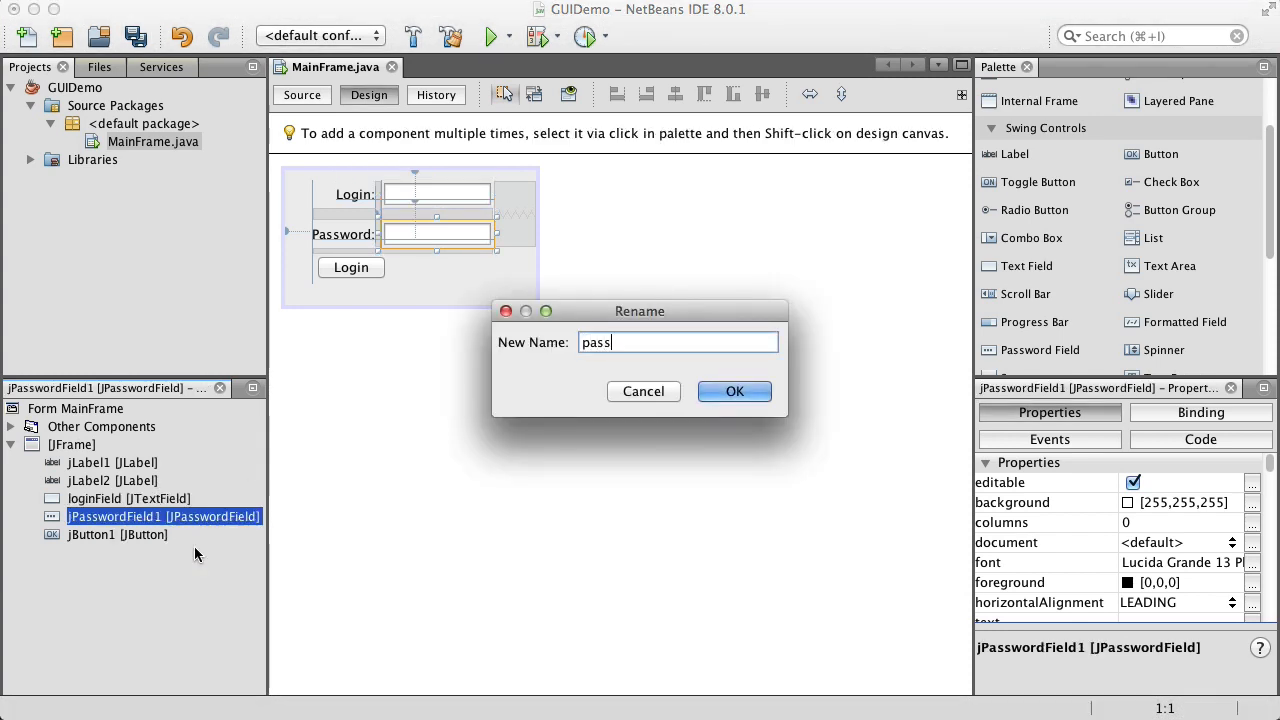
left_click(734, 390)
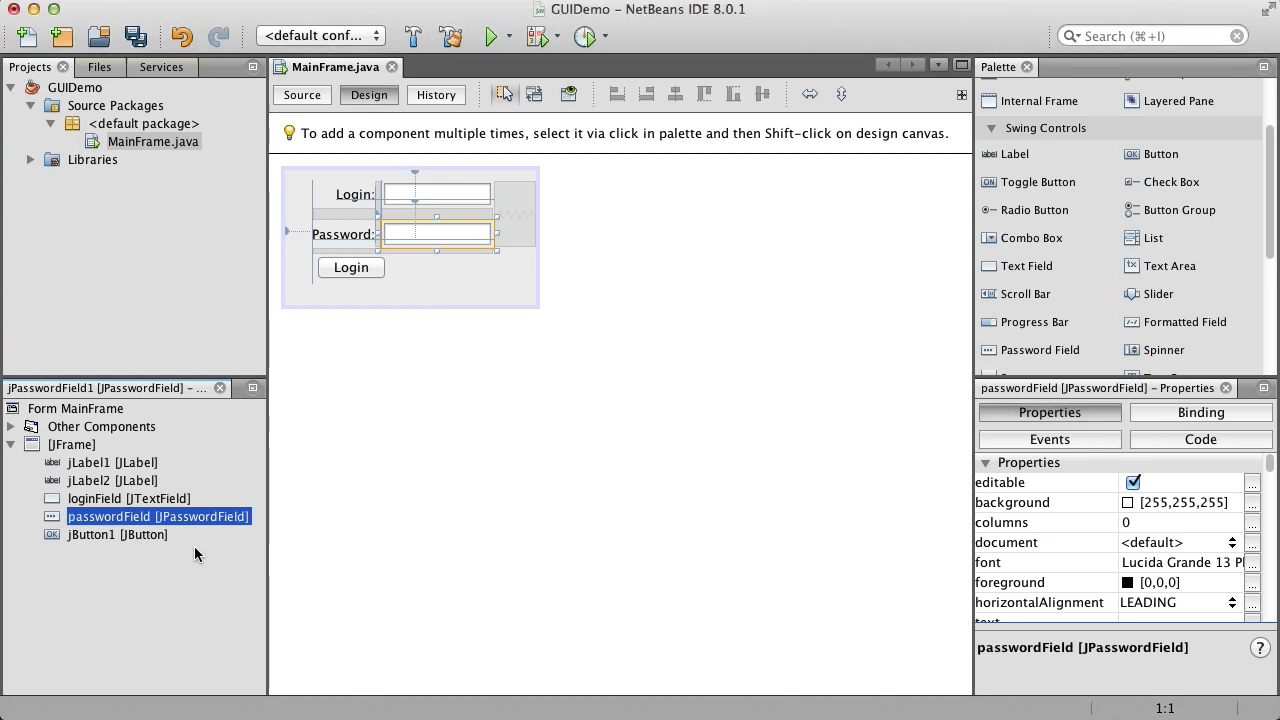
Rename the button's variable to loginButton.
left_click(116, 534)
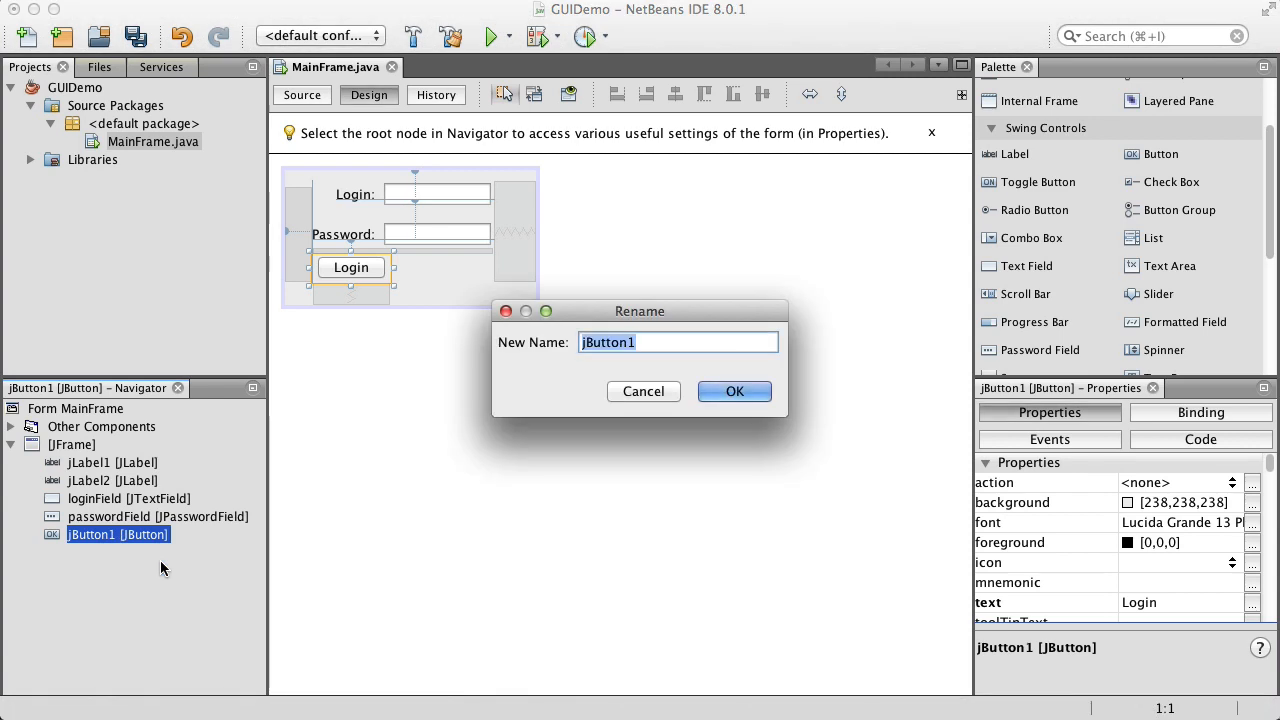
type("loginButton")
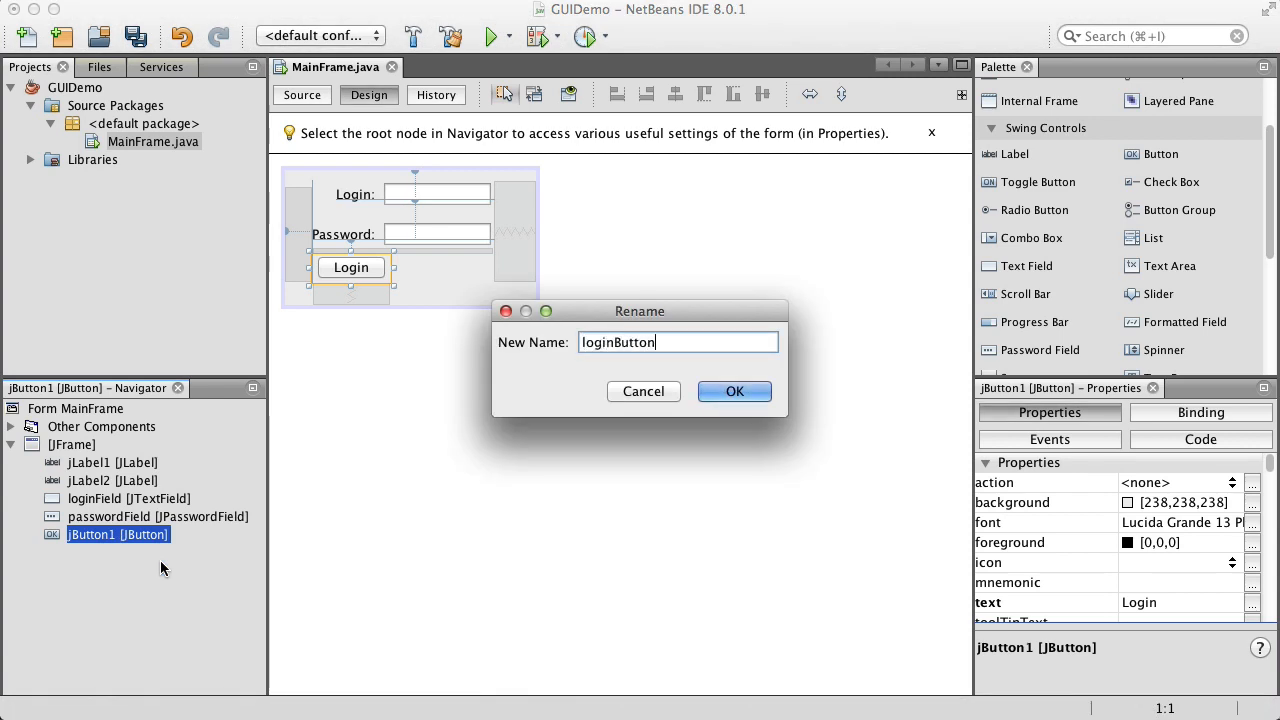
left_click(734, 390)
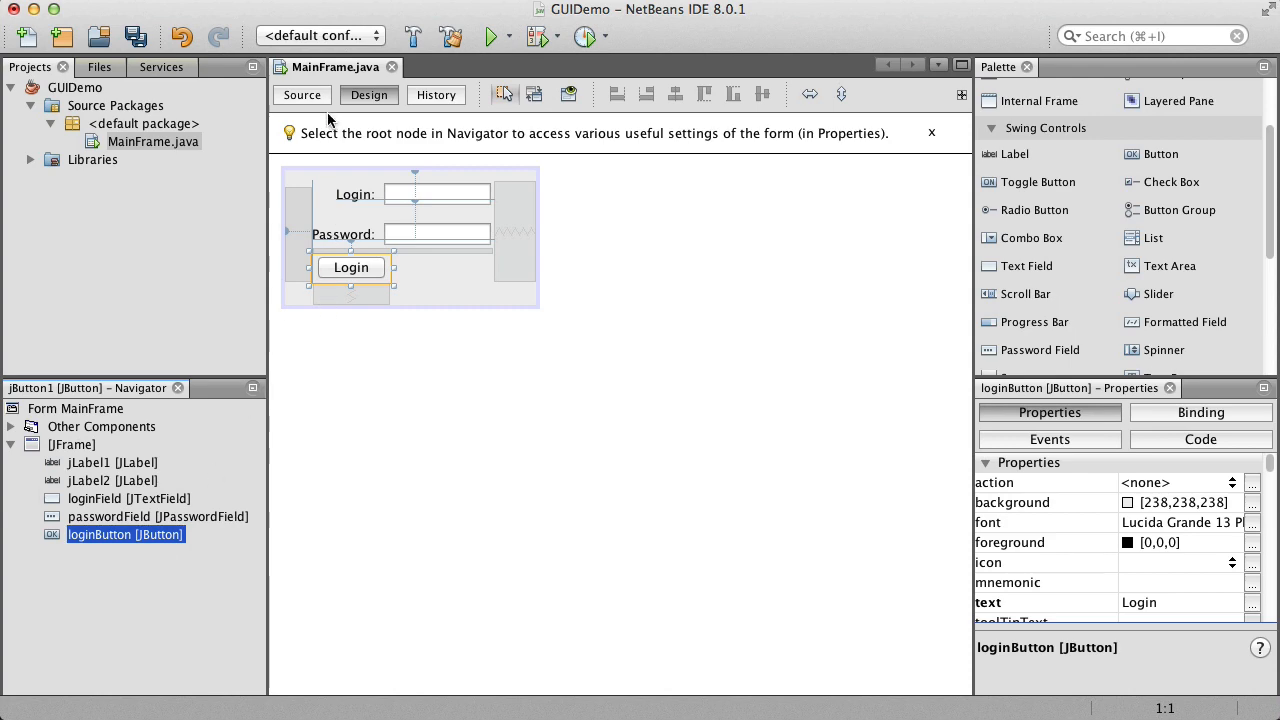
left_click(300, 94)
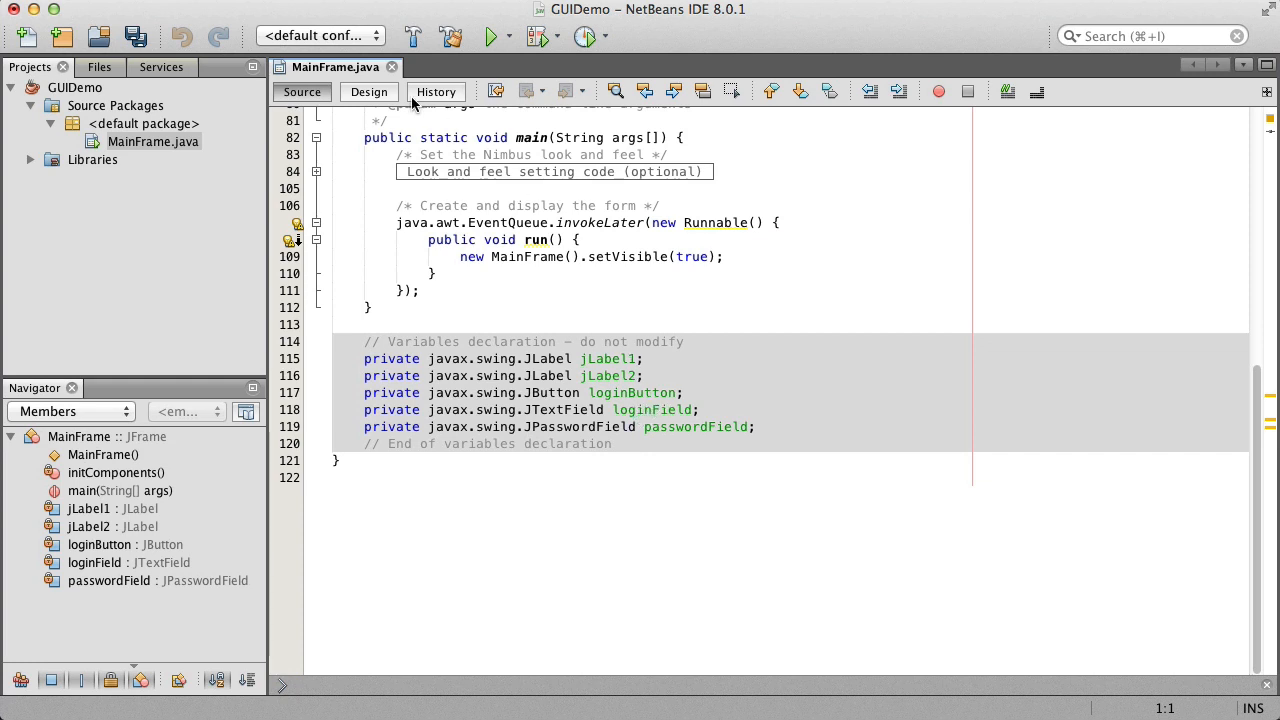
left_click(368, 94)
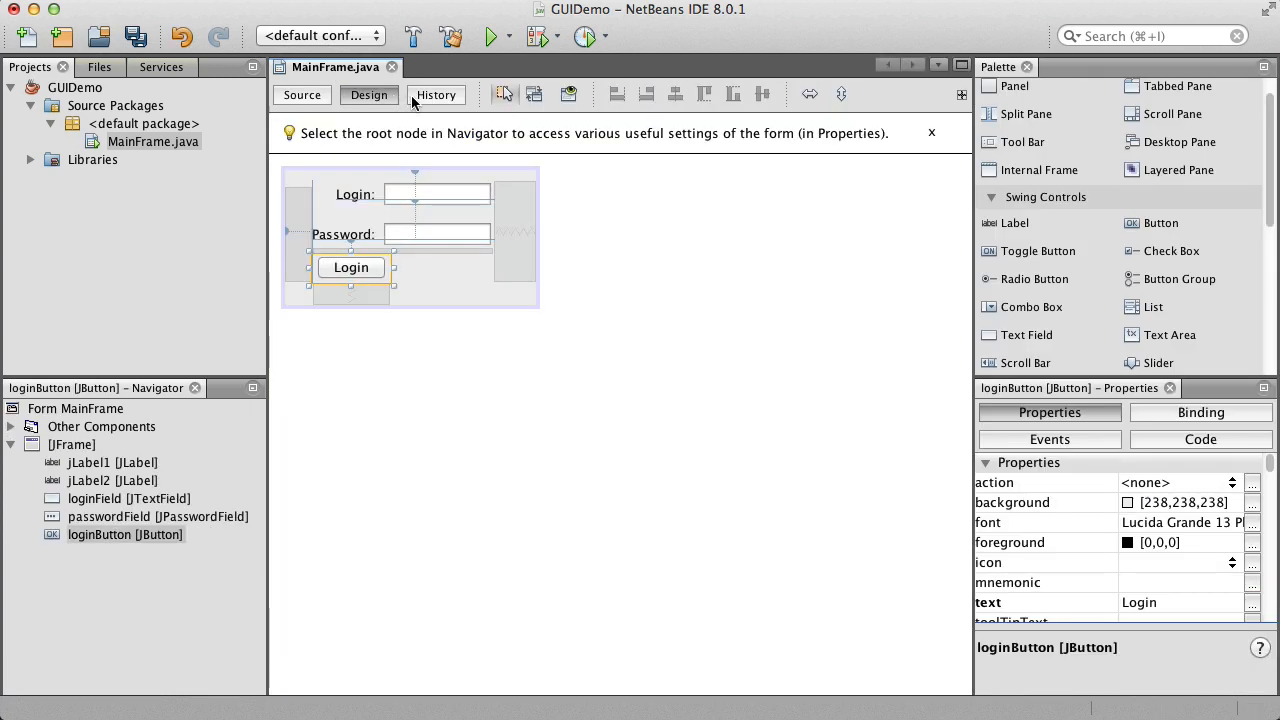
Move the Login button right beneath the password field, checking it in previews before and after.
left_click(568, 94)
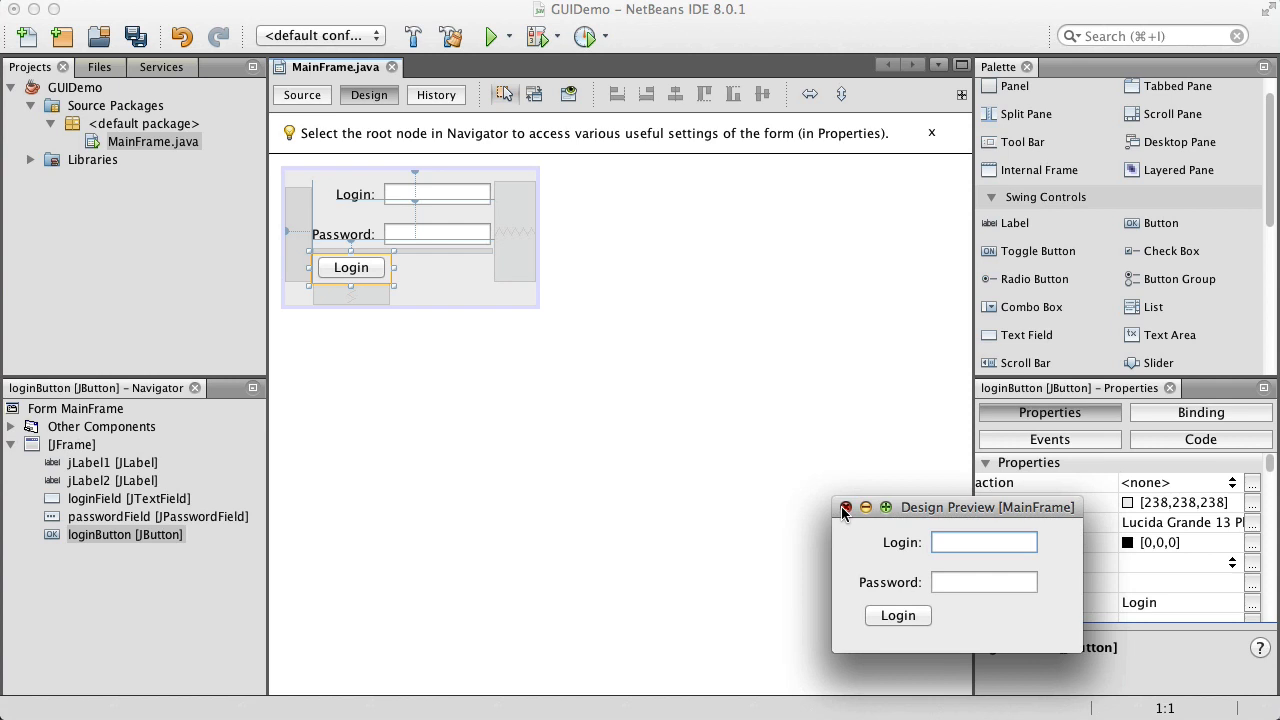
left_click(846, 508)
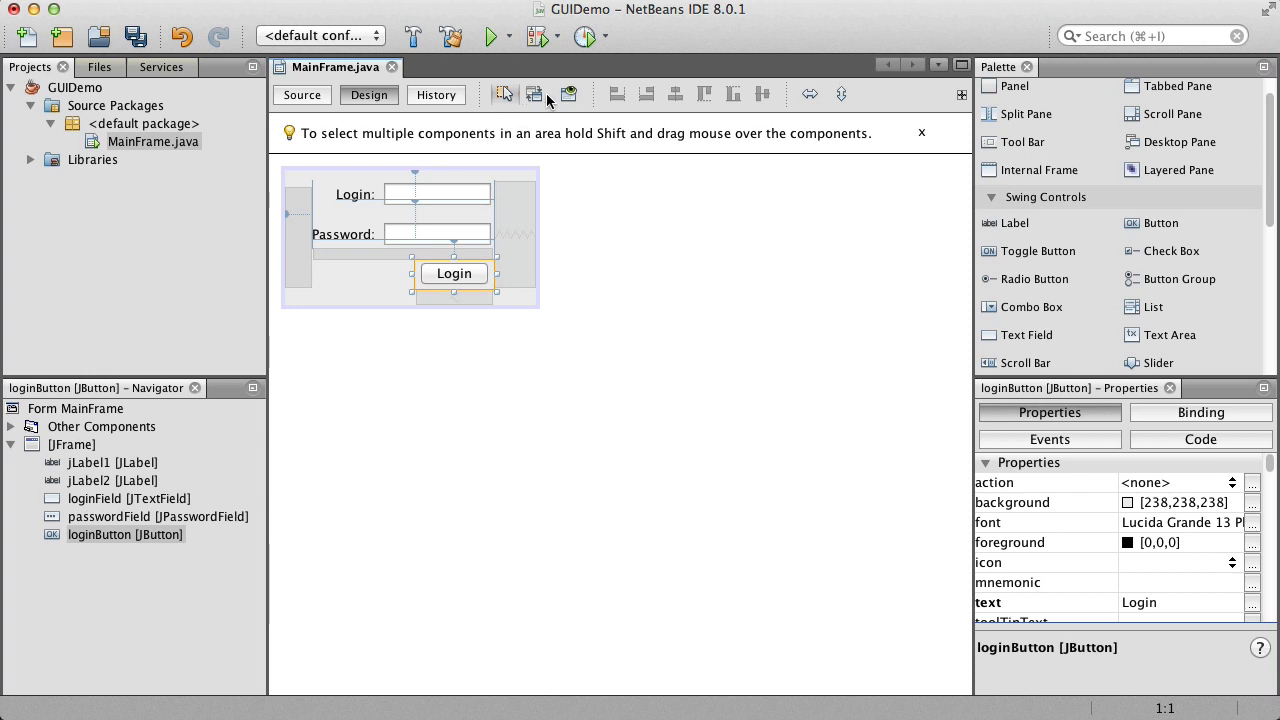
left_click(568, 94)
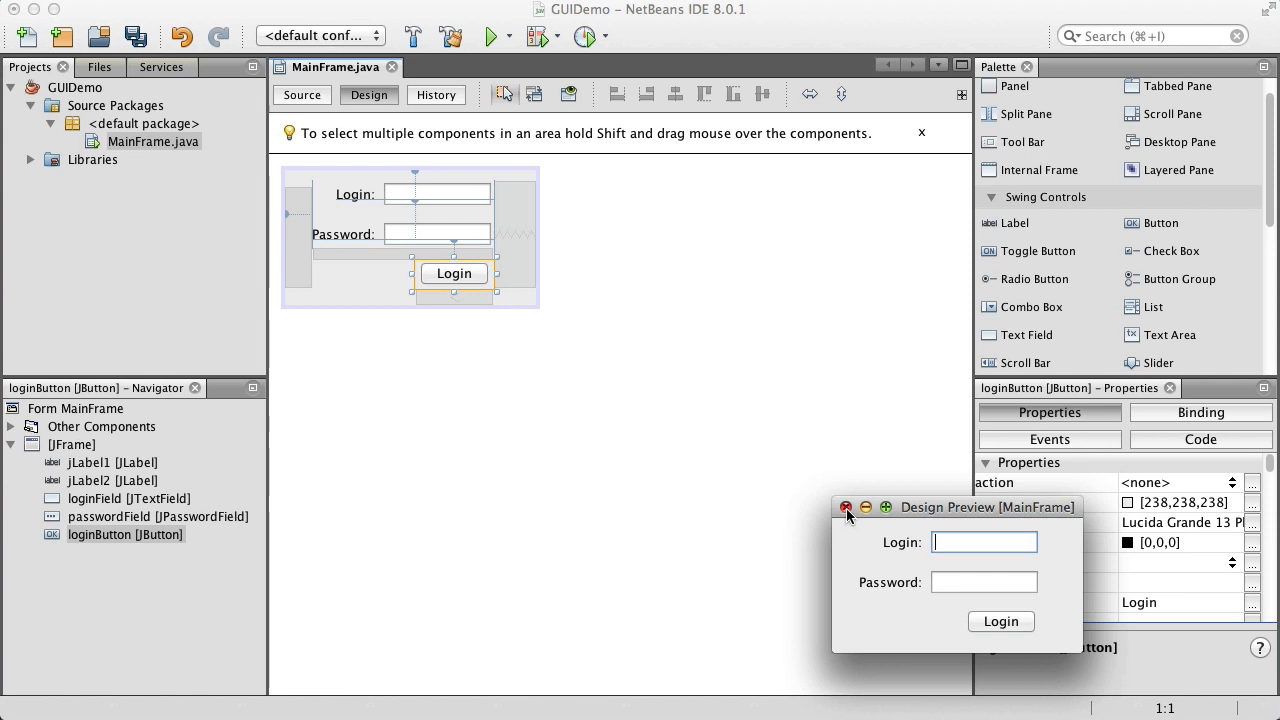
left_click(846, 508)
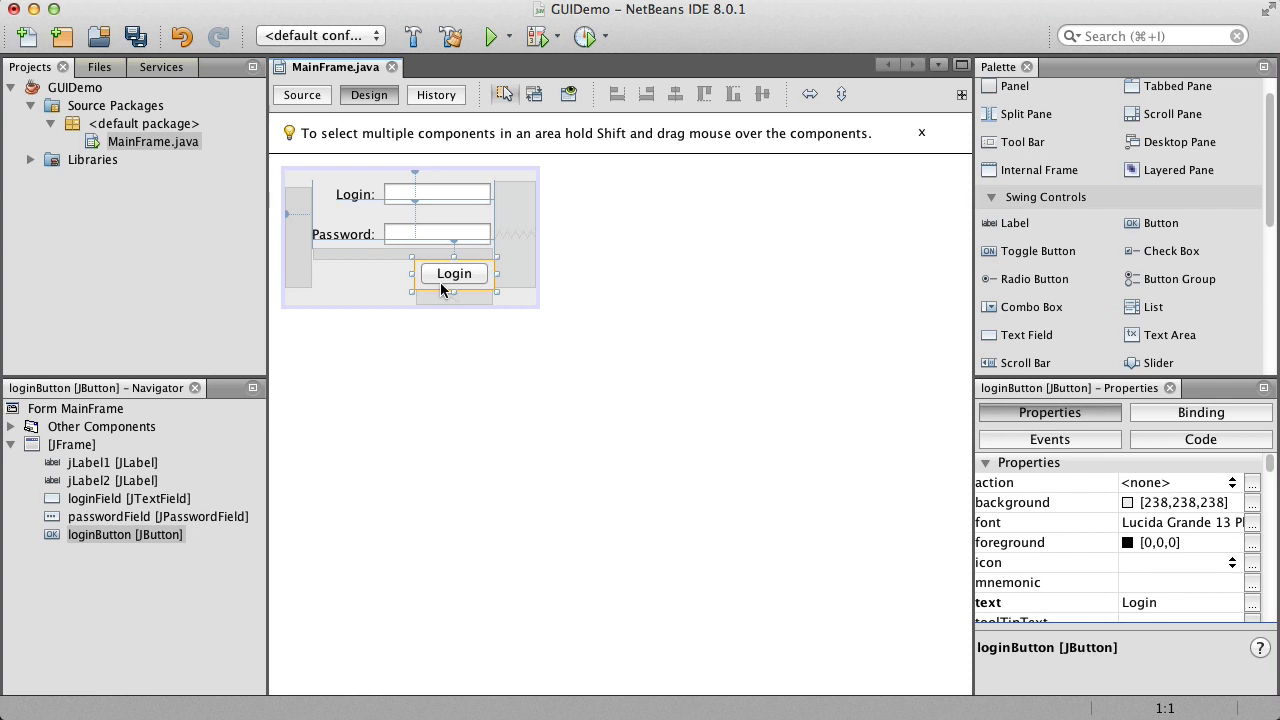
mouse_move(452, 288)
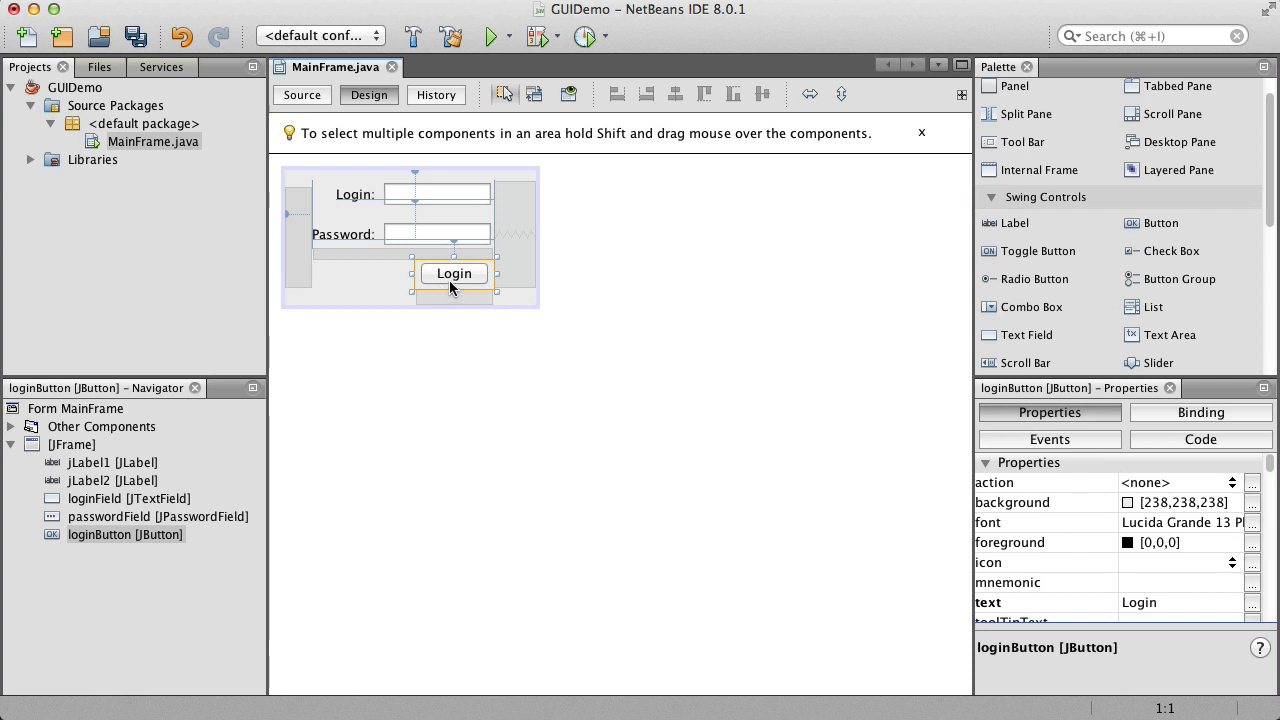
mouse_move(424, 272)
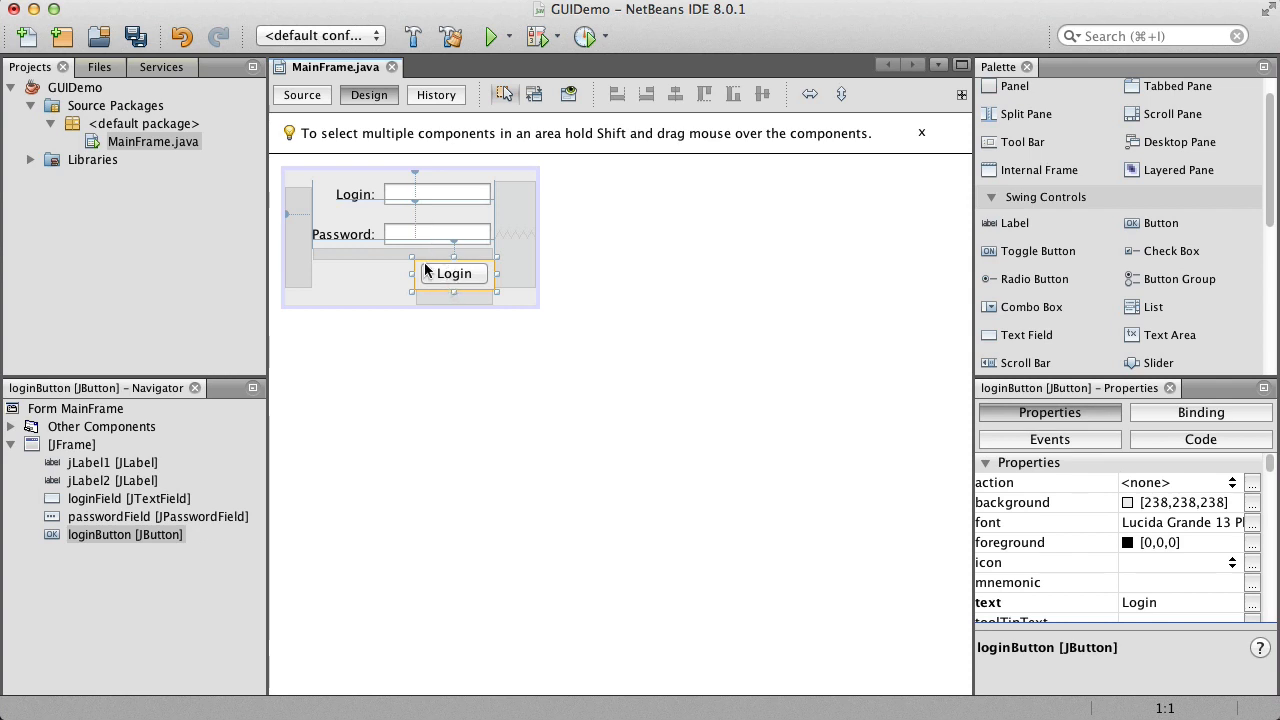
mouse_move(816, 380)
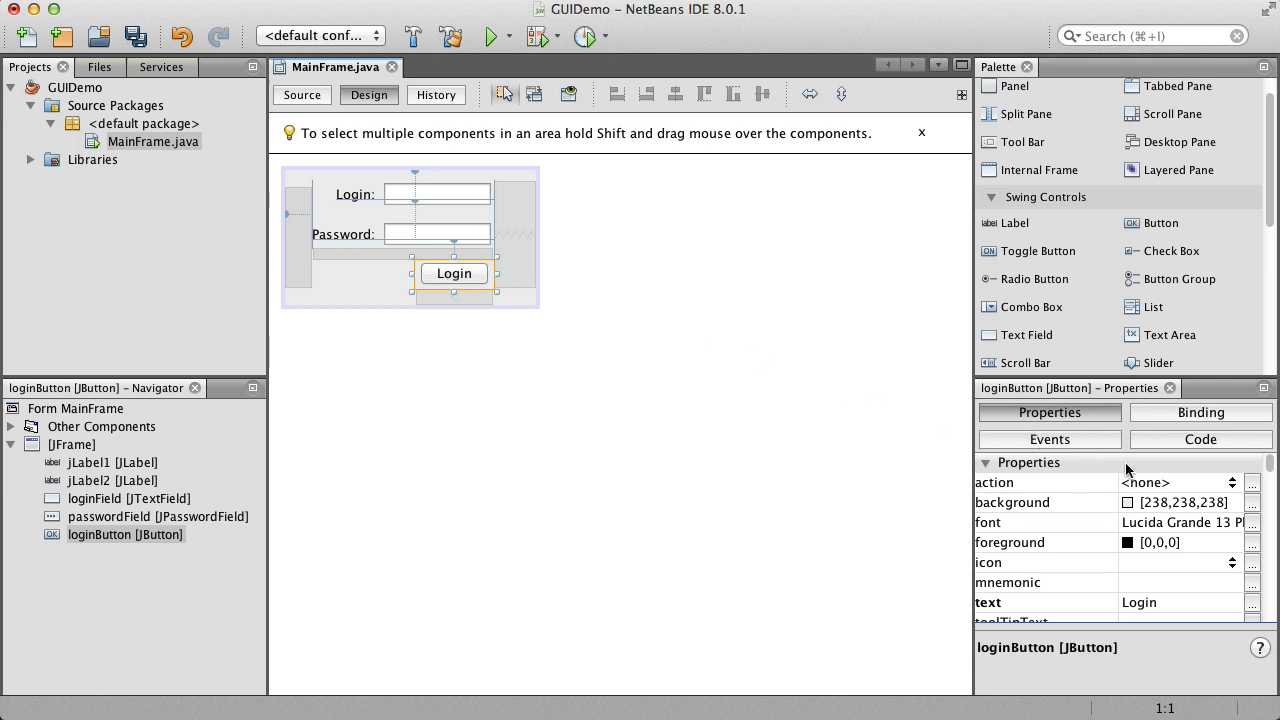
mouse_move(1196, 524)
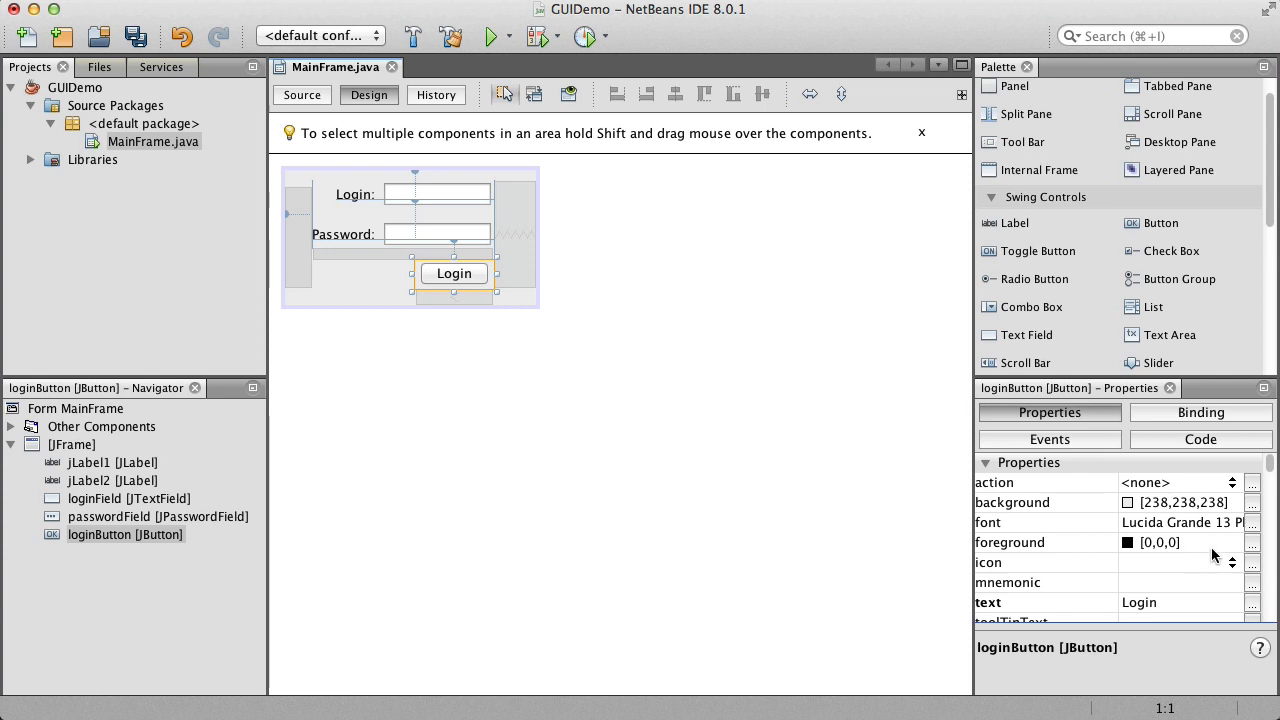
mouse_move(1208, 548)
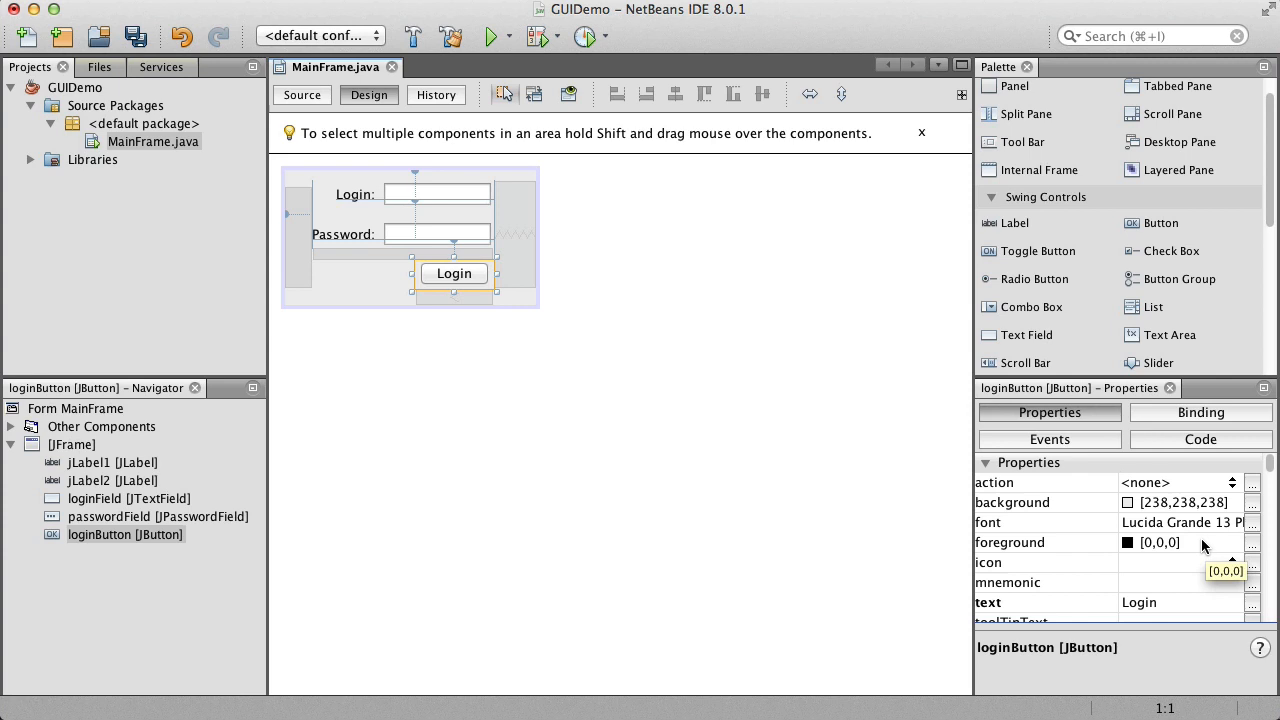
Set the Login button's foreground colour to blue [0,0,255] through the colour chooser.
left_click(1044, 542)
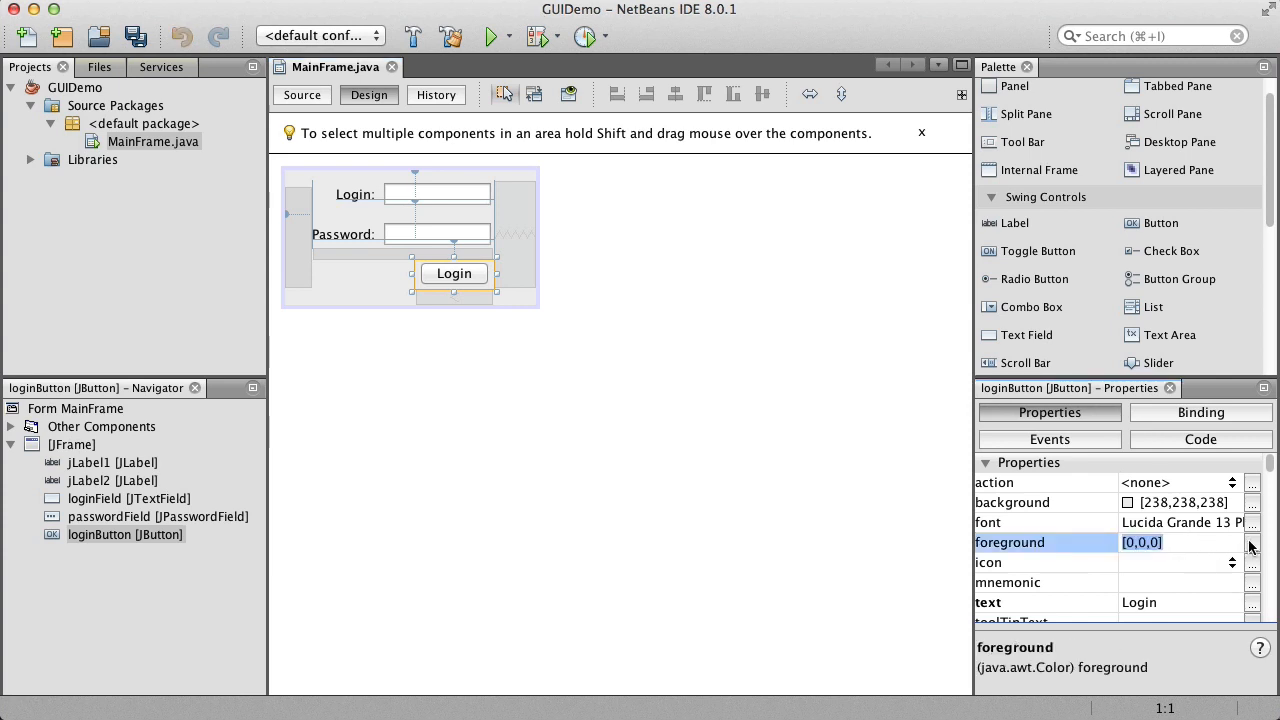
left_click(1252, 542)
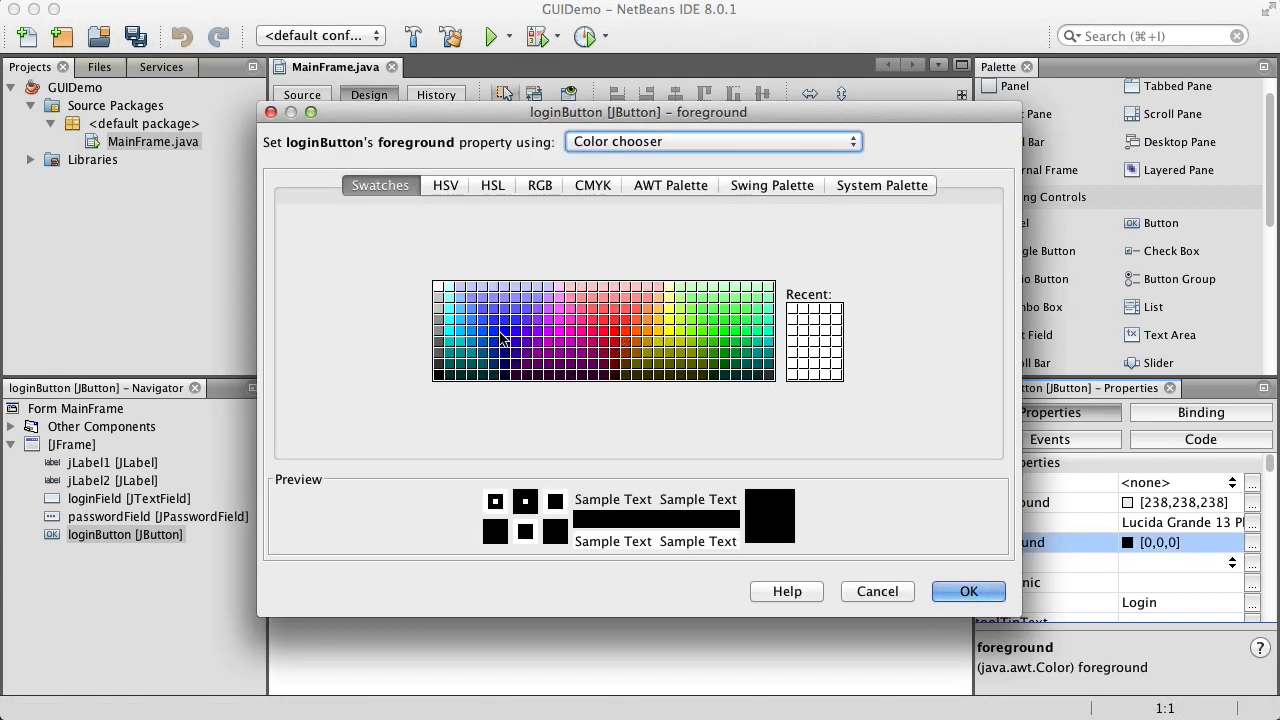
left_click(504, 330)
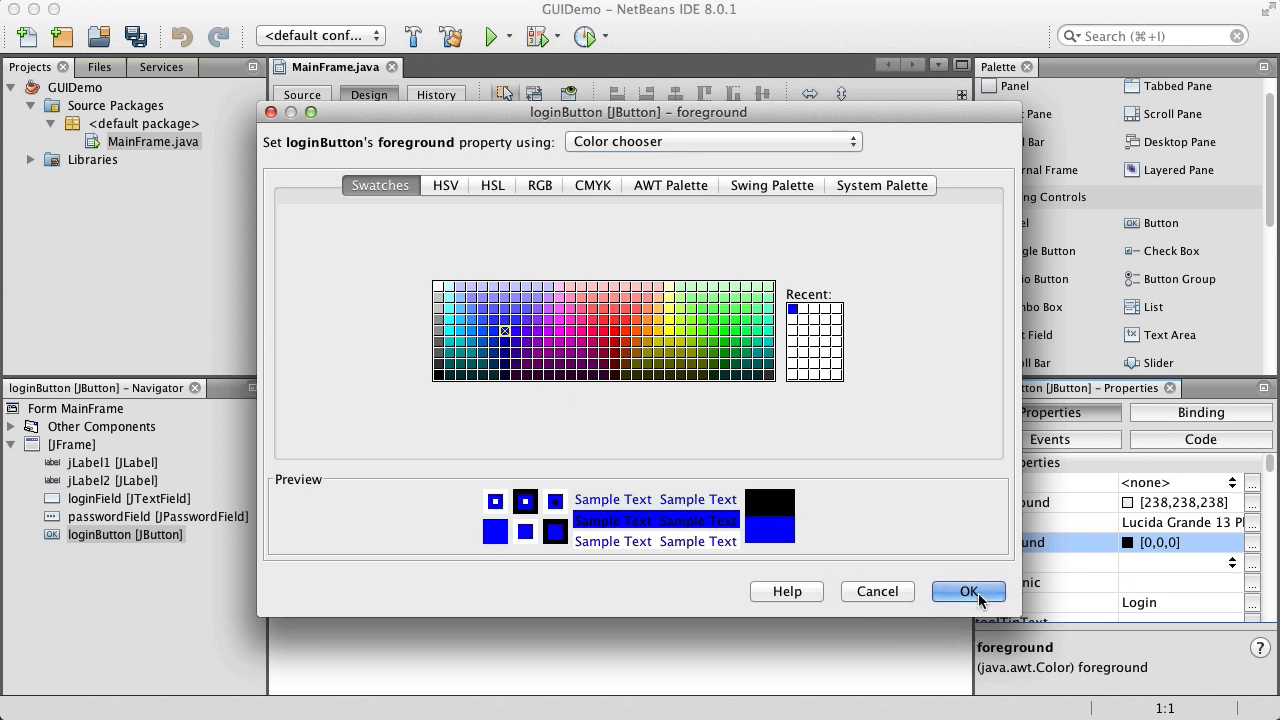
left_click(966, 592)
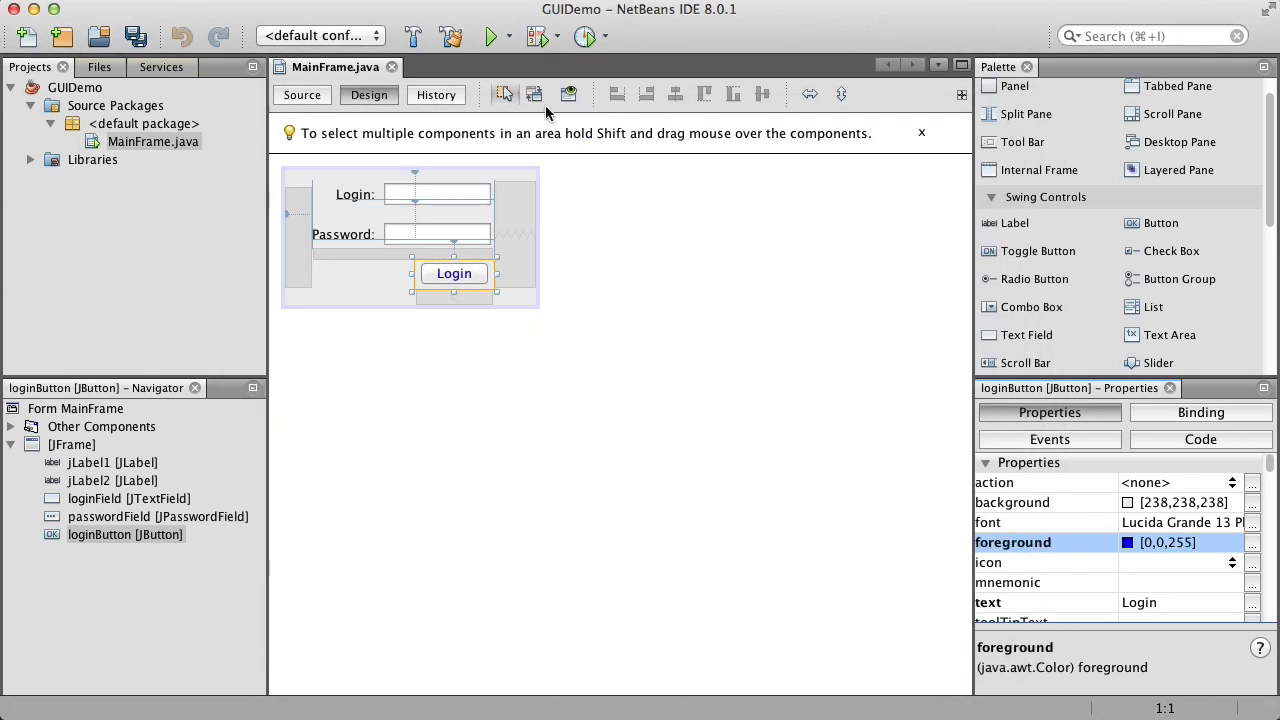
Show the Design Preview of the login window with its blue Login button.
left_click(568, 94)
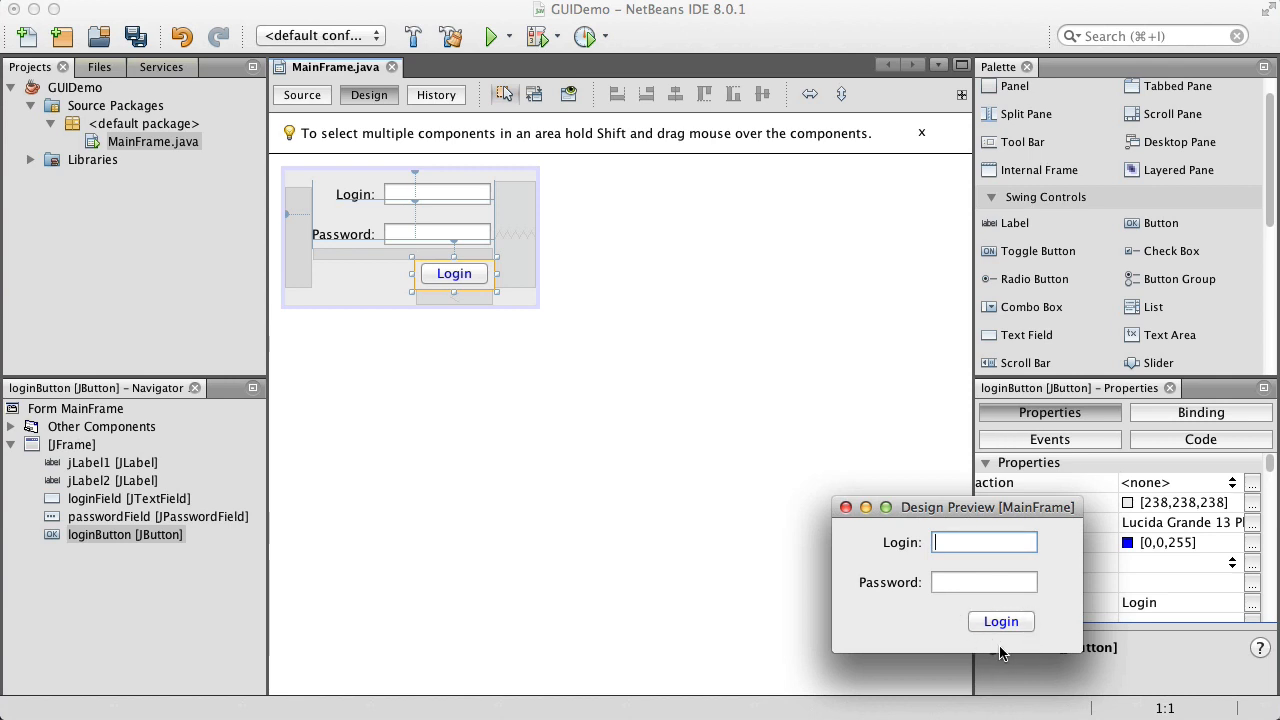
mouse_move(860, 498)
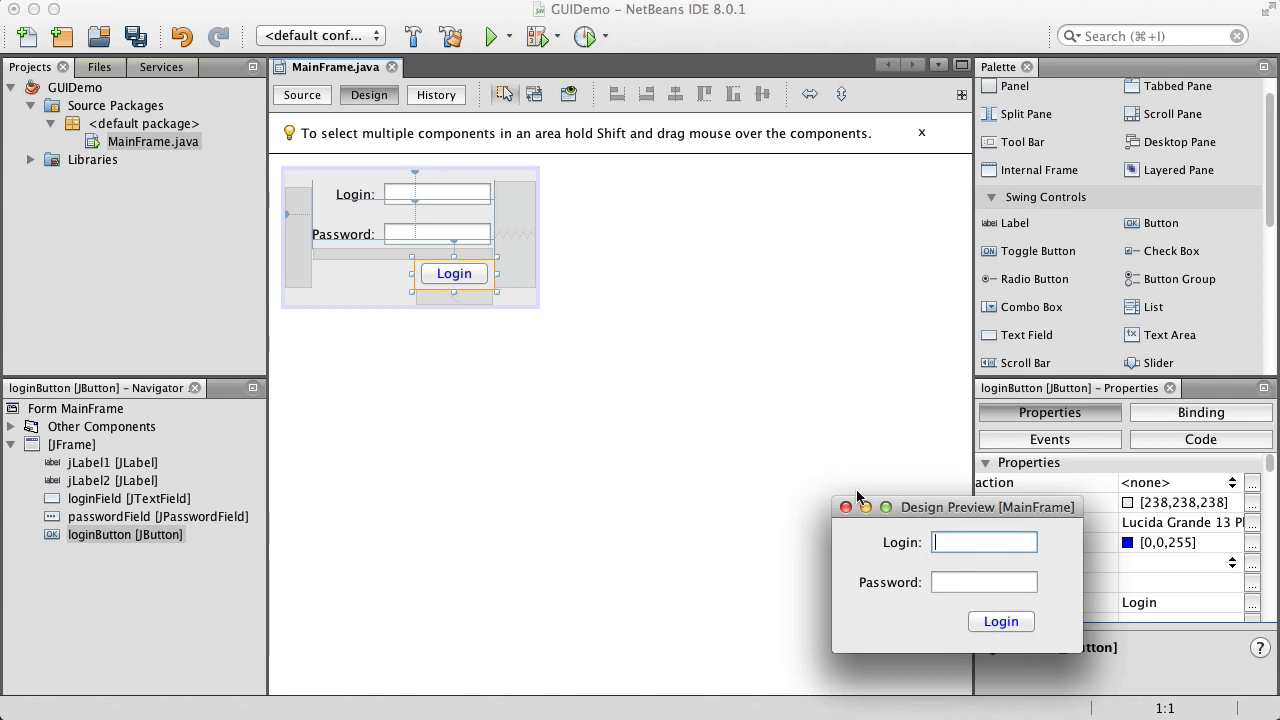